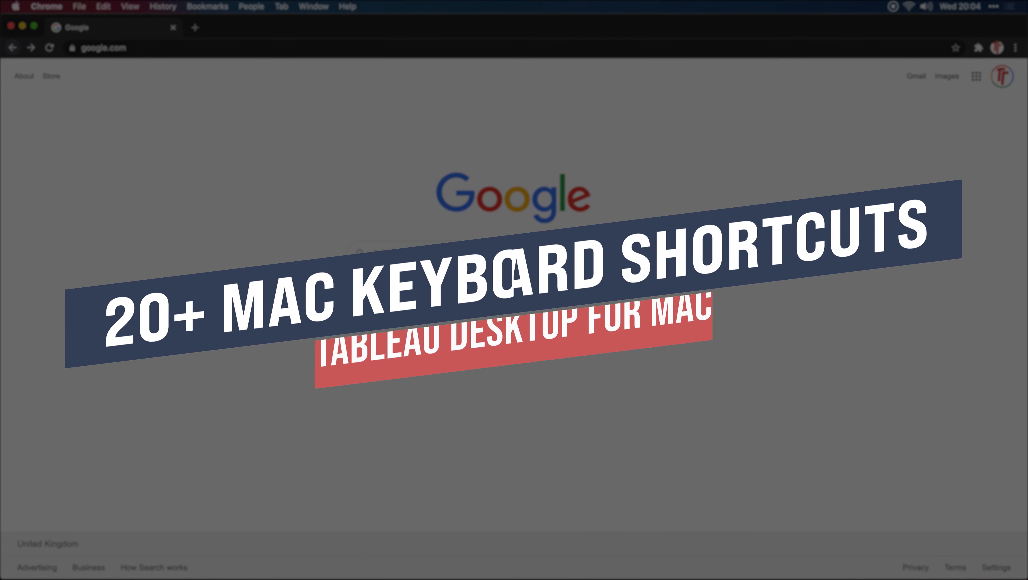
# Search Google for 'tableau keyboard shortcuts' and open the help.tableau.com Keyboard Shortcuts page.
pyautogui.write('tableau keyboard shortcuts')
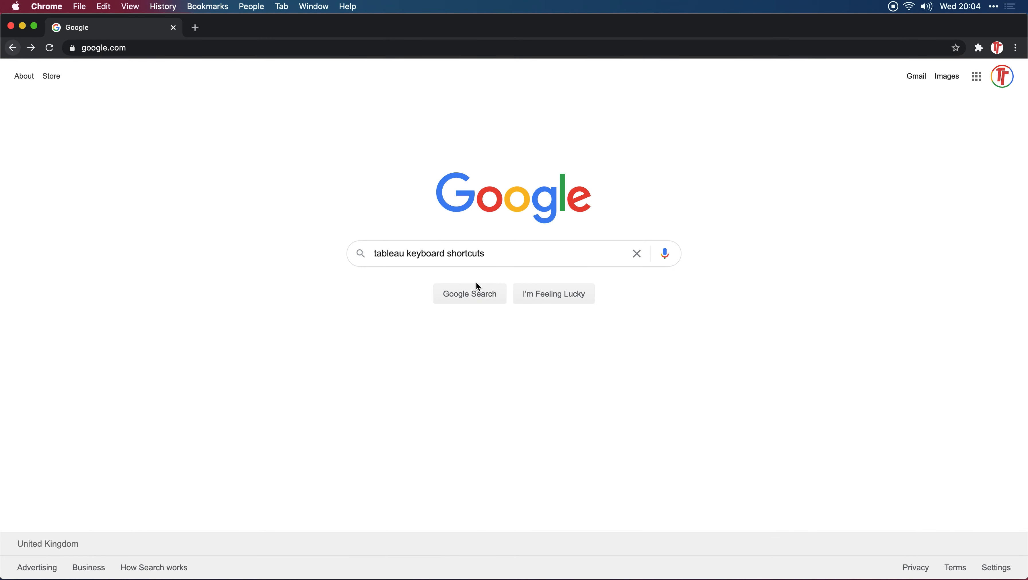
pyautogui.click(497, 253)
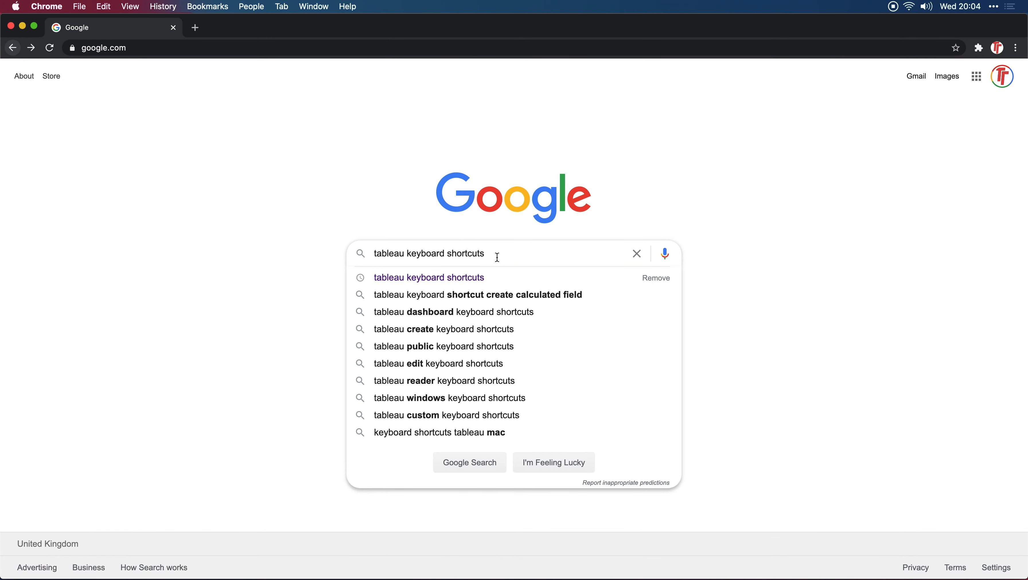
pyautogui.press('Return')
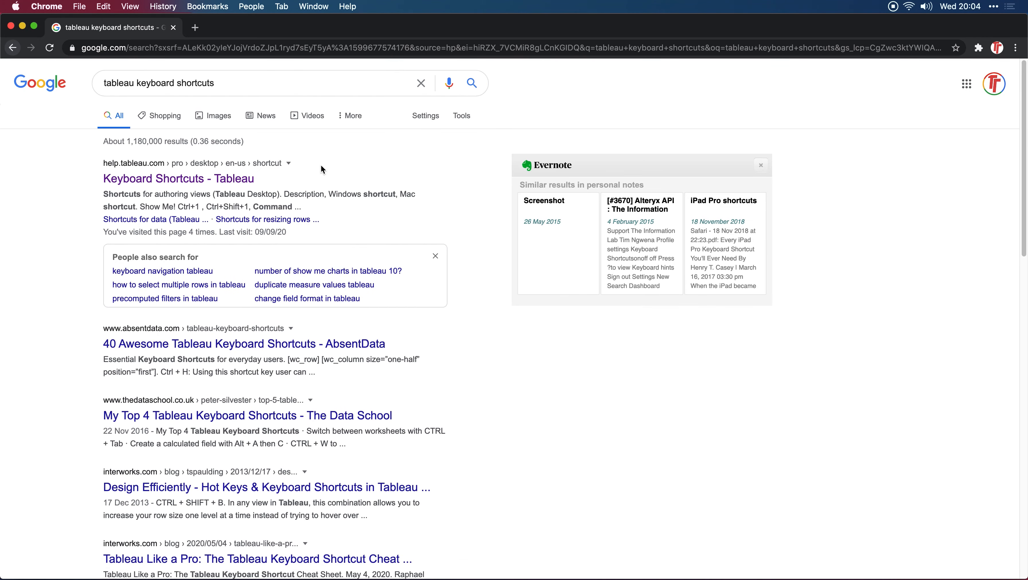
pyautogui.click(178, 179)
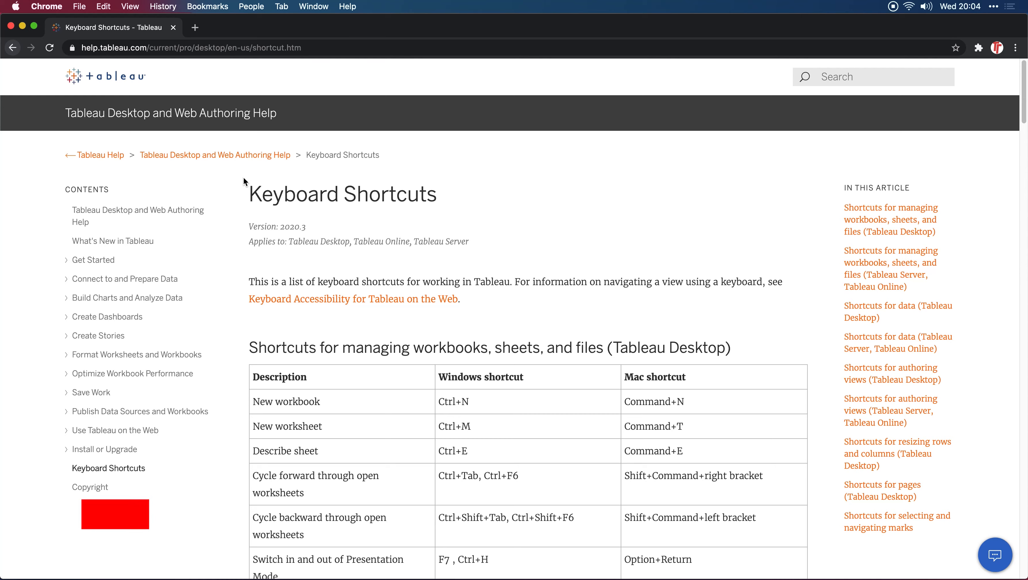
pyautogui.click(114, 509)
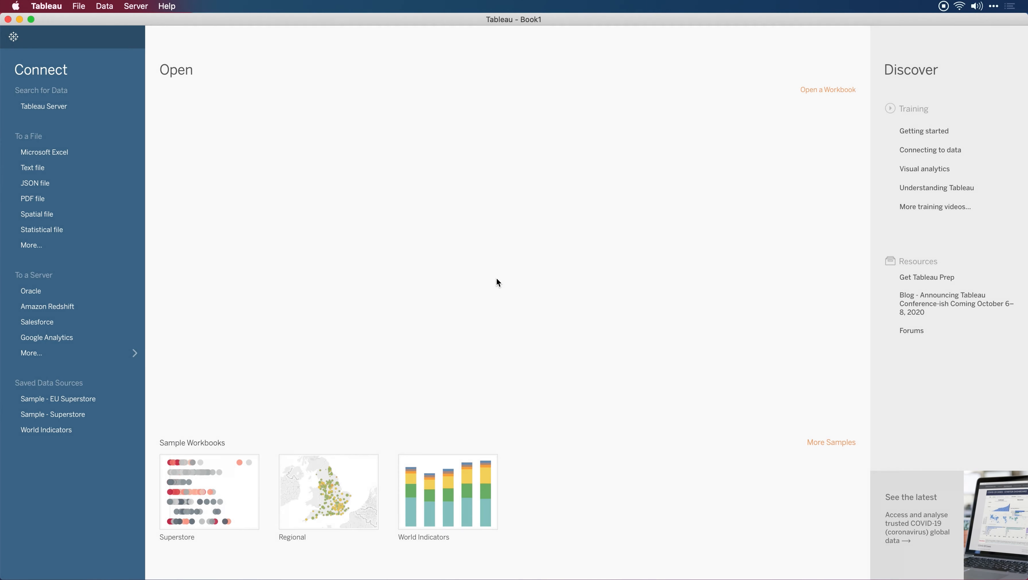
# Create a new workbook with Cmd+N and add worksheets with Cmd+T up to Sheet 5.
pyautogui.press('cmd+n')
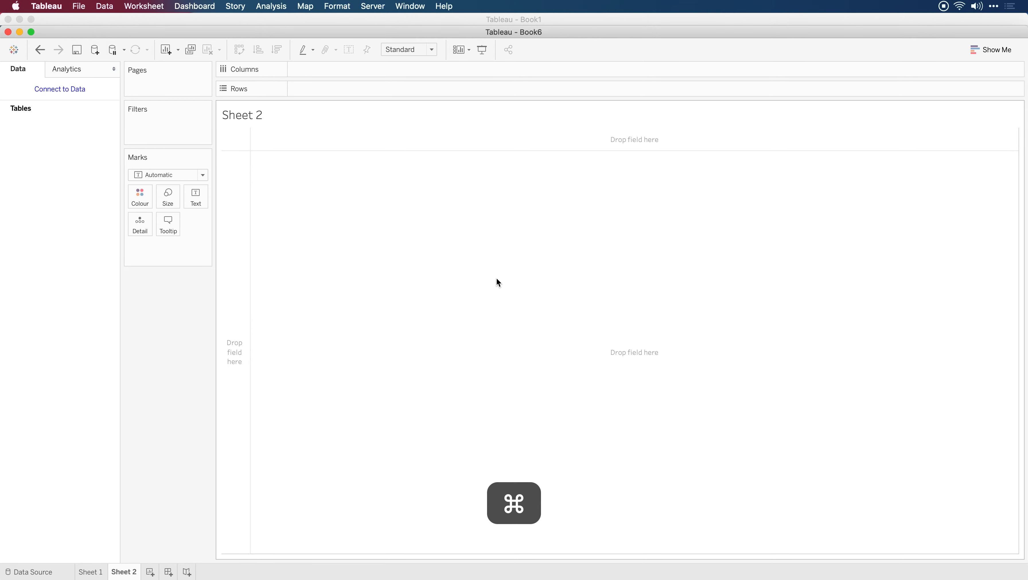
pyautogui.press('cmd+t')
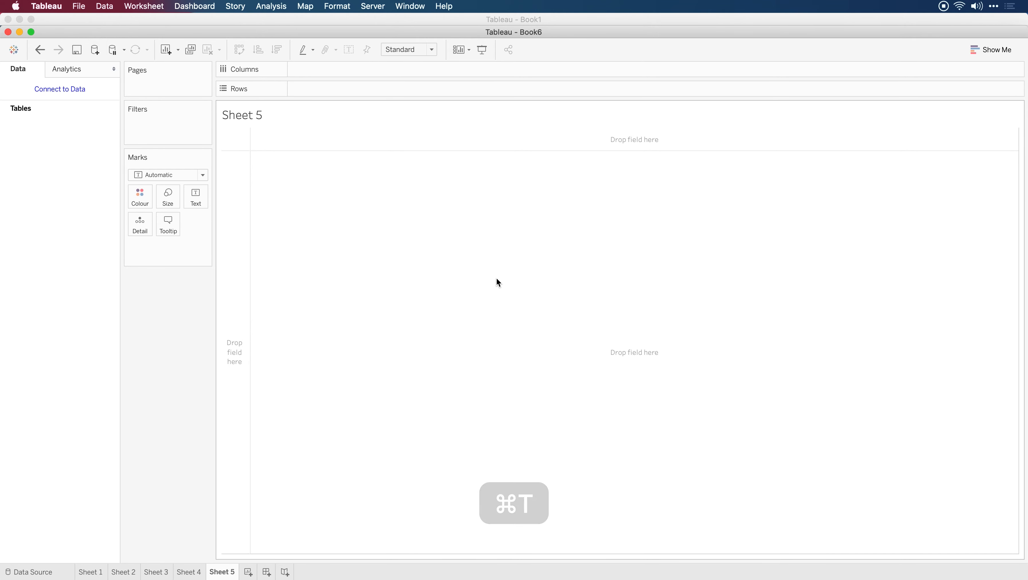
pyautogui.click(144, 5)
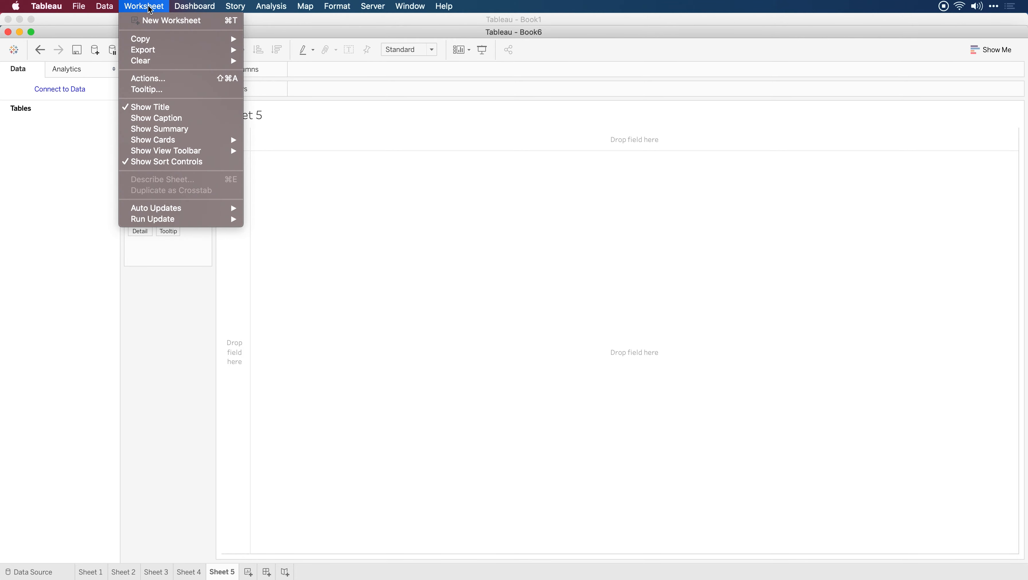
pyautogui.moveTo(473, 223)
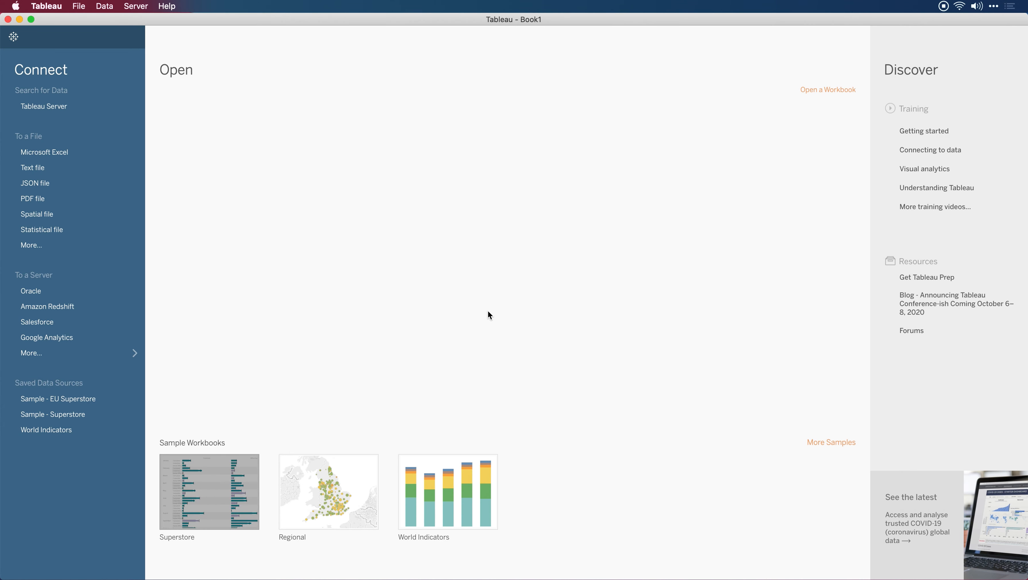
# Open the Superstore sample and jump from the Monthly Sales by Product Category view to its sheet.
pyautogui.click(209, 492)
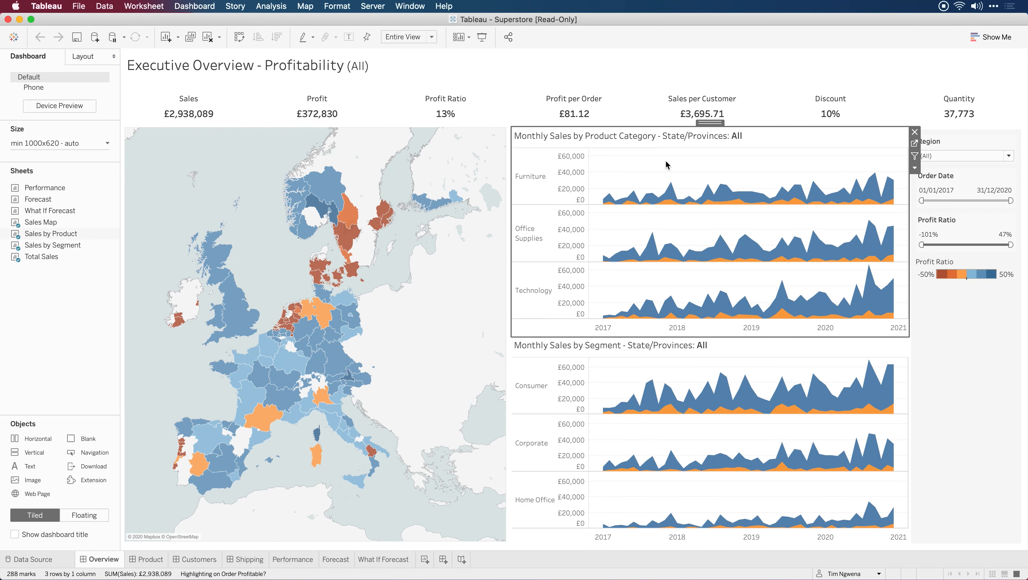
pyautogui.moveTo(915, 143)
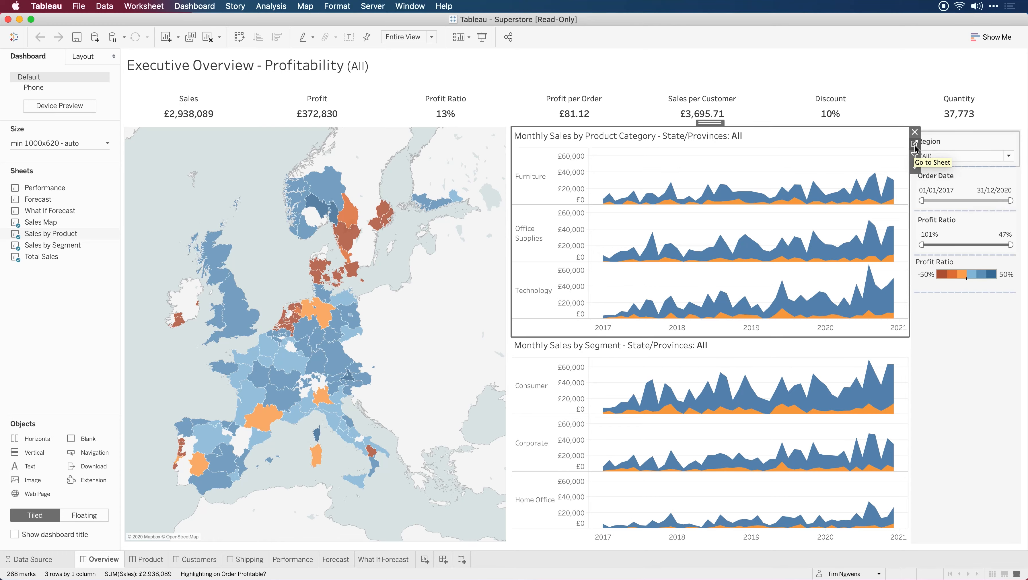
pyautogui.click(915, 144)
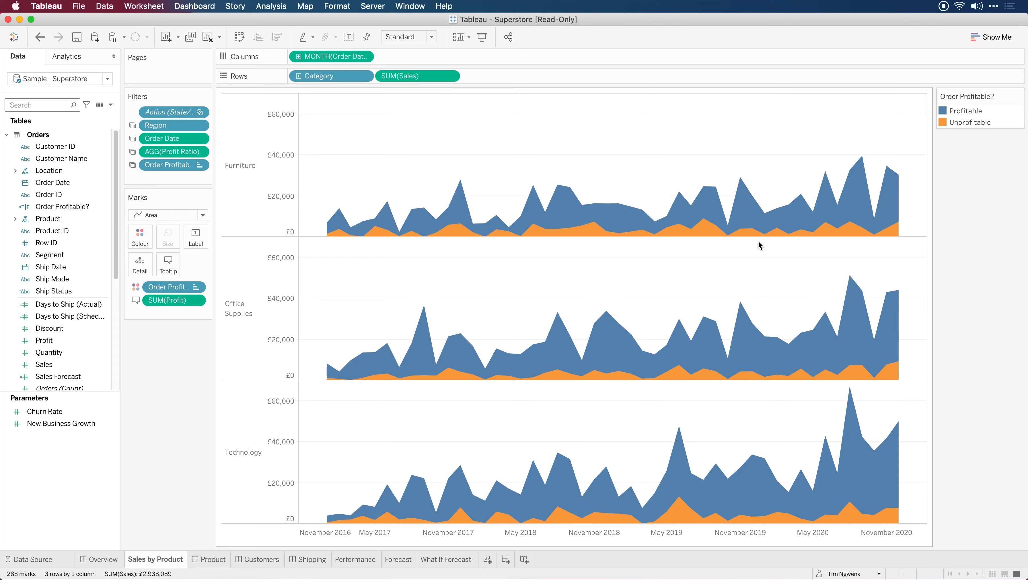
pyautogui.press('cmd')
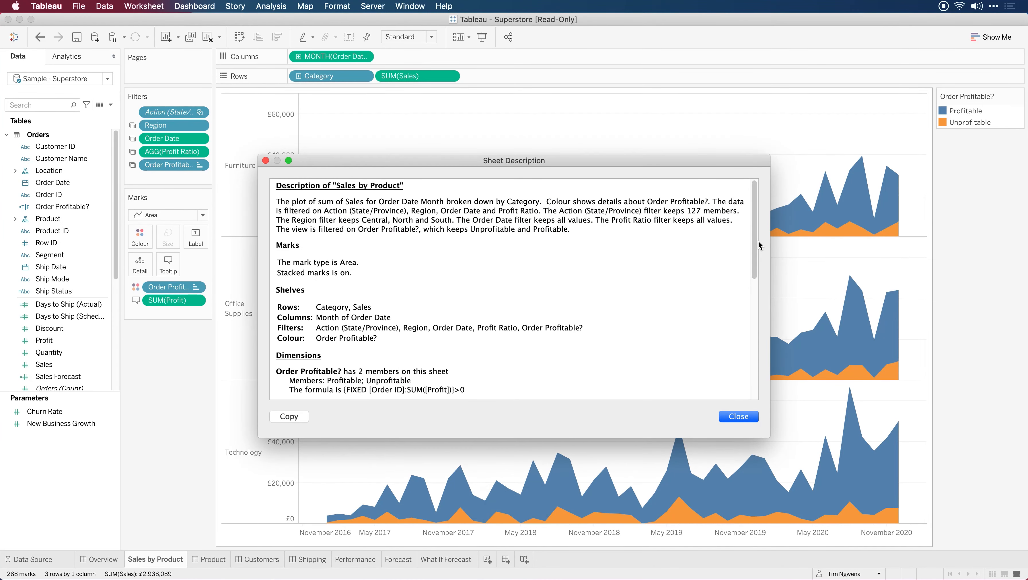
pyautogui.moveTo(596, 173)
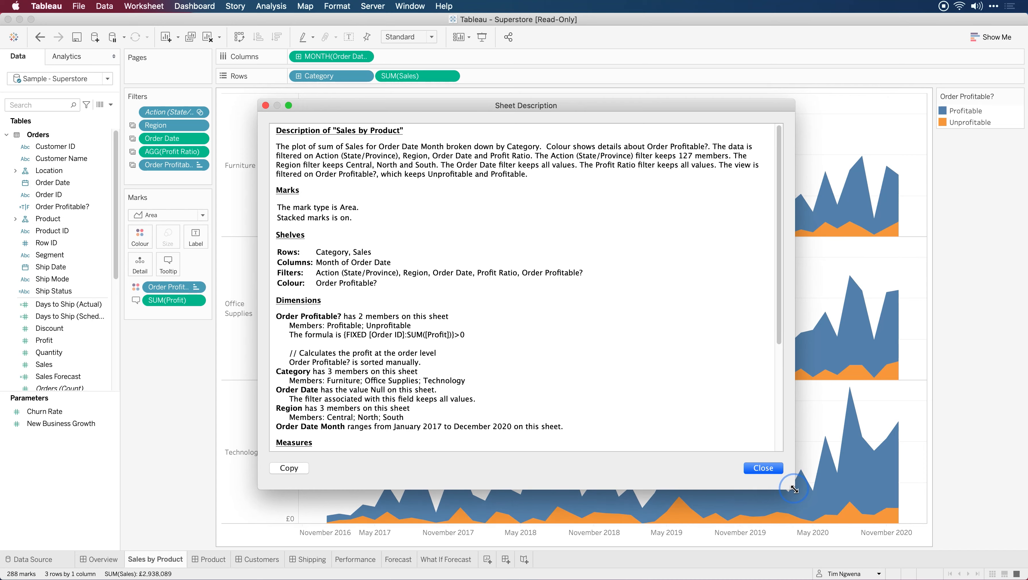
pyautogui.moveTo(615, 259)
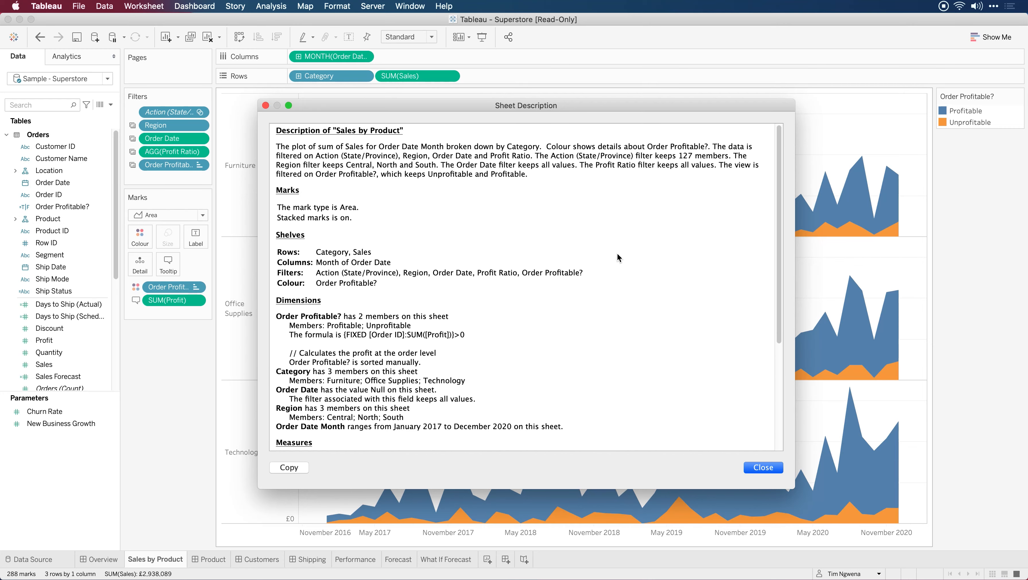
pyautogui.moveTo(785, 183)
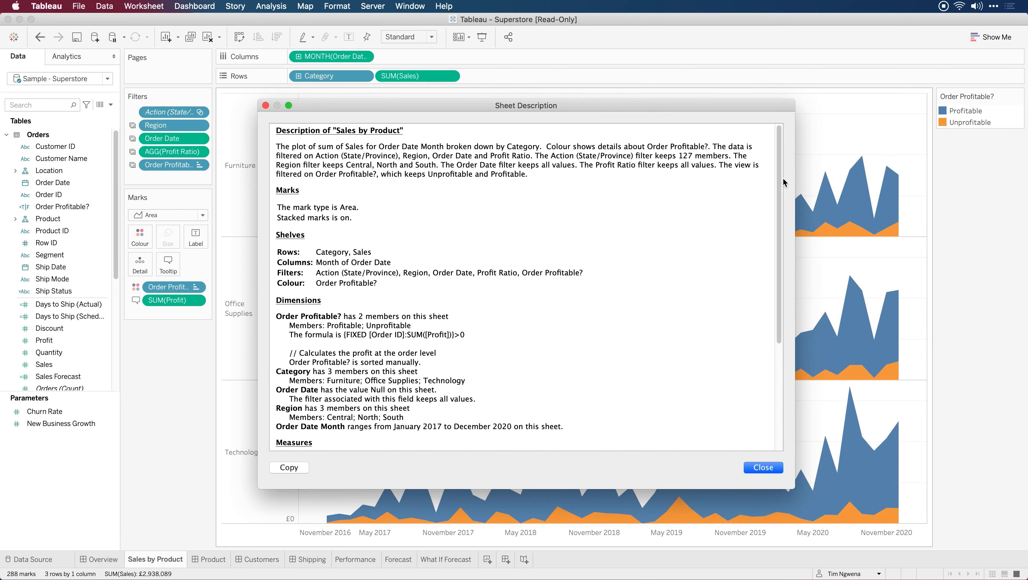
pyautogui.scroll(-3)
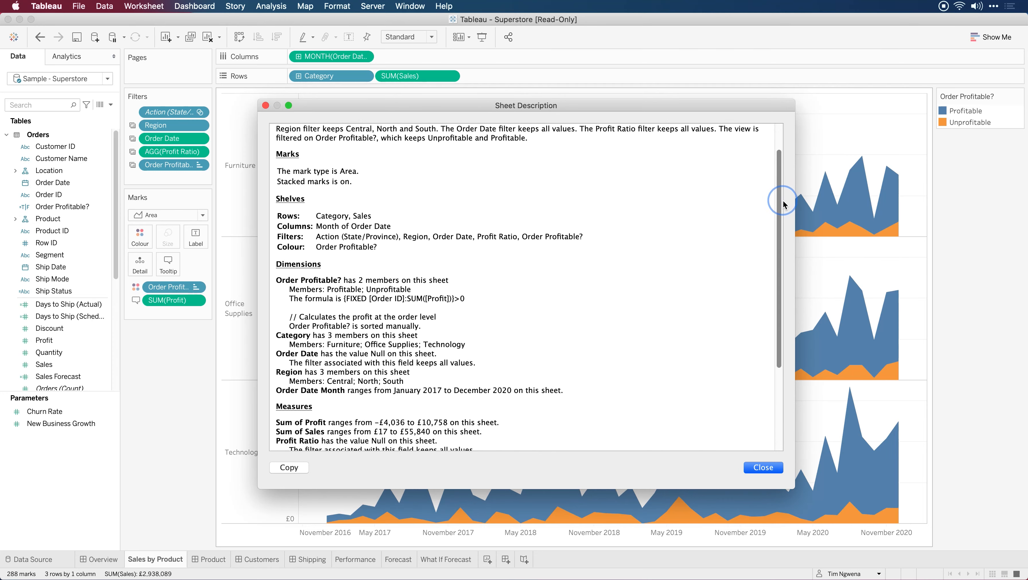
pyautogui.scroll(-3)
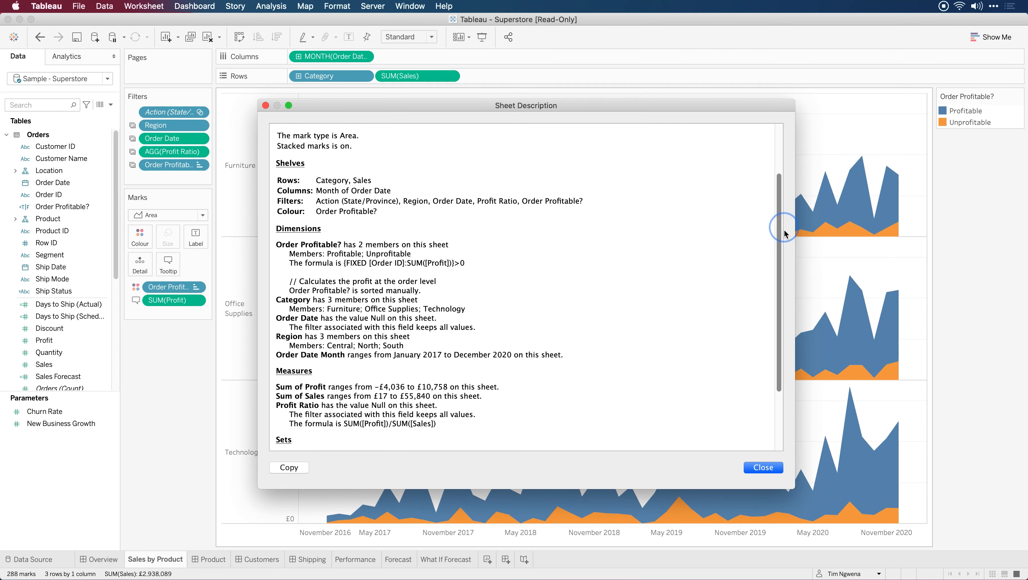
pyautogui.scroll(-3)
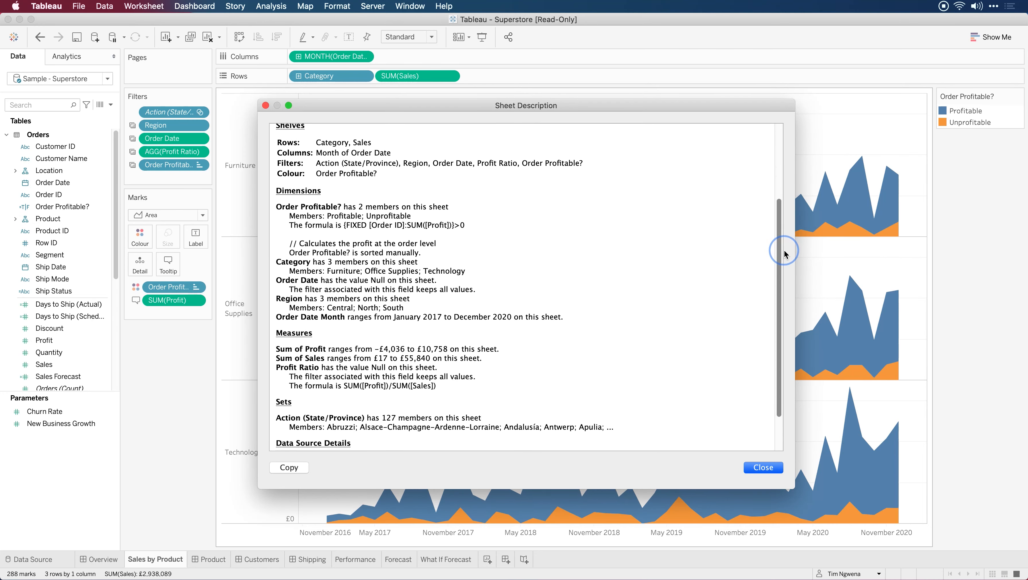
pyautogui.scroll(3)
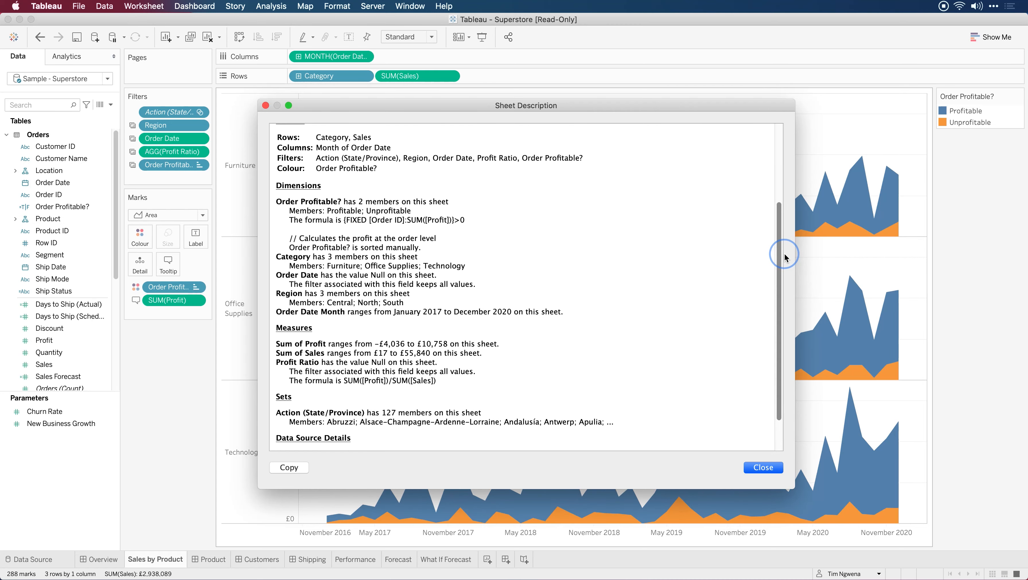
pyautogui.scroll(-3)
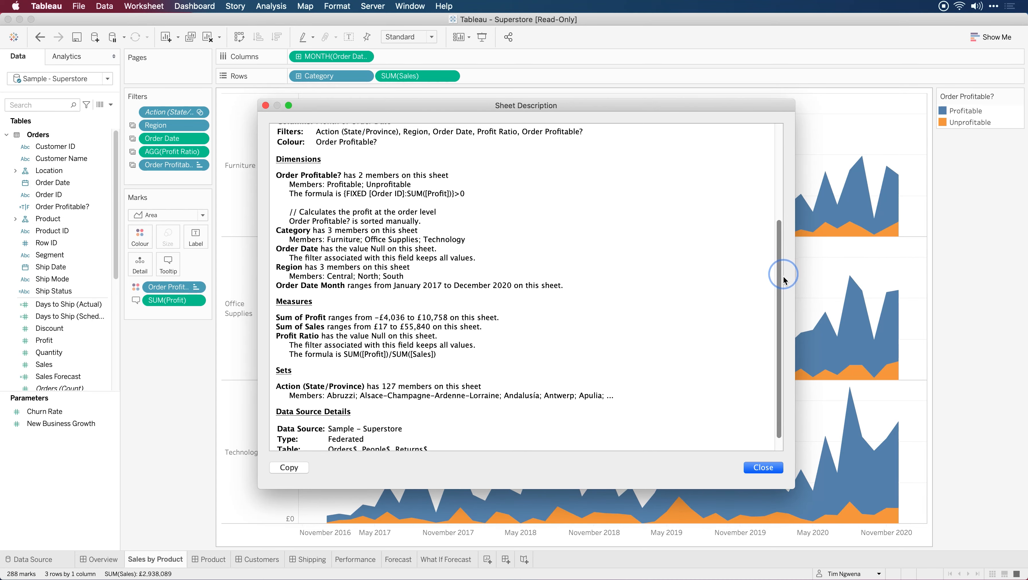
pyautogui.scroll(-3)
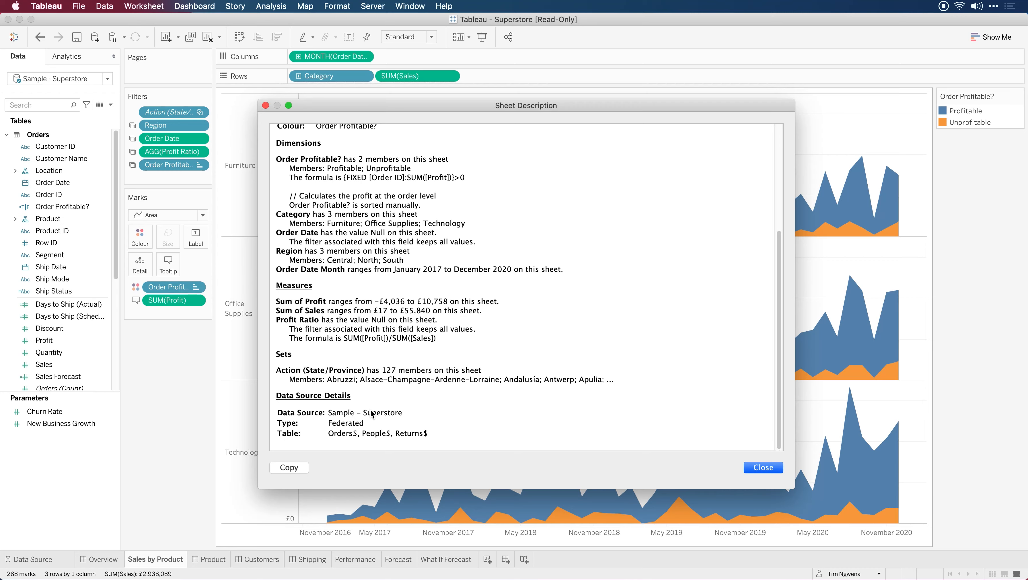
pyautogui.click(762, 467)
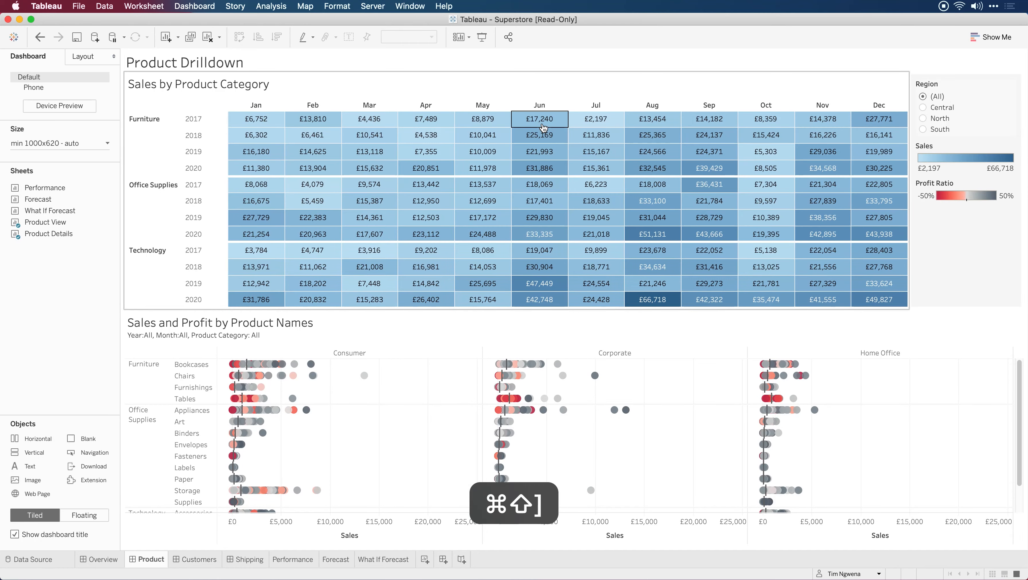
# Switch among sheet tabs, landing on the Customers dashboard and Sales Performance vs Target.
pyautogui.click(293, 559)
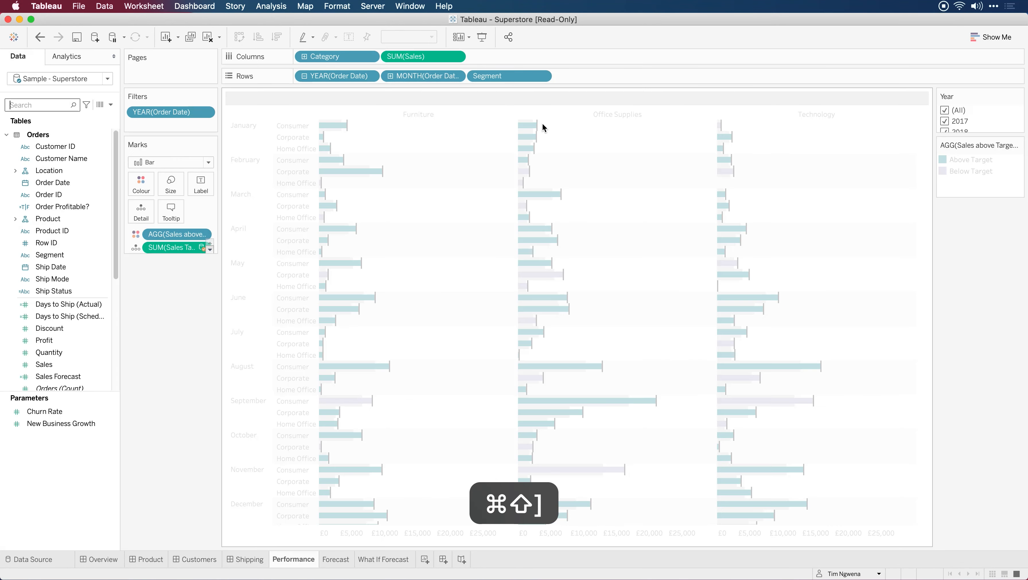
pyautogui.click(250, 559)
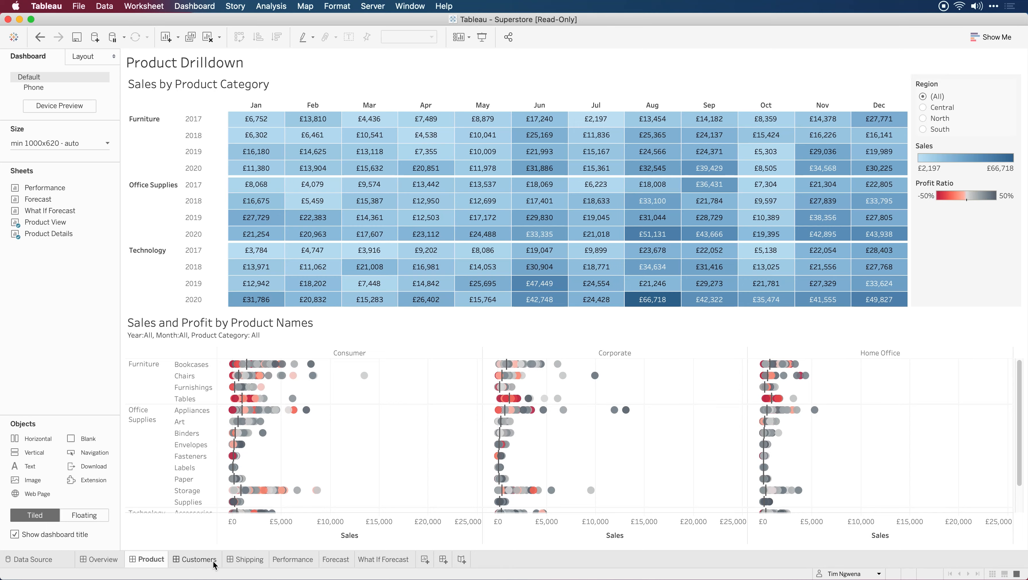
pyautogui.moveTo(198, 559)
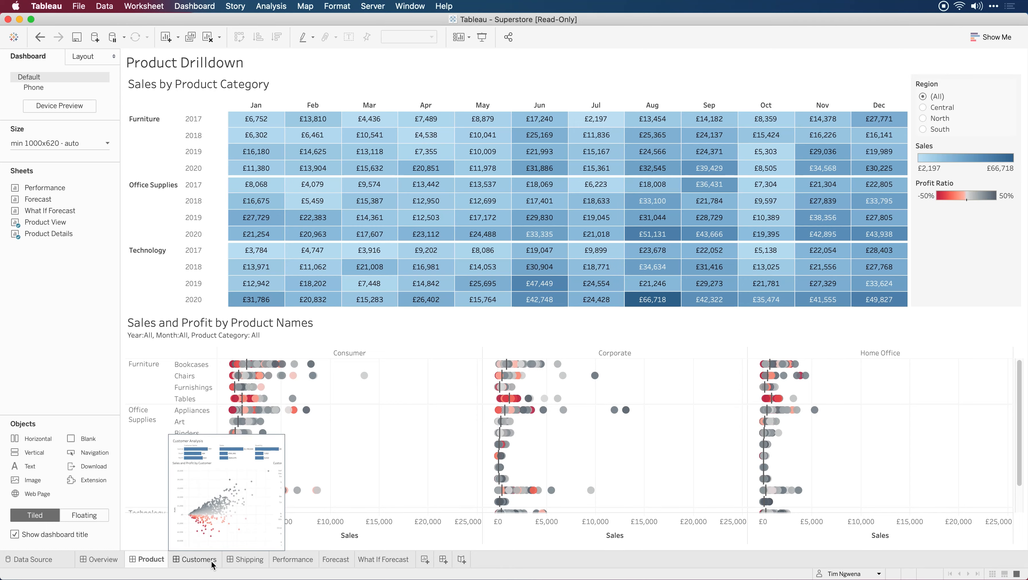
pyautogui.click(294, 559)
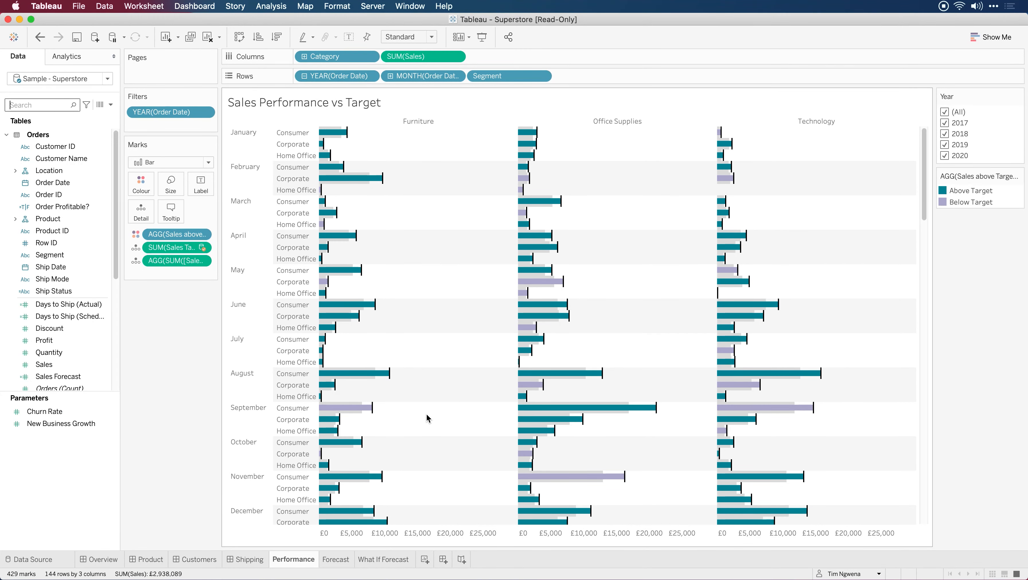
pyautogui.press('cmd+w')
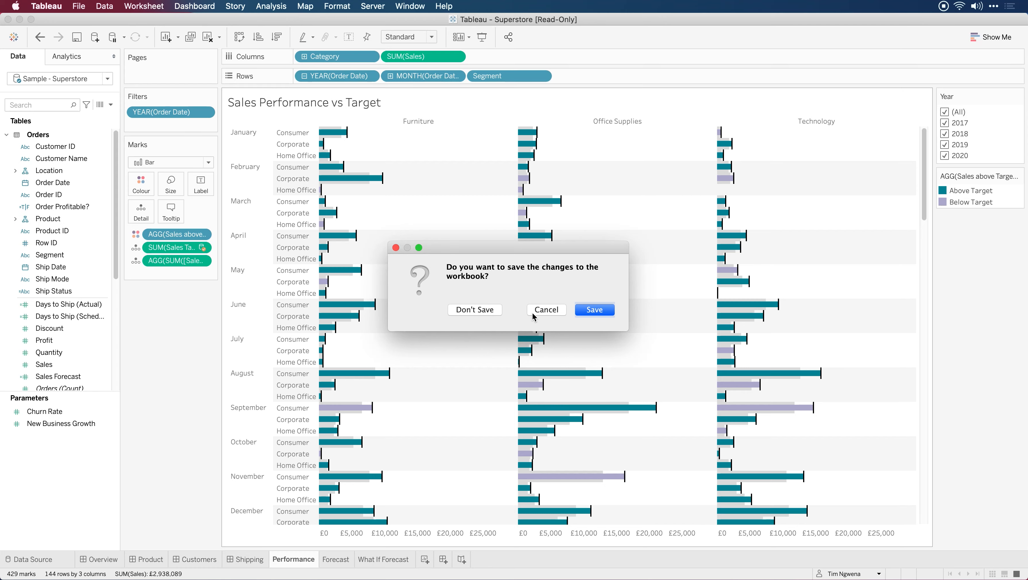
pyautogui.moveTo(474, 310)
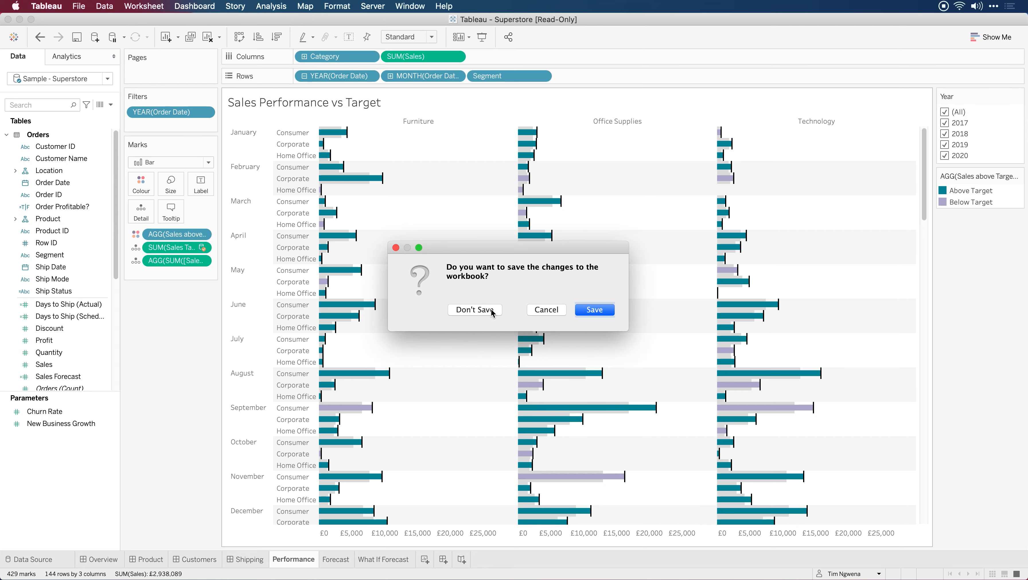
pyautogui.click(474, 310)
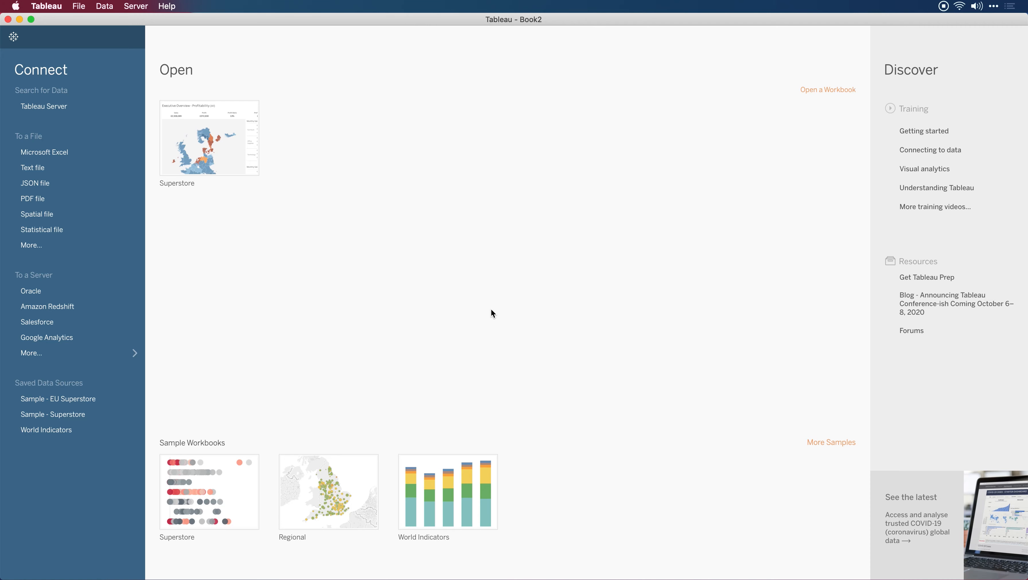
pyautogui.moveTo(412, 175)
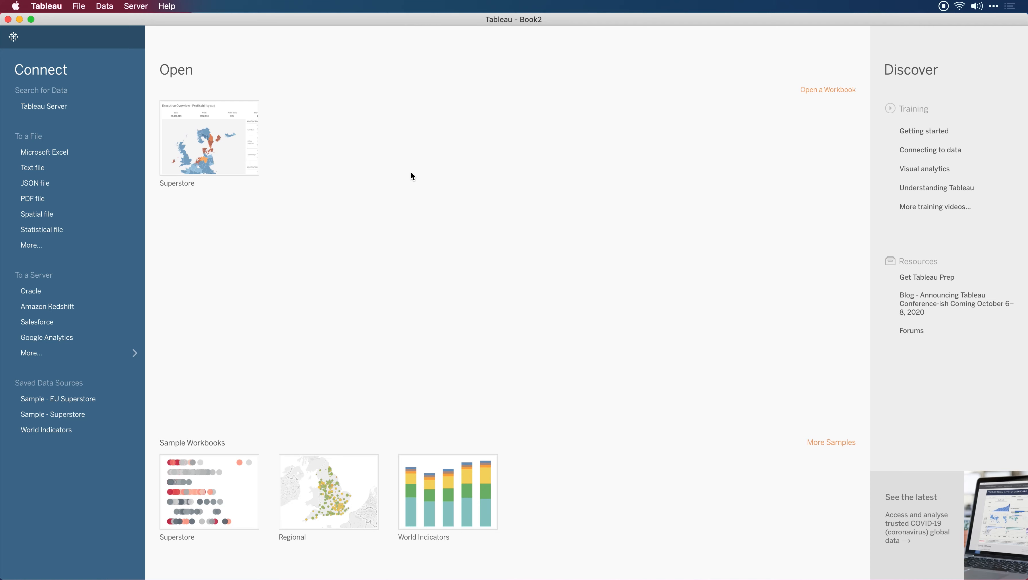
pyautogui.moveTo(359, 172)
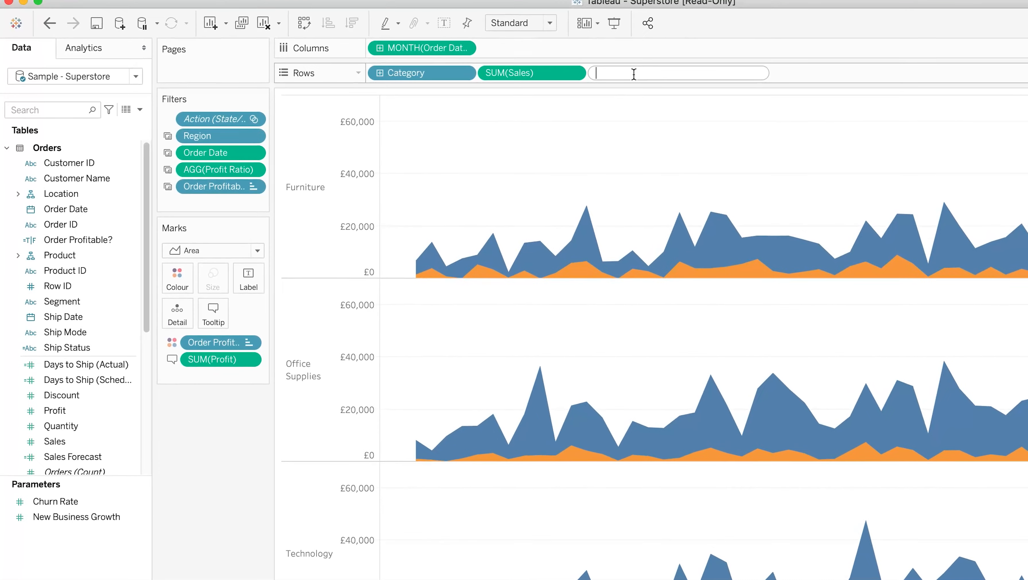
# Enter the ad hoc row calculation sum([Sales])/sum([Profit]) using autocomplete and the m:prof search.
pyautogui.write('sum')
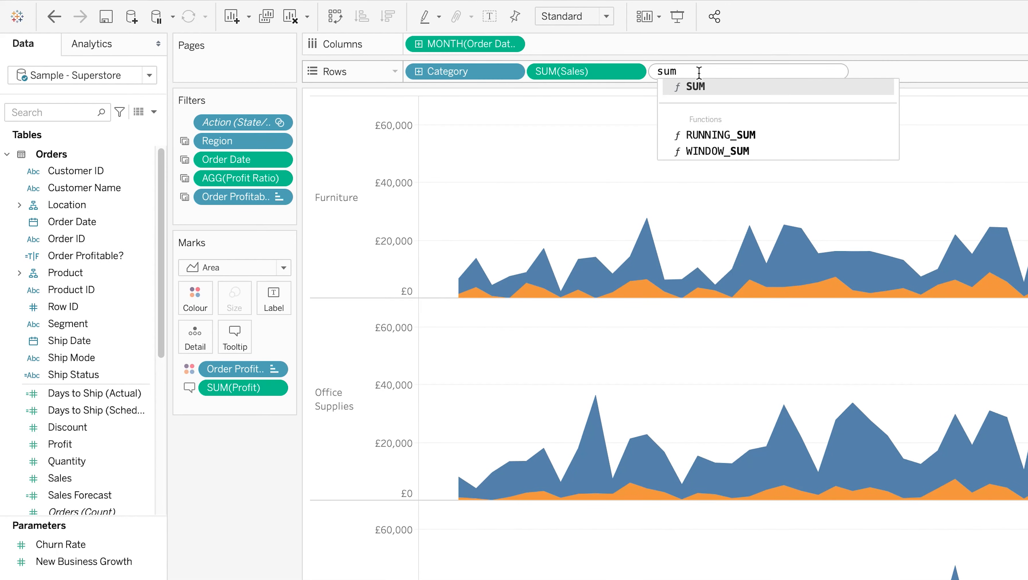
pyautogui.write('(sales')
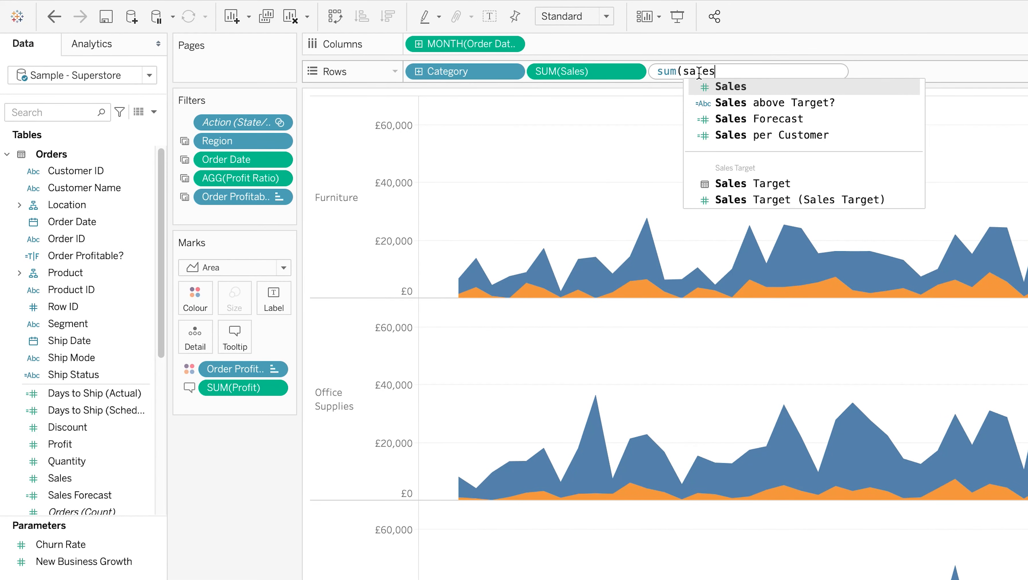
pyautogui.click(730, 86)
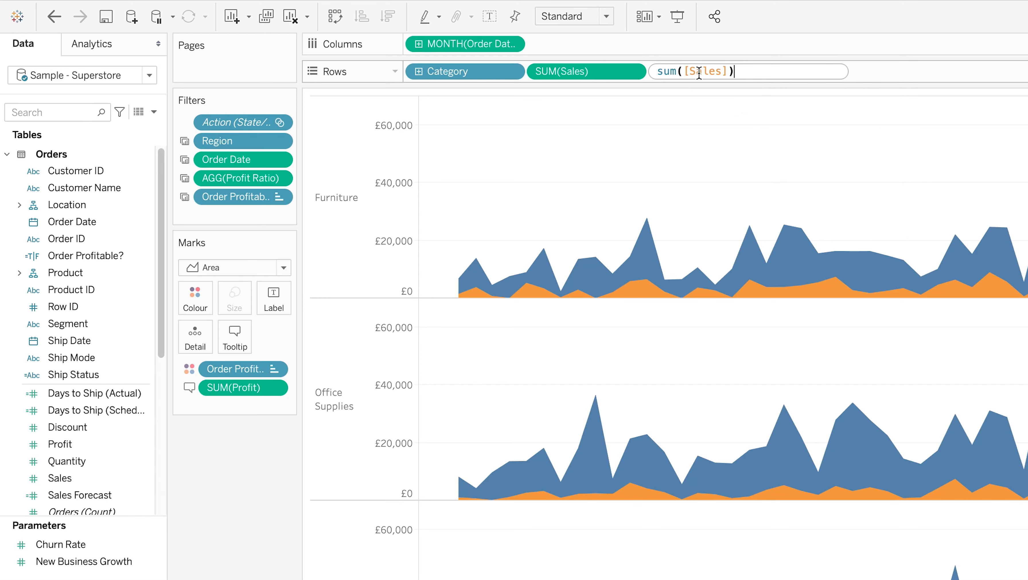
pyautogui.write('/sum(')
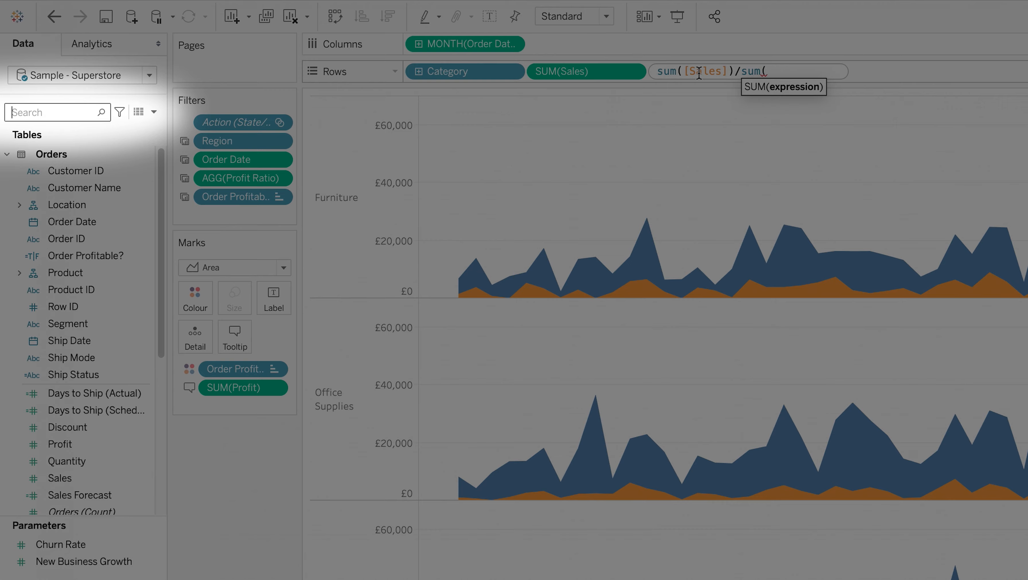
pyautogui.write('m:')
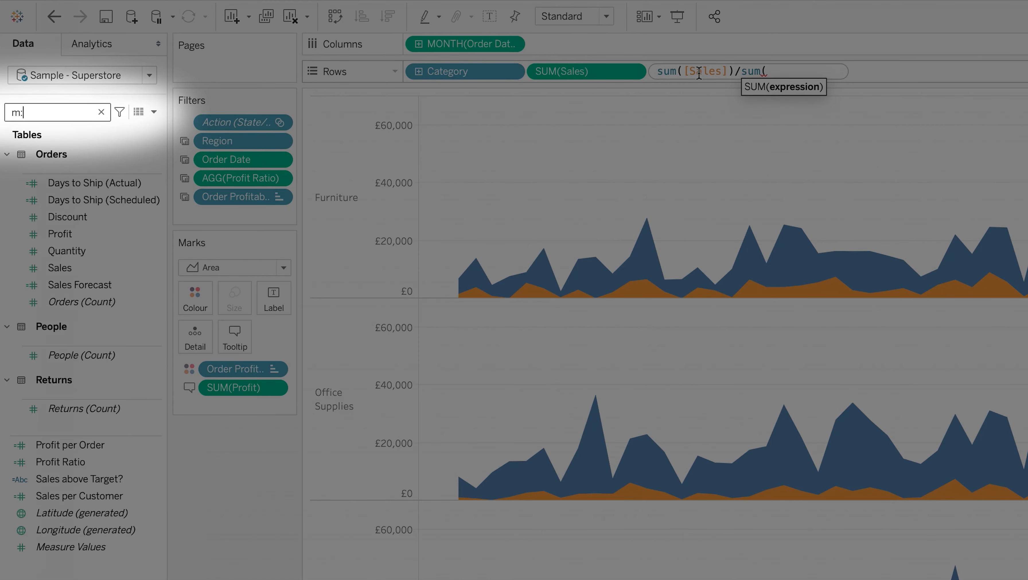
pyautogui.write('prof')
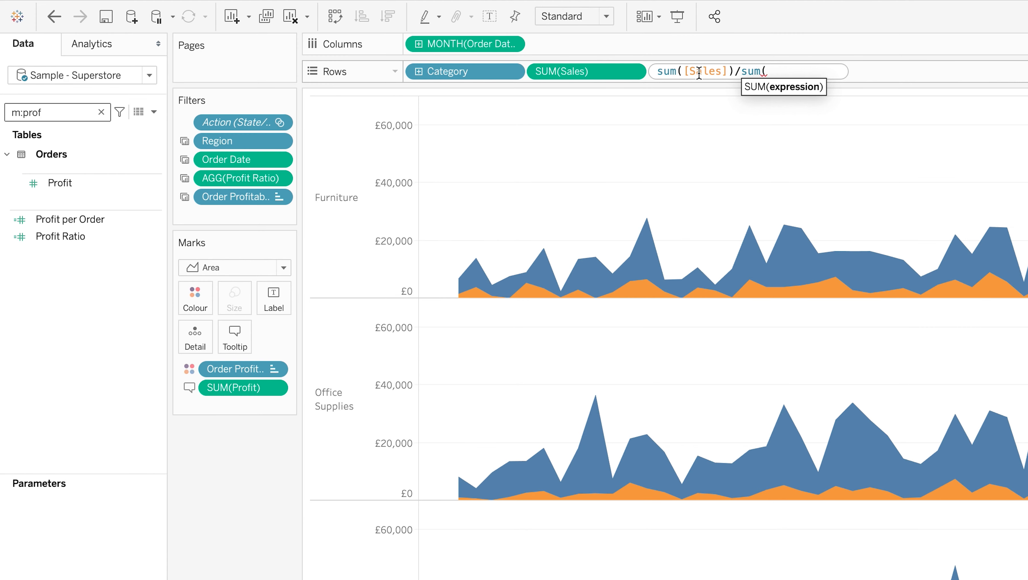
pyautogui.click(66, 184)
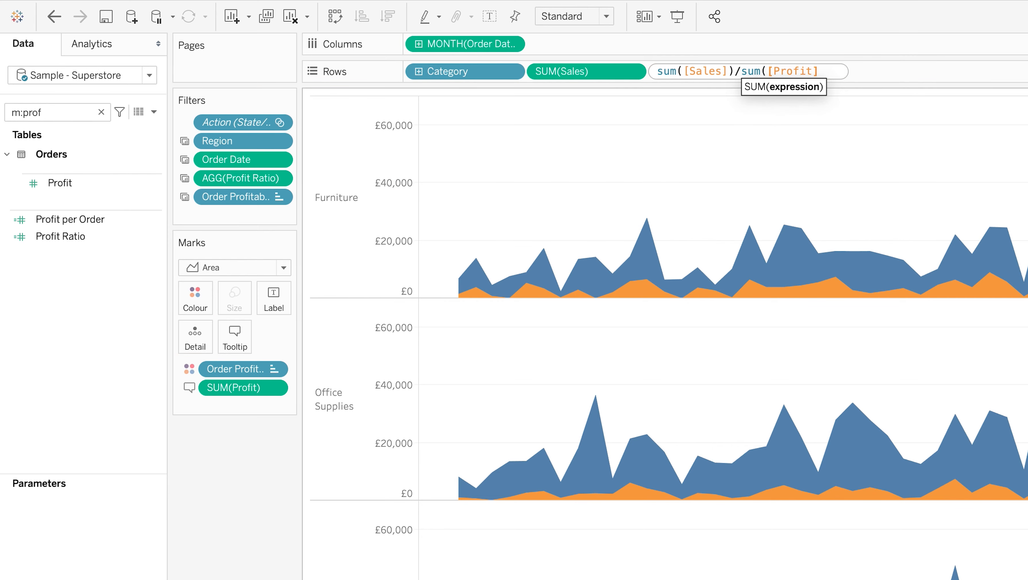
pyautogui.write(')')
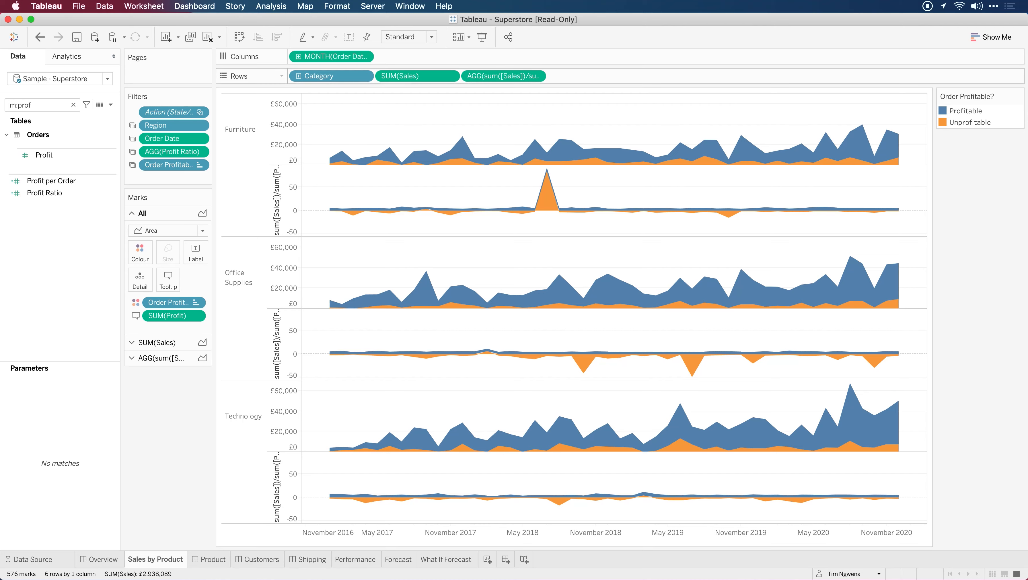
# Create a calculated field containing invalid placeholder text 'dajhgdajhsdgj dasd asdad'.
pyautogui.click(111, 105)
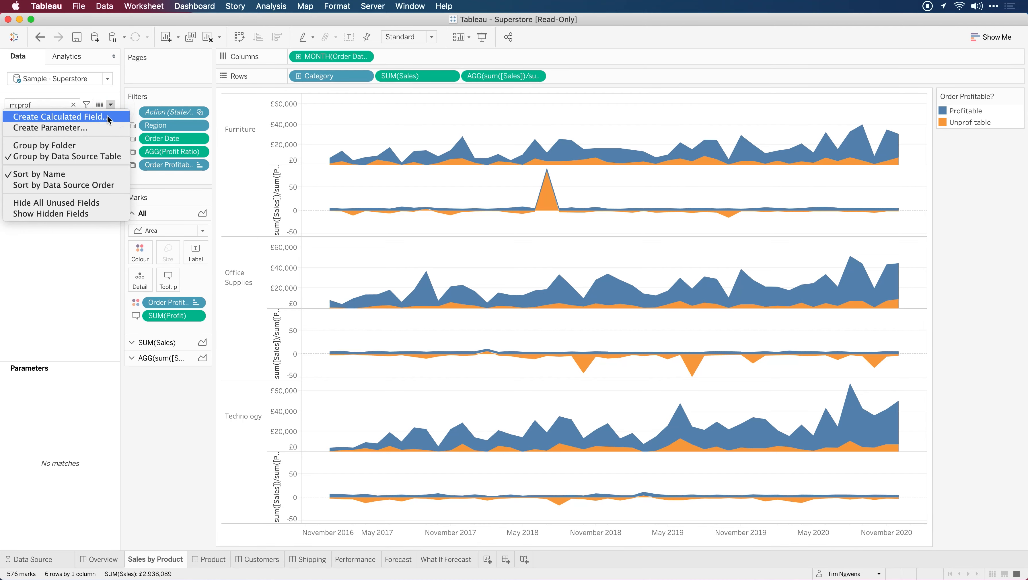
pyautogui.click(59, 116)
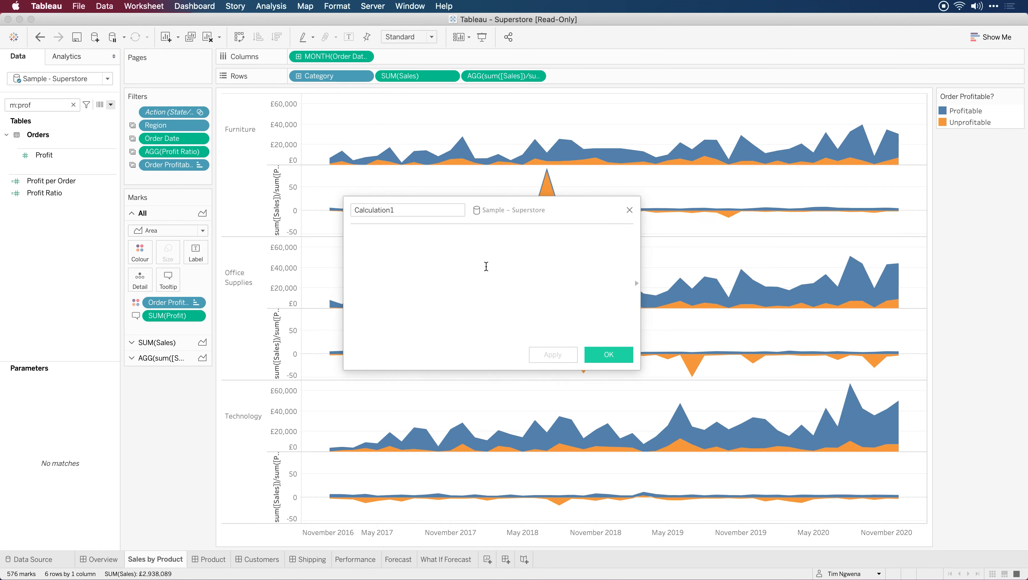
pyautogui.moveTo(448, 262)
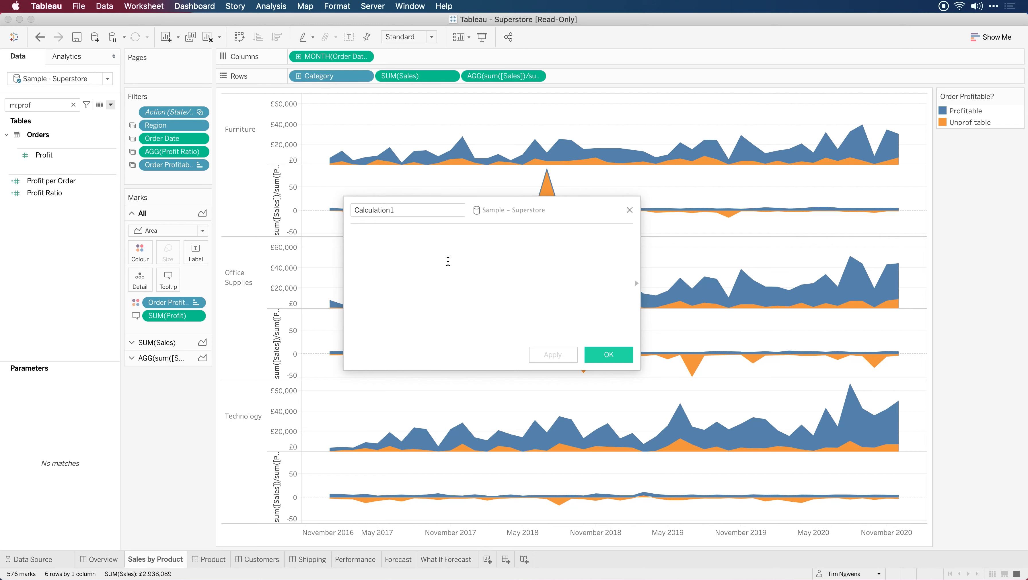
pyautogui.write('dajhgdajhsdgj')
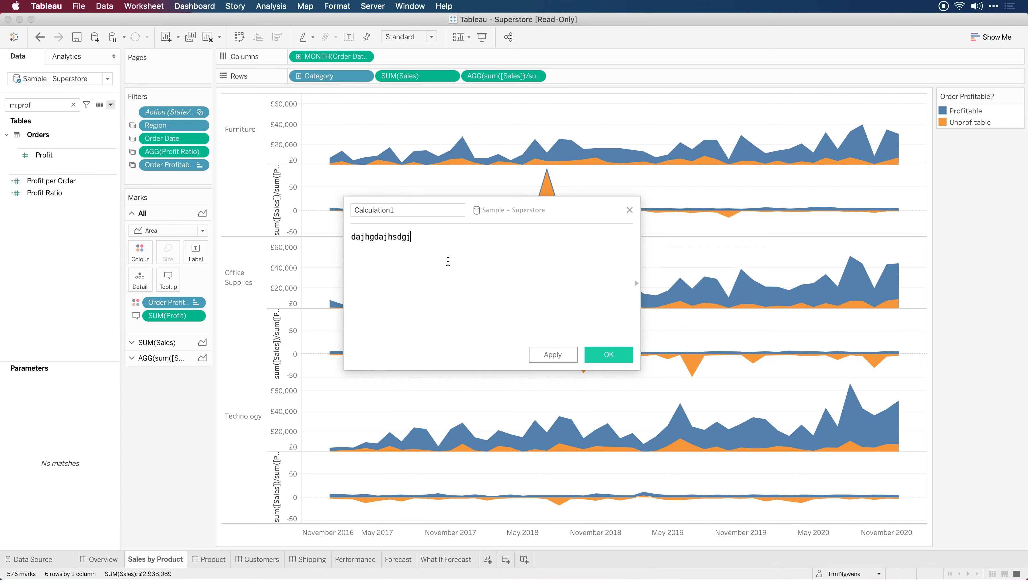
pyautogui.write('dasd')
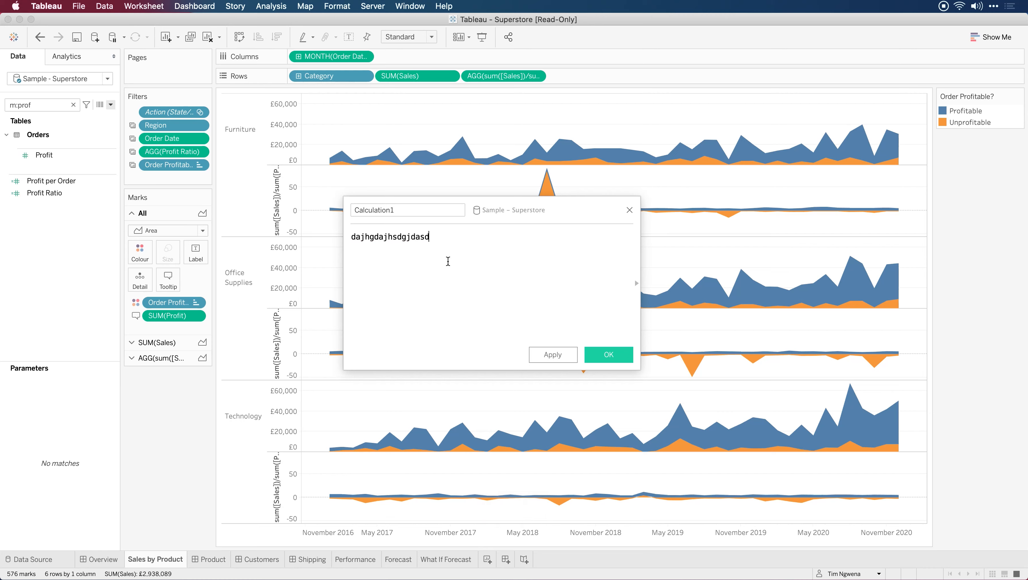
pyautogui.write('asdad')
pyautogui.write('sdgjihdgjhasgdj')
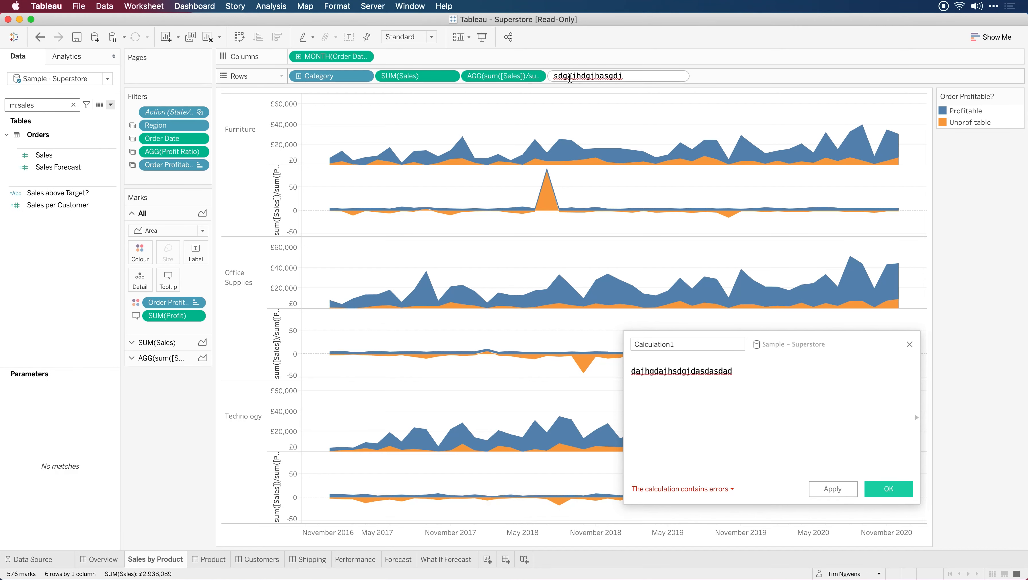
pyautogui.moveTo(492, 37)
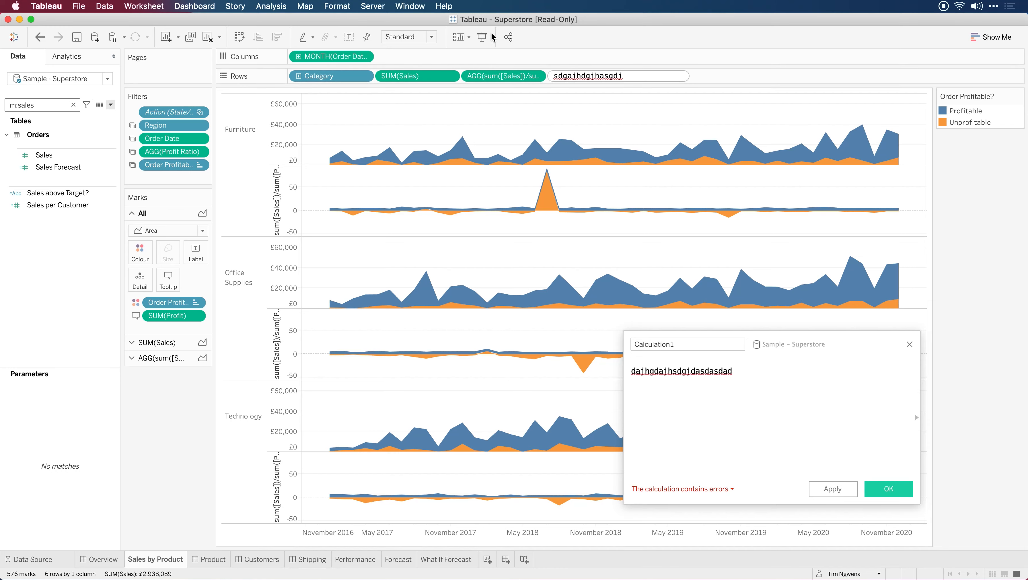
pyautogui.moveTo(852, 347)
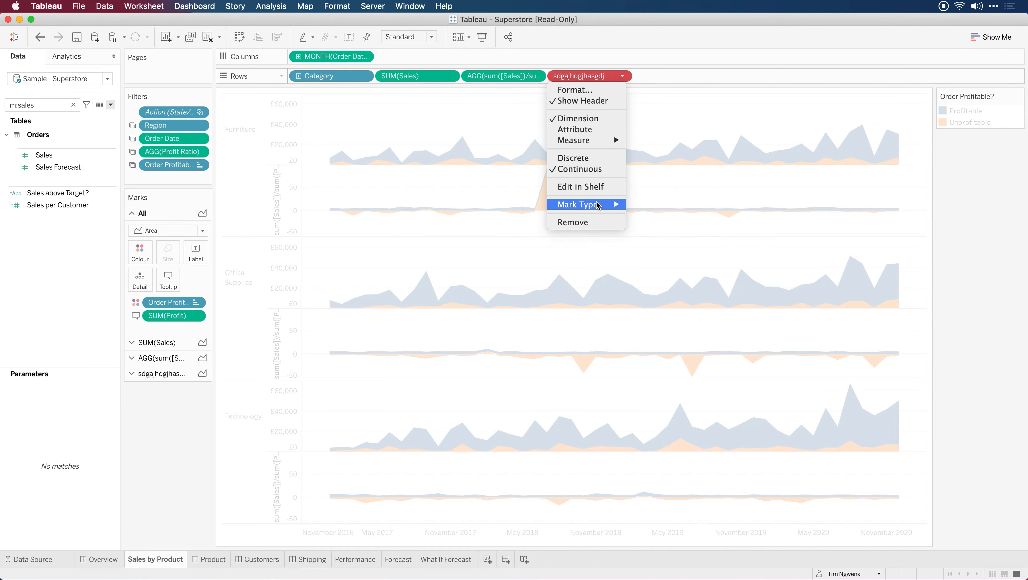
# Remove the erroneous calculation pill from Rows, leaving the sales and sales-to-profit rows.
pyautogui.click(573, 222)
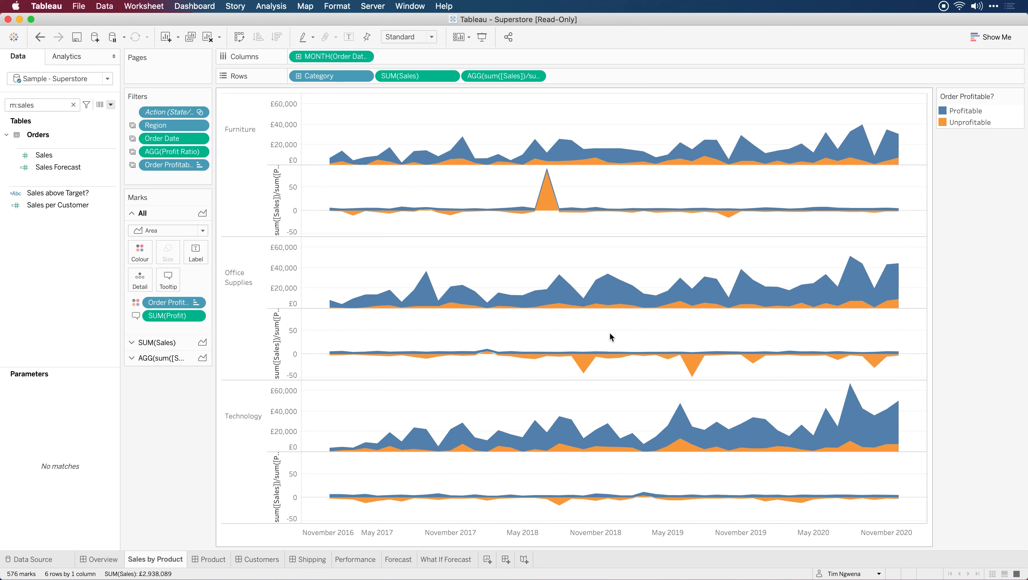
pyautogui.press('cmd+r')
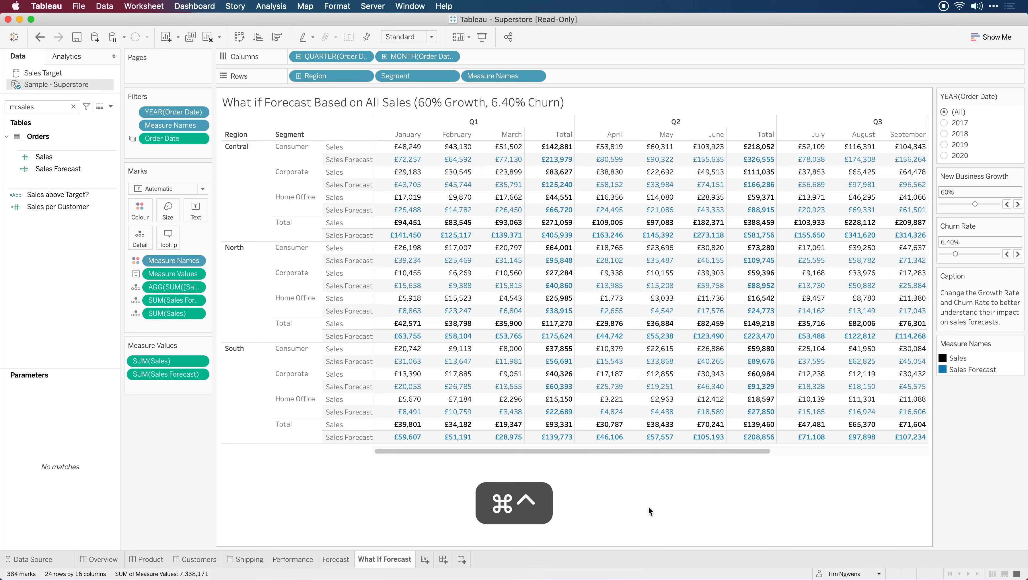
# Scroll the What If Forecast sheet sideways to view sales and forecast by region and segment.
pyautogui.hscroll(3)
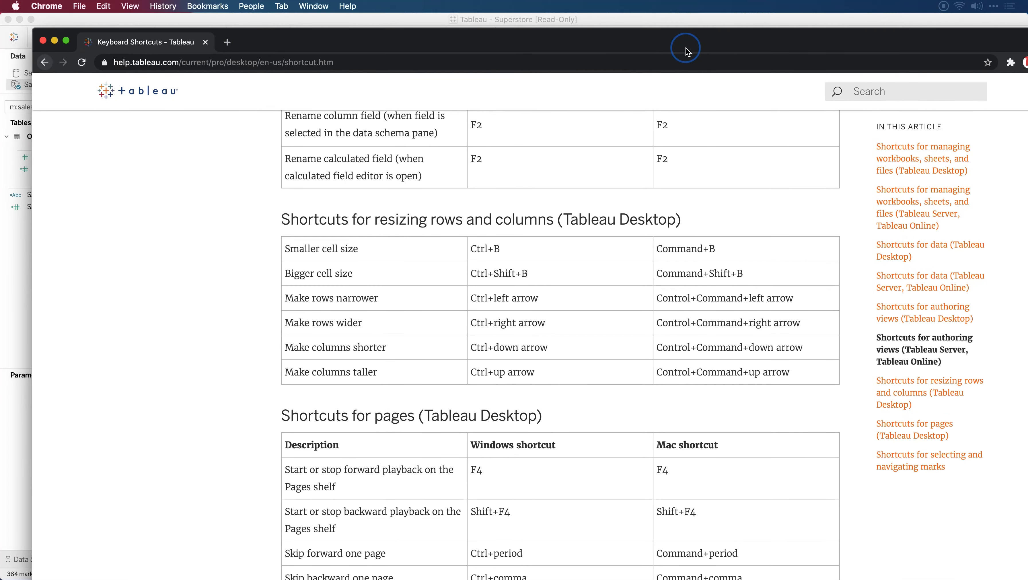
pyautogui.moveTo(706, 60)
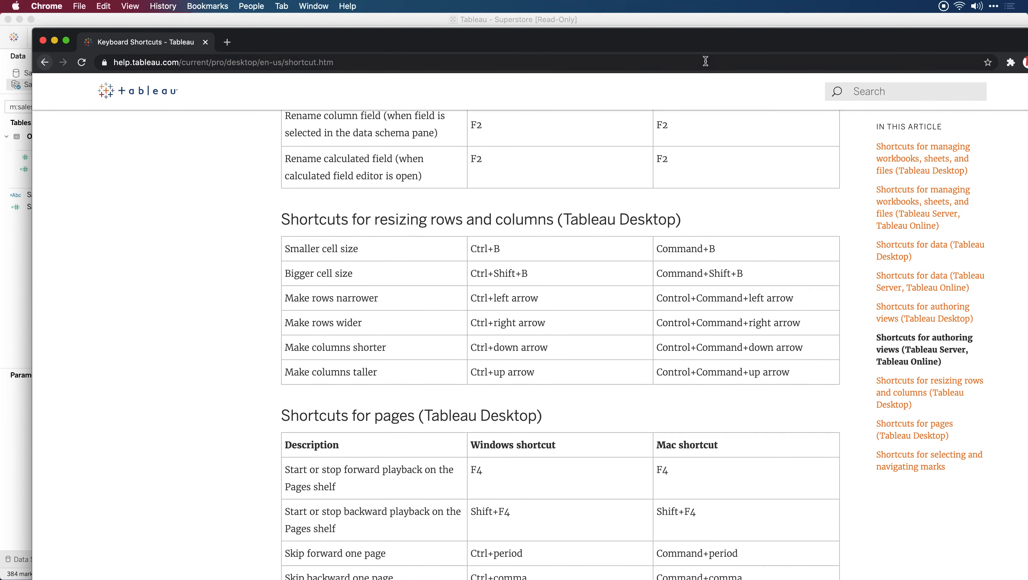
pyautogui.moveTo(659, 24)
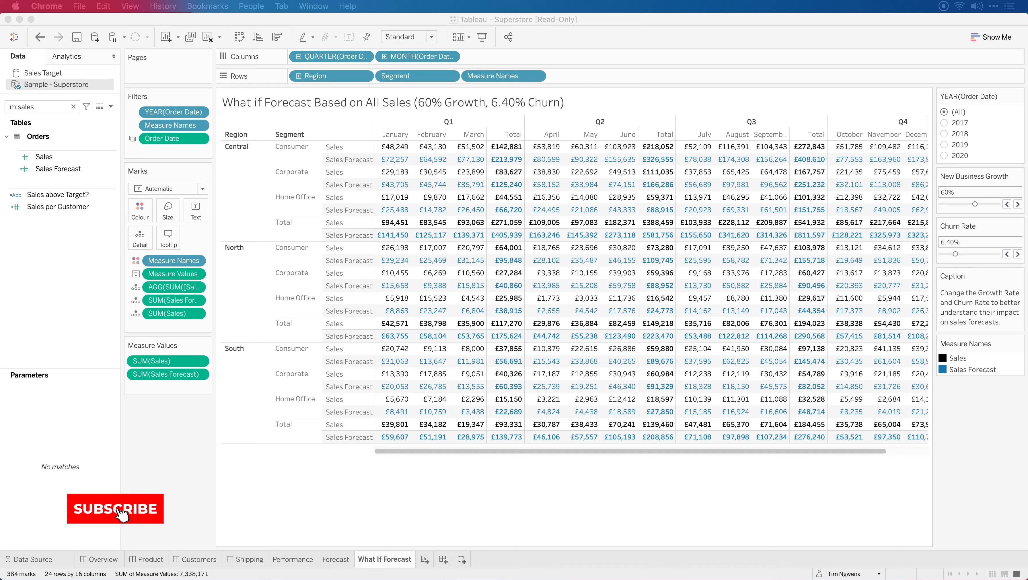
# Return to Tableau, compact the What If Forecast crosstab, and add a new blank worksheet (Sheet 17).
pyautogui.click(115, 510)
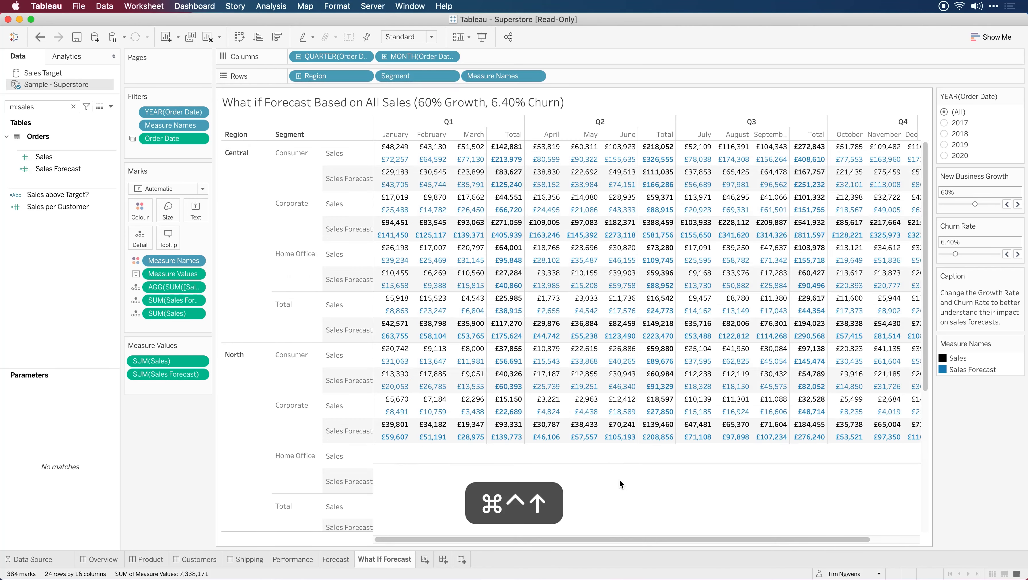
pyautogui.scroll(-3)
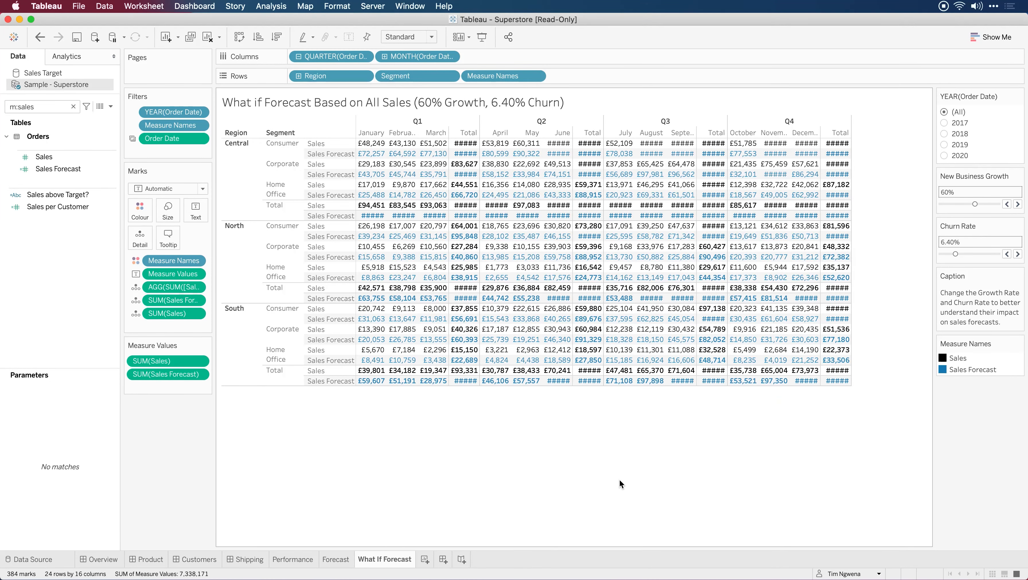
pyautogui.press('cmd+shift+b')
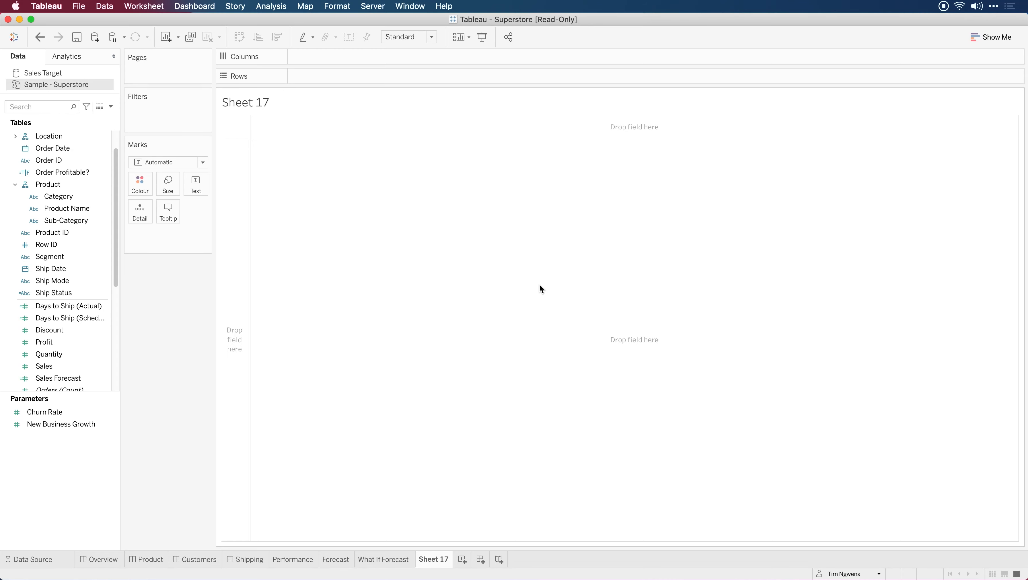
# Build a sales-by-Category bar chart, colour it by Sub-Category, and add Sub-Category to Rows.
pyautogui.moveTo(58, 196); pyautogui.dragTo(335, 76)
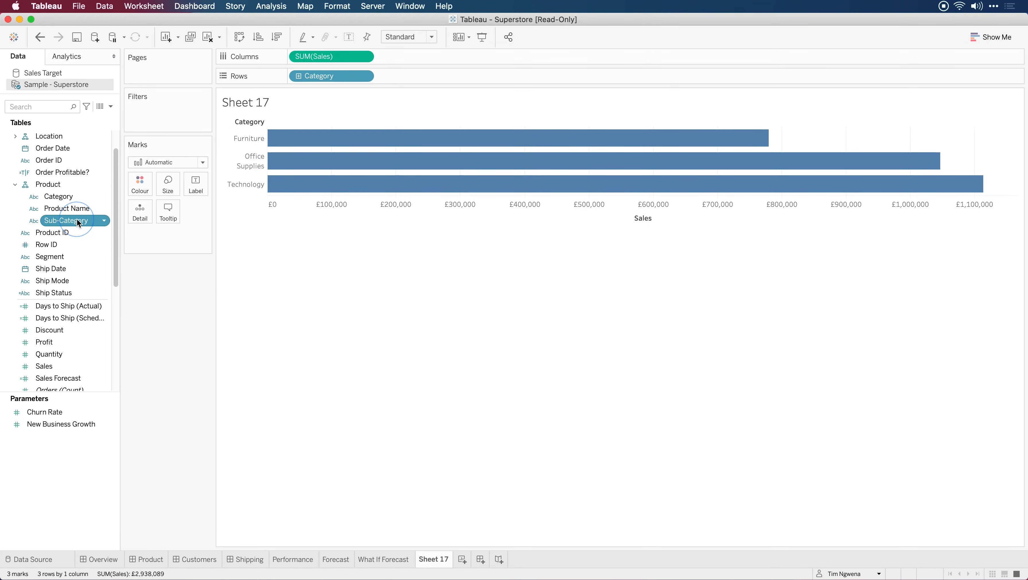
pyautogui.press('alt')
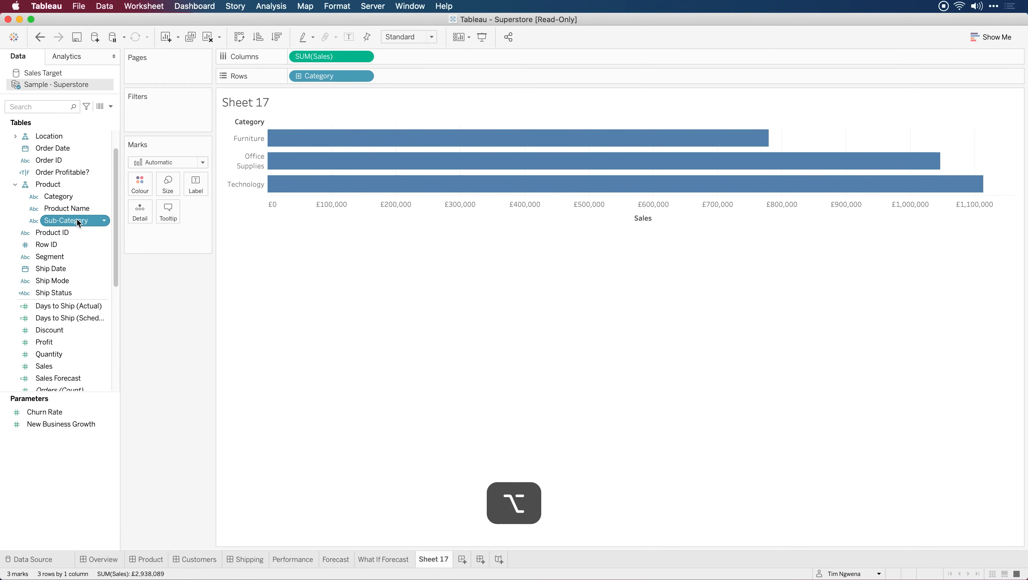
pyautogui.moveTo(66, 220); pyautogui.dragTo(140, 182)
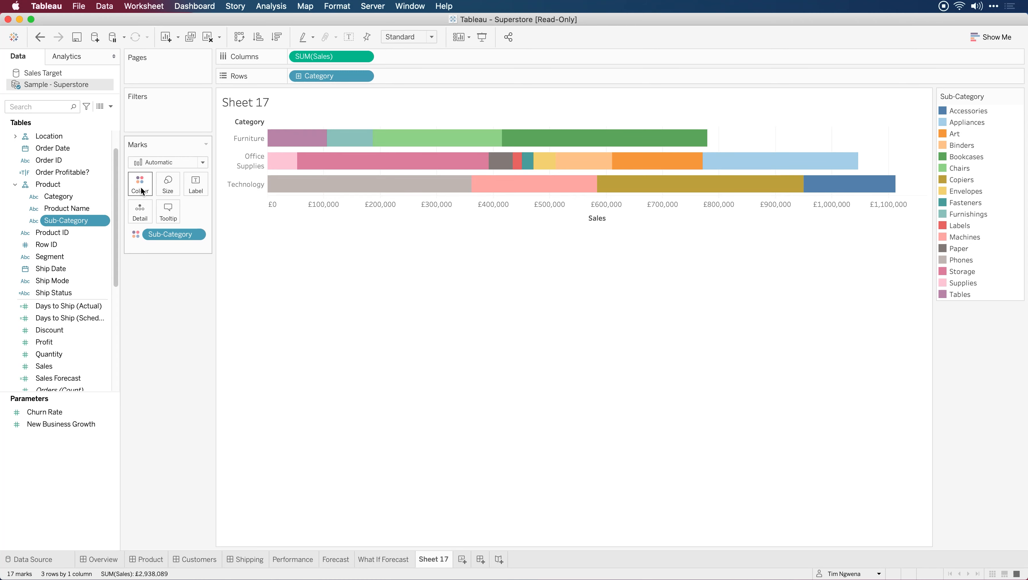
pyautogui.moveTo(167, 234)
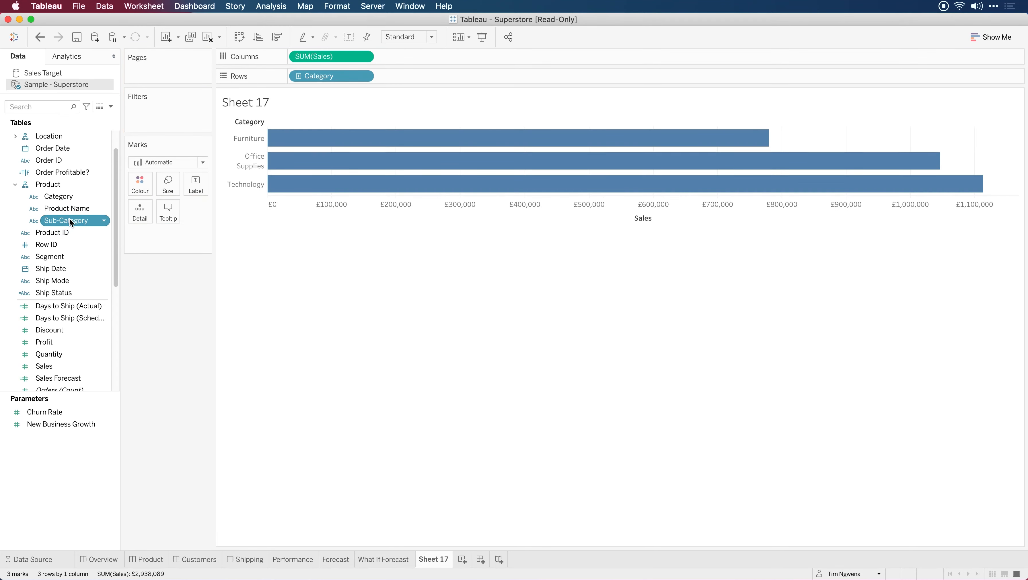
pyautogui.press('alt')
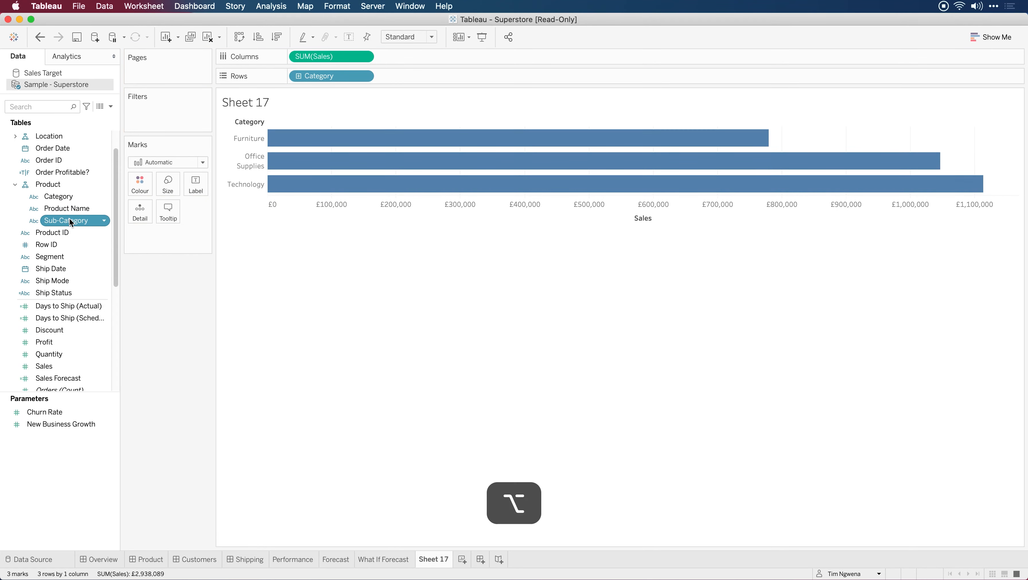
pyautogui.moveTo(65, 220); pyautogui.dragTo(417, 75)
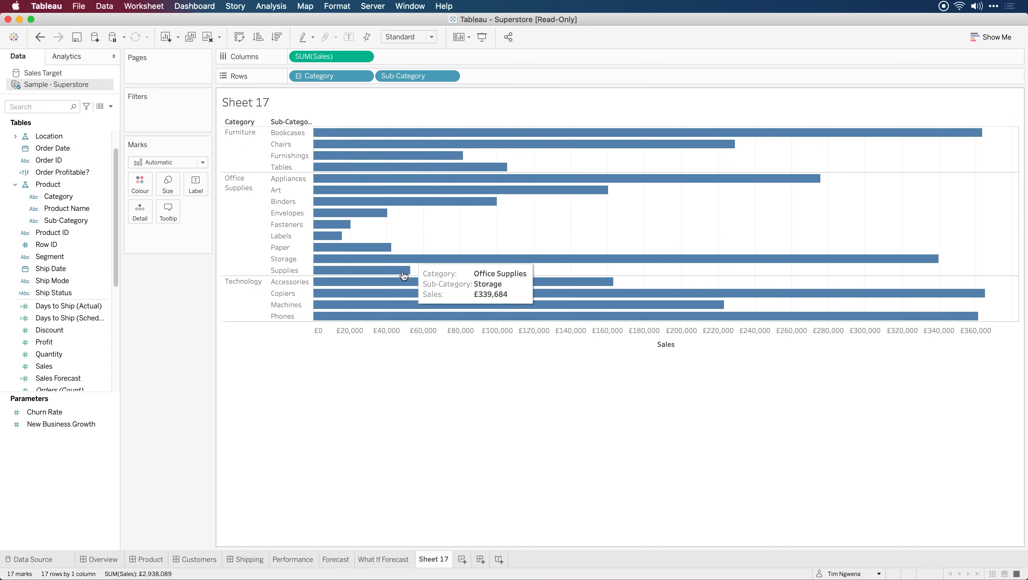
pyautogui.moveTo(442, 232)
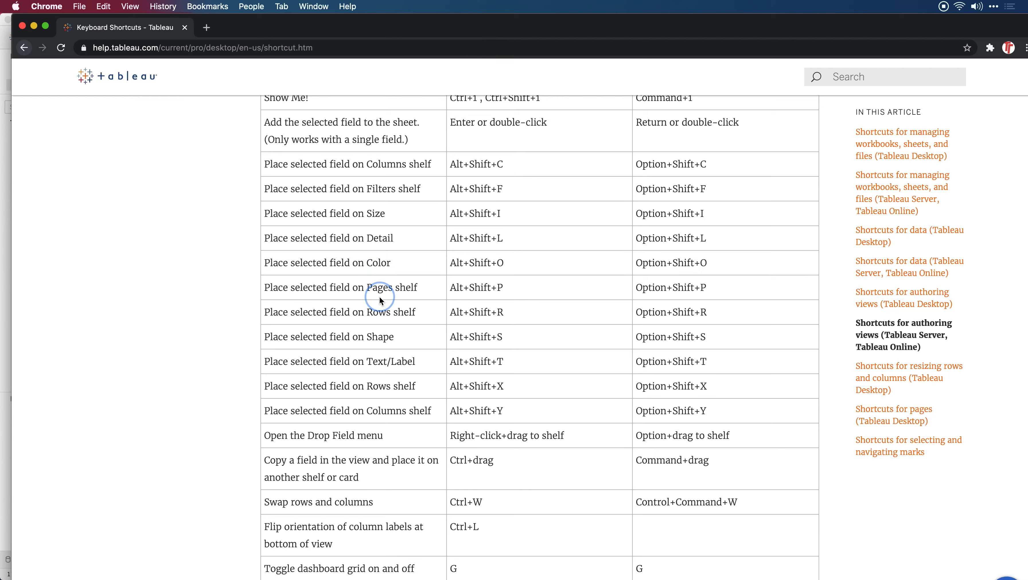
pyautogui.moveTo(531, 206)
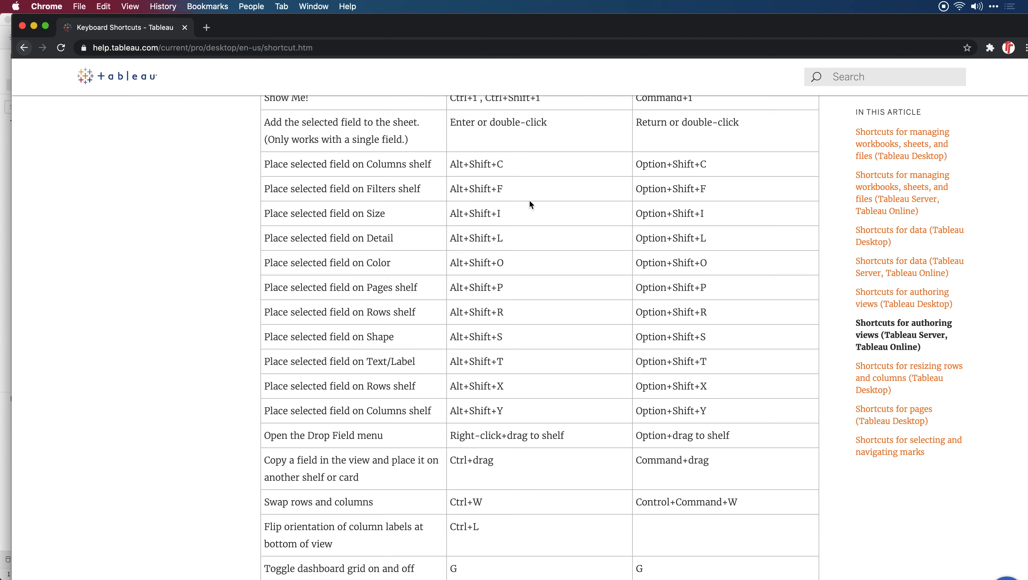
pyautogui.moveTo(752, 167)
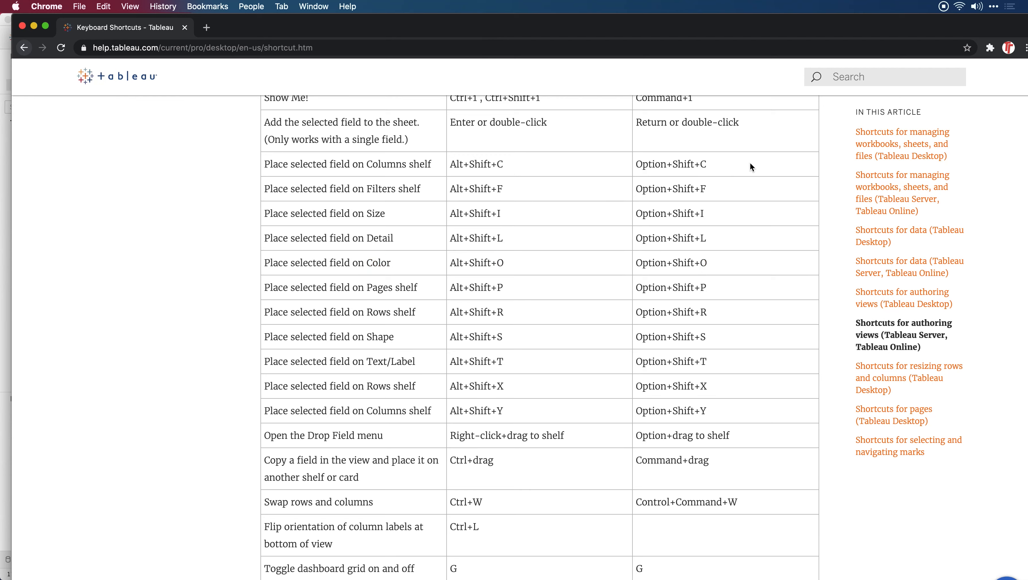
pyautogui.moveTo(693, 180)
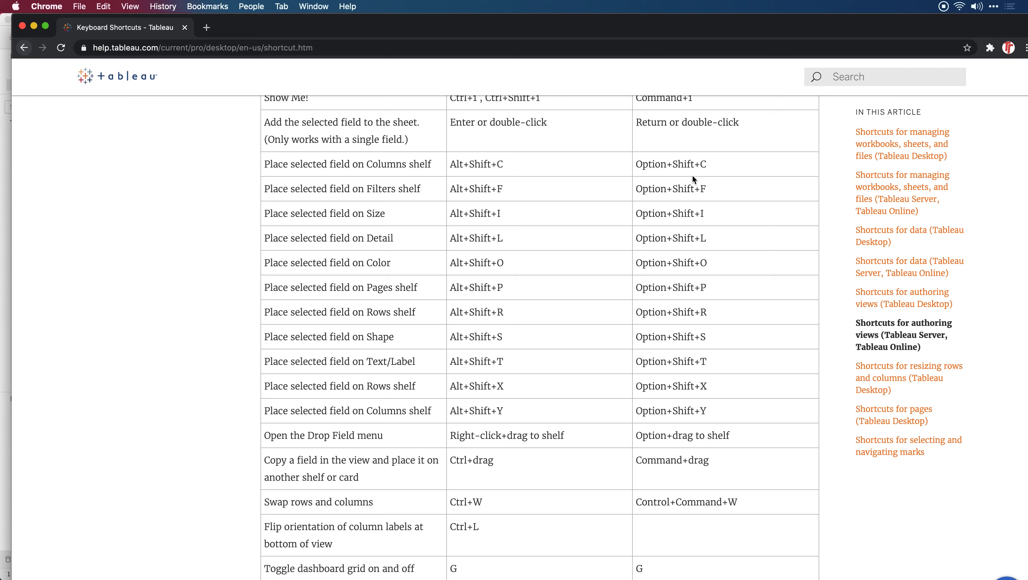
pyautogui.moveTo(713, 374)
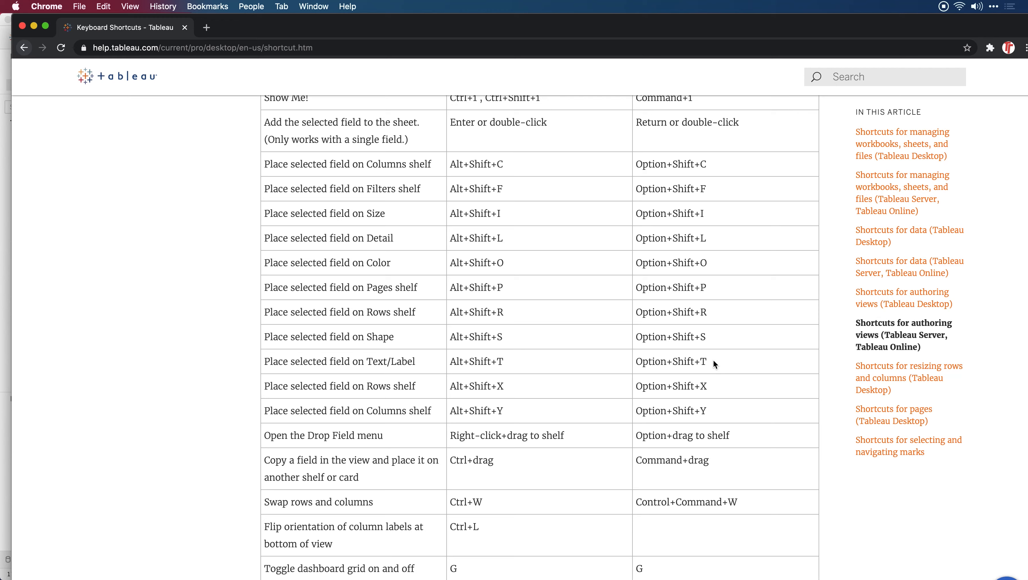
pyautogui.moveTo(733, 340)
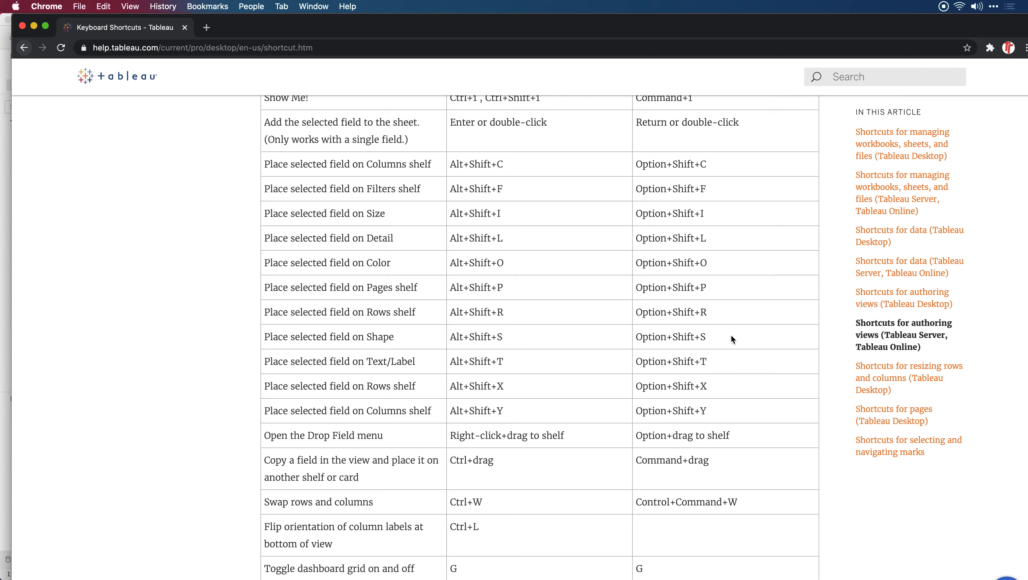
pyautogui.moveTo(720, 405)
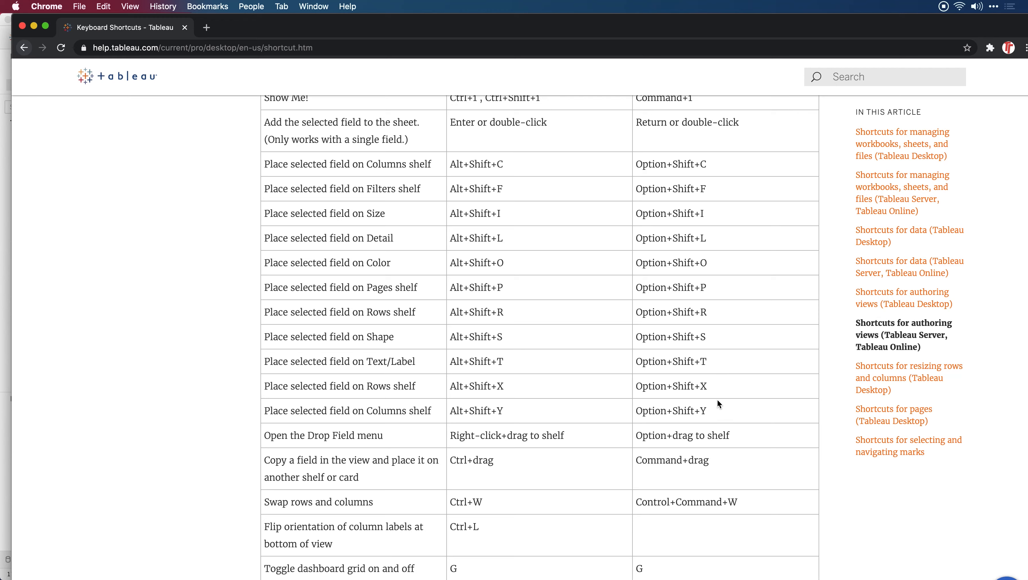
pyautogui.moveTo(716, 367)
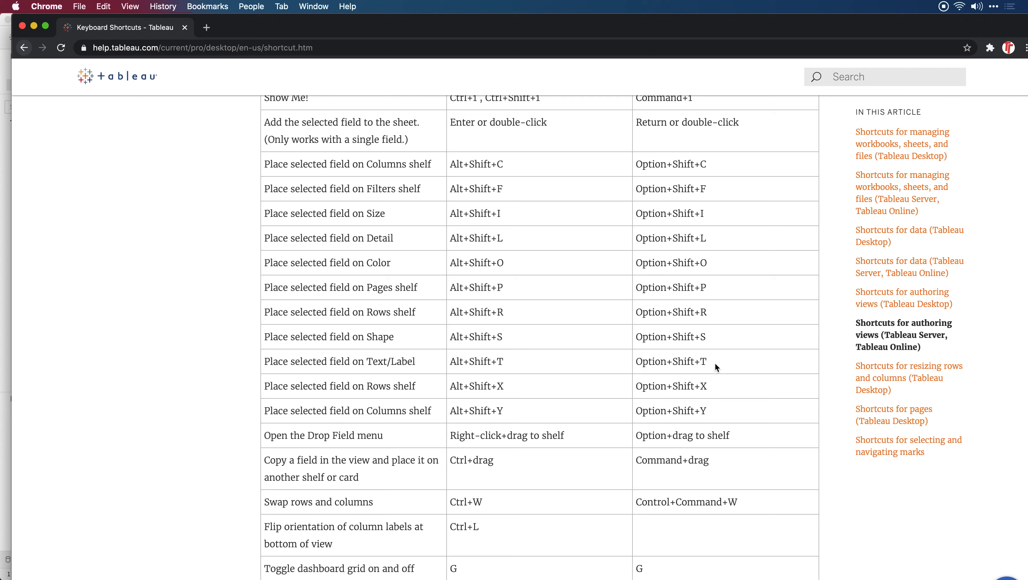
pyautogui.moveTo(710, 345)
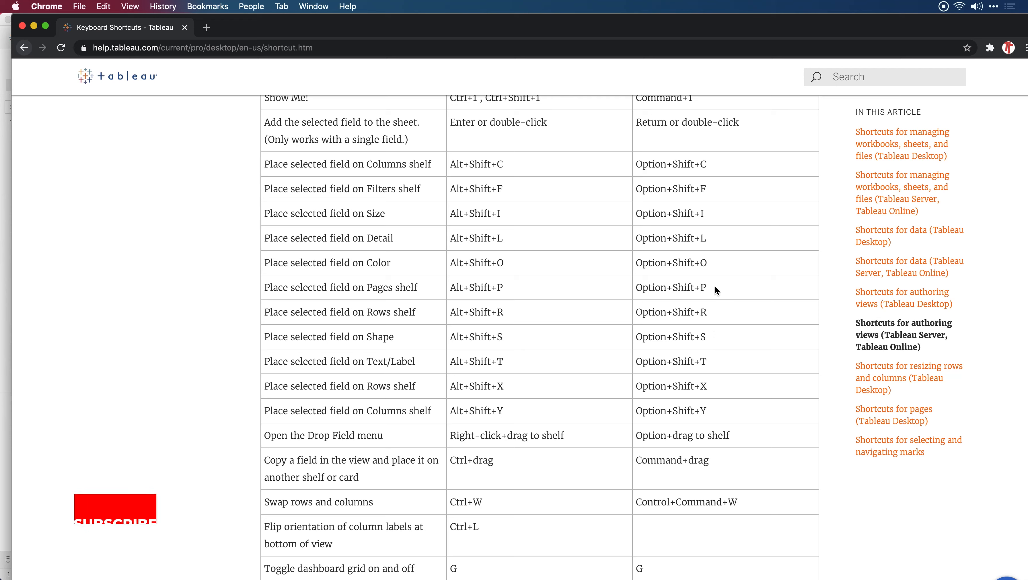
# Switch to Chrome showing the shortcuts table for placing selected fields on shelves.
pyautogui.click(115, 509)
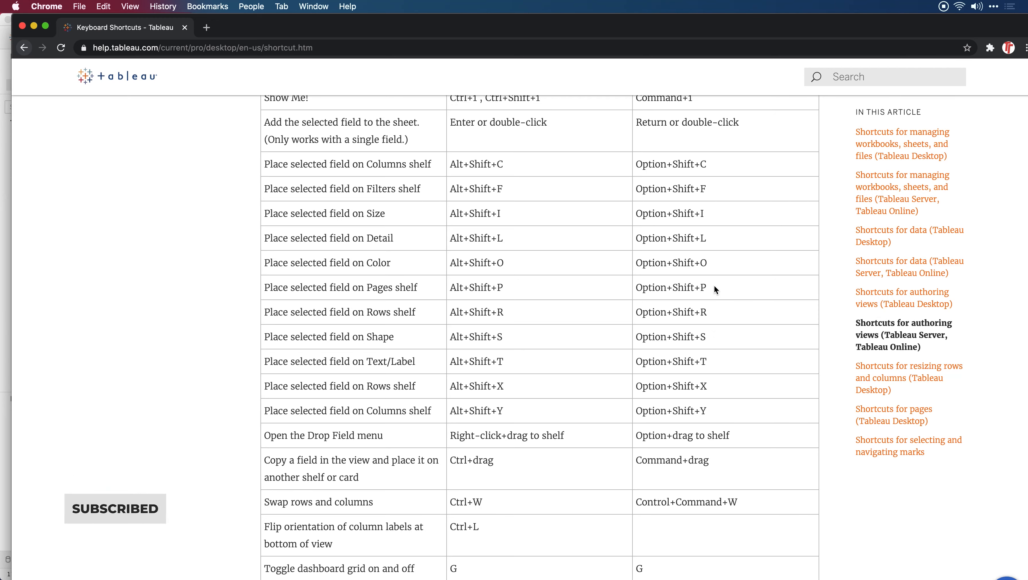
pyautogui.moveTo(712, 171)
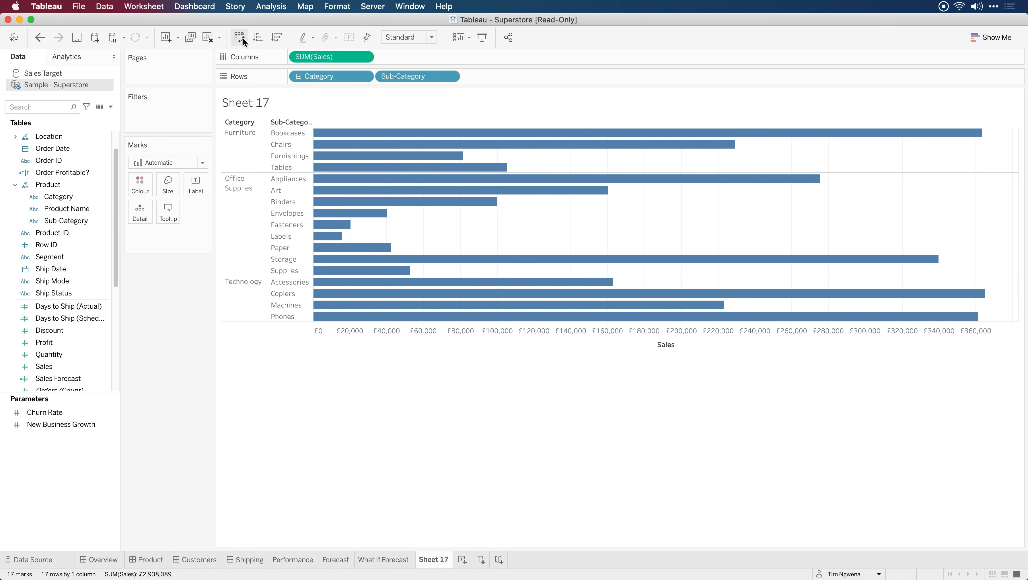
# Toggle between vertical columns and horizontal bars, then sort sub-categories by sales ascending.
pyautogui.click(240, 37)
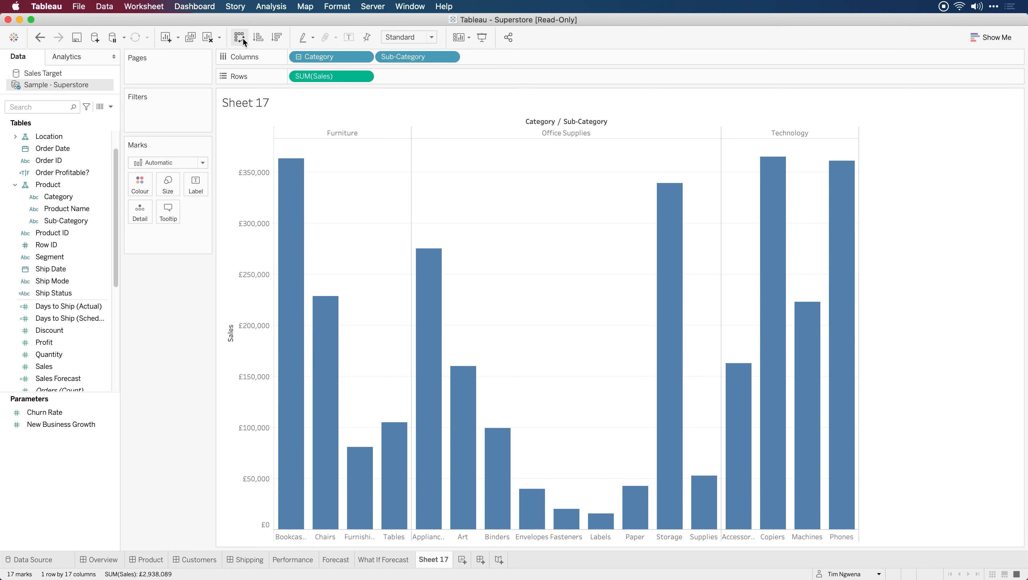
pyautogui.click(239, 37)
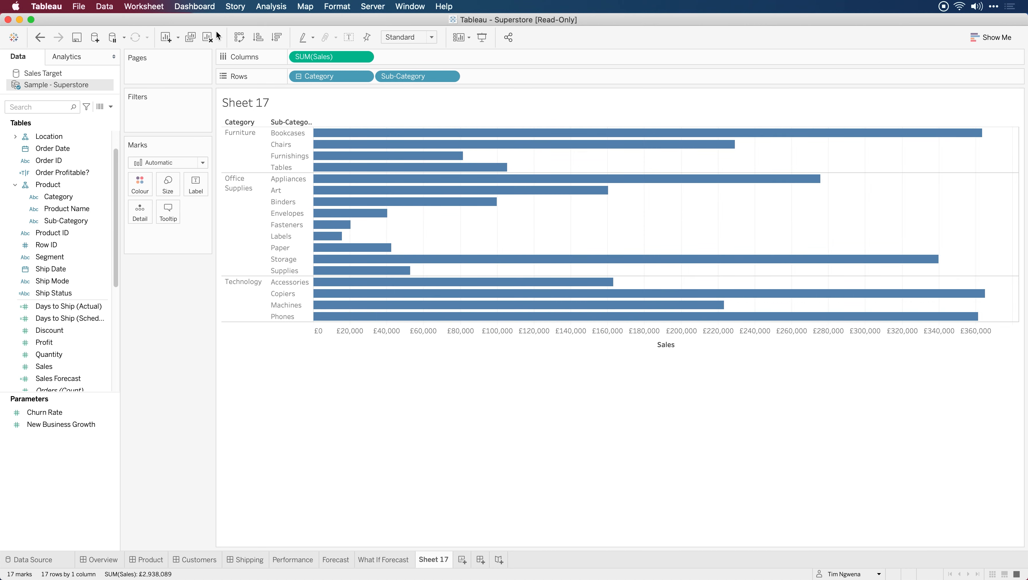
pyautogui.click(239, 38)
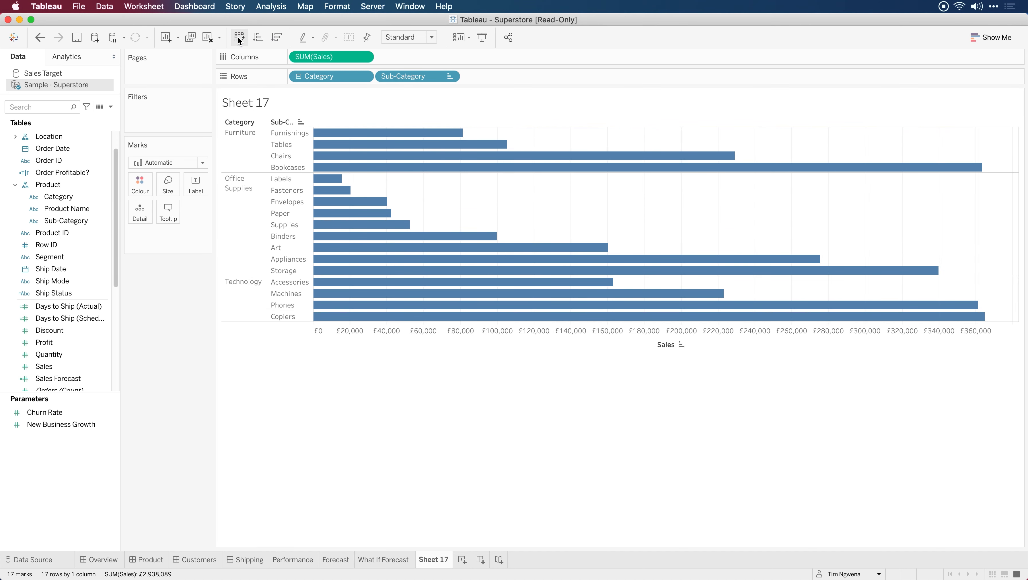
# Swap orientation again and sort sub-category sales descending within each category.
pyautogui.click(258, 36)
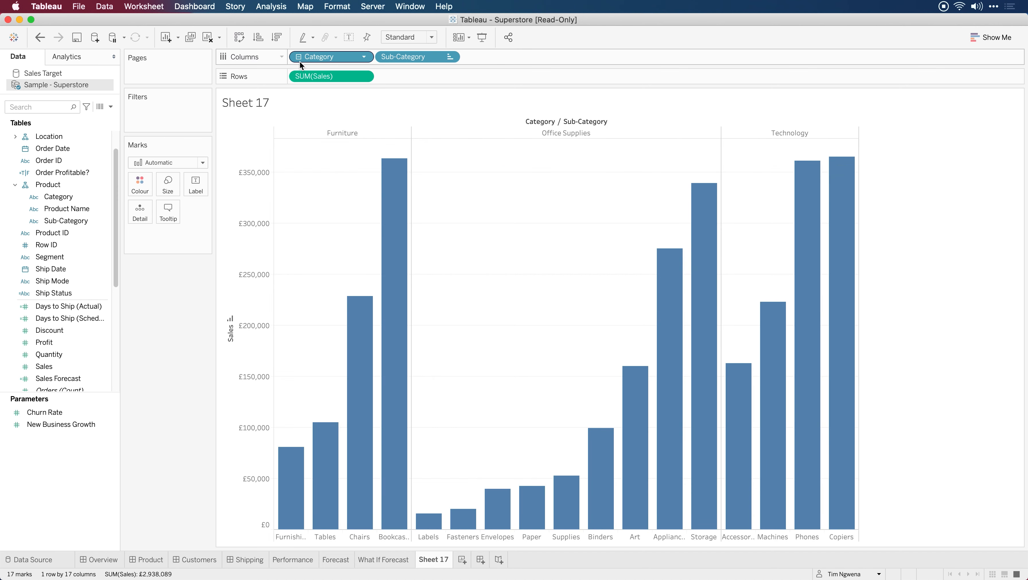
pyautogui.click(279, 36)
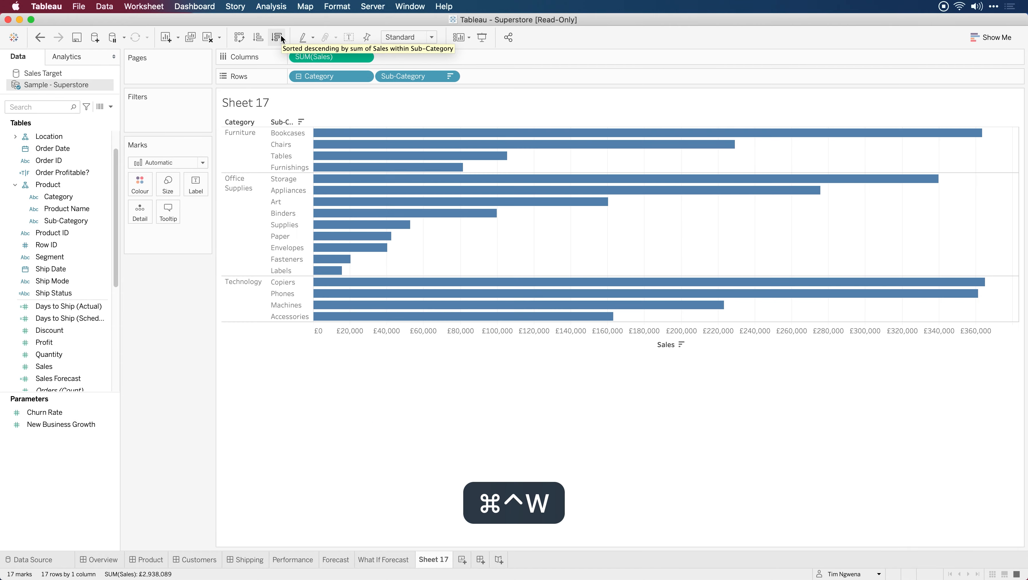
pyautogui.click(279, 36)
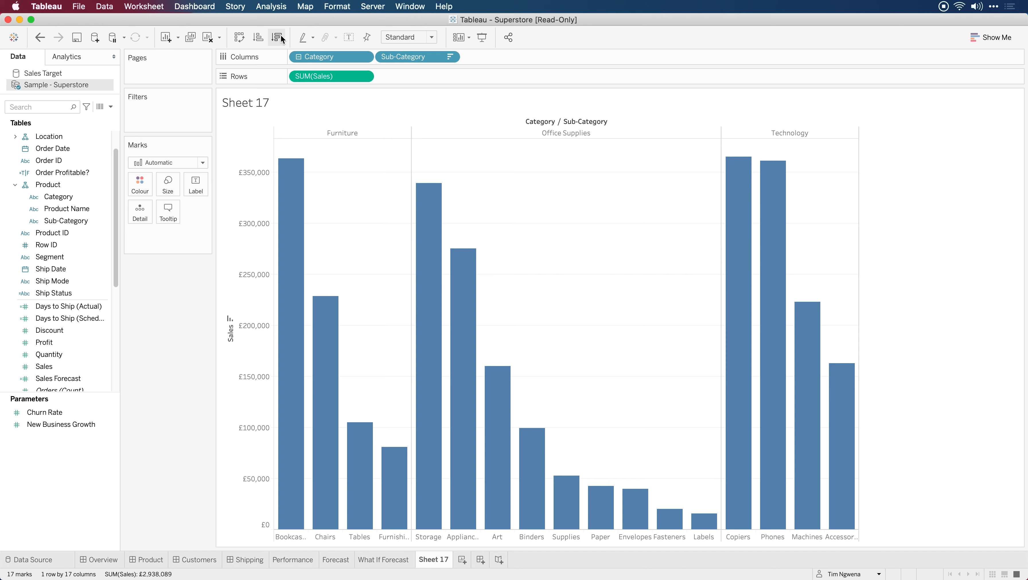
pyautogui.moveTo(448, 9)
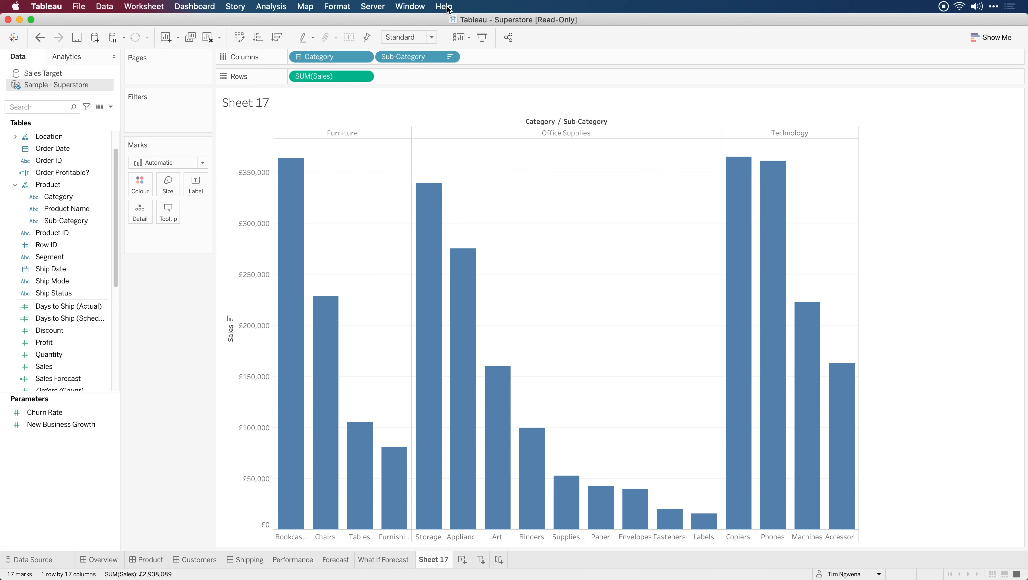
# Search the Help menu for 'dash' and locate the phone layouts for existing dashboards command.
pyautogui.click(444, 5)
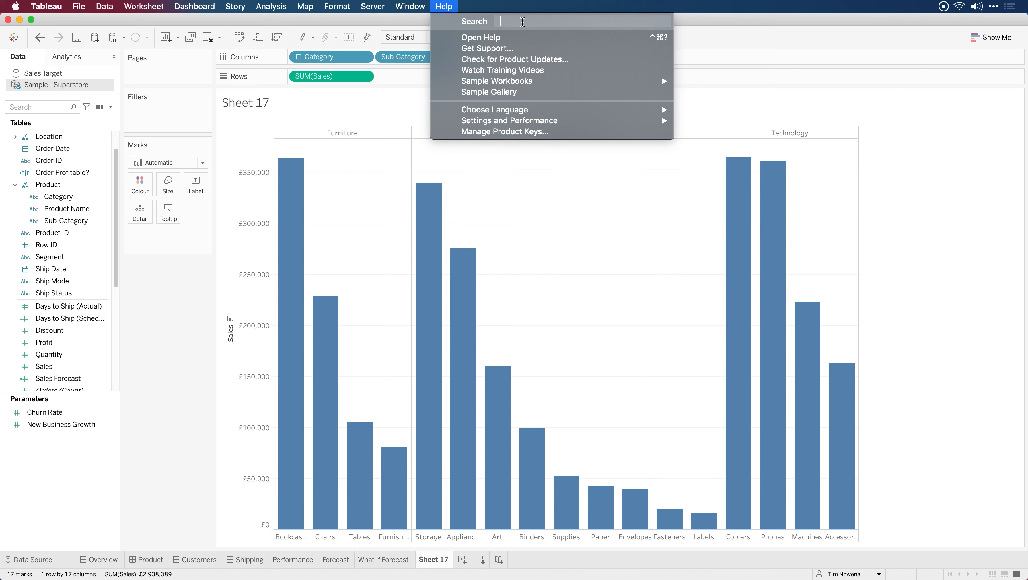
pyautogui.write('new')
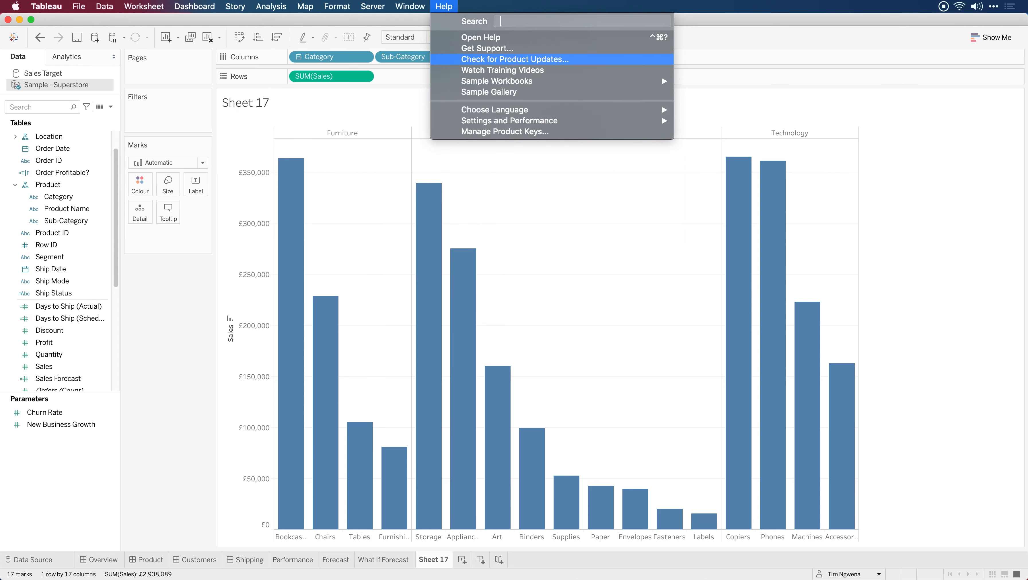
pyautogui.write('dahsba')
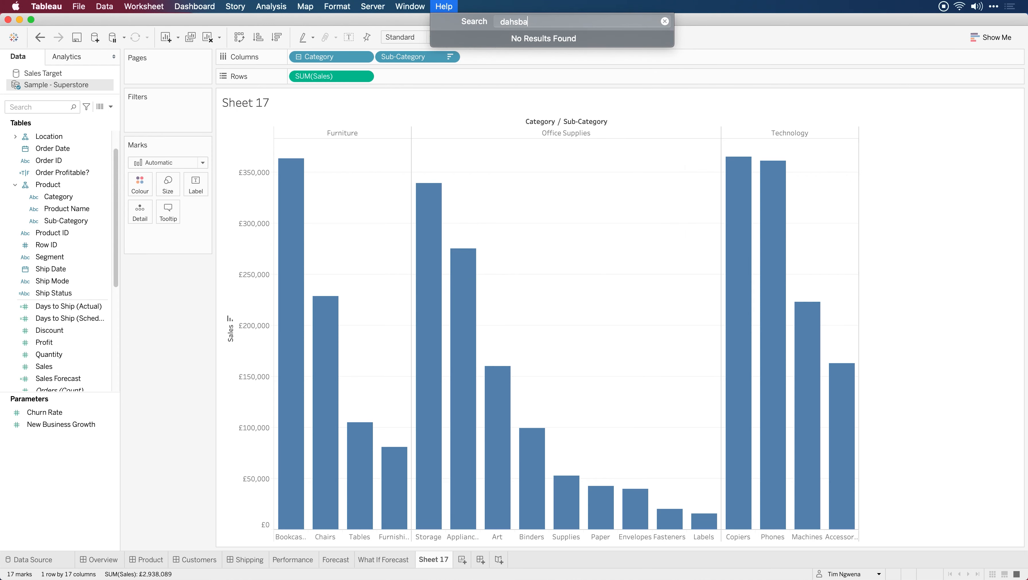
pyautogui.write('dash')
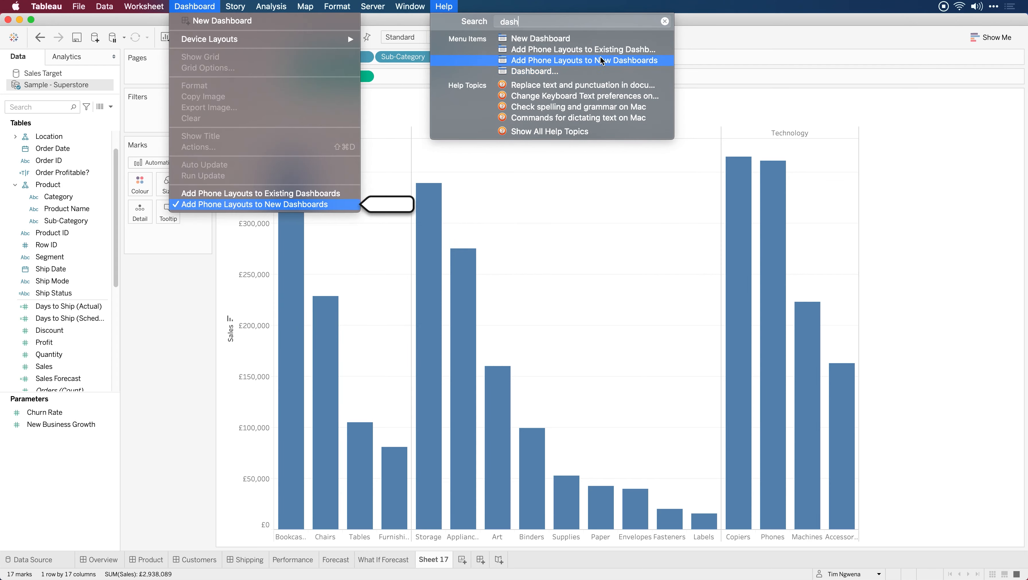
pyautogui.moveTo(551, 50)
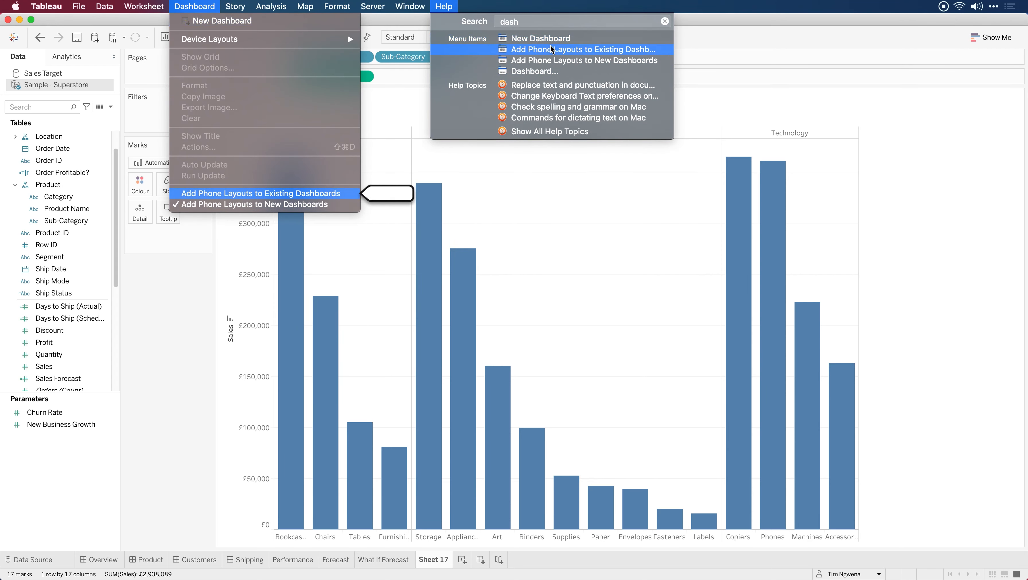
pyautogui.click(337, 6)
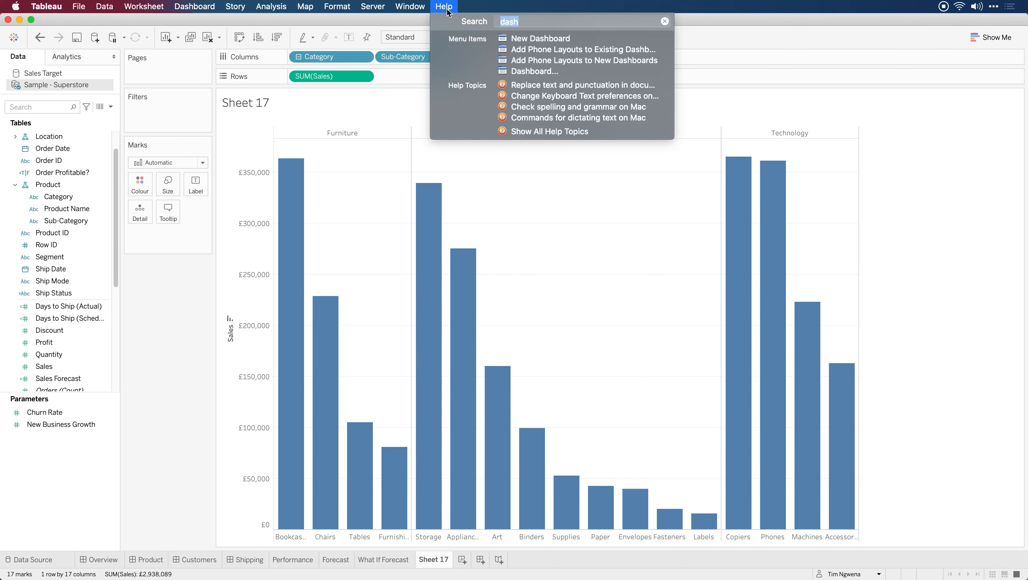
pyautogui.moveTo(656, 19)
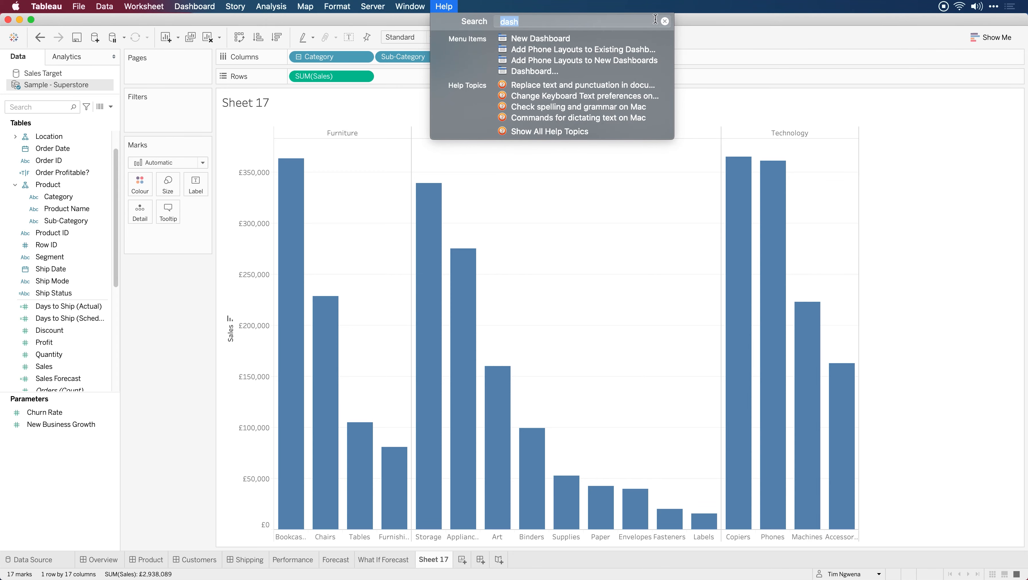
# Search the Help menu for 'table' and locate the Show Empty Columns layout option.
pyautogui.write('table')
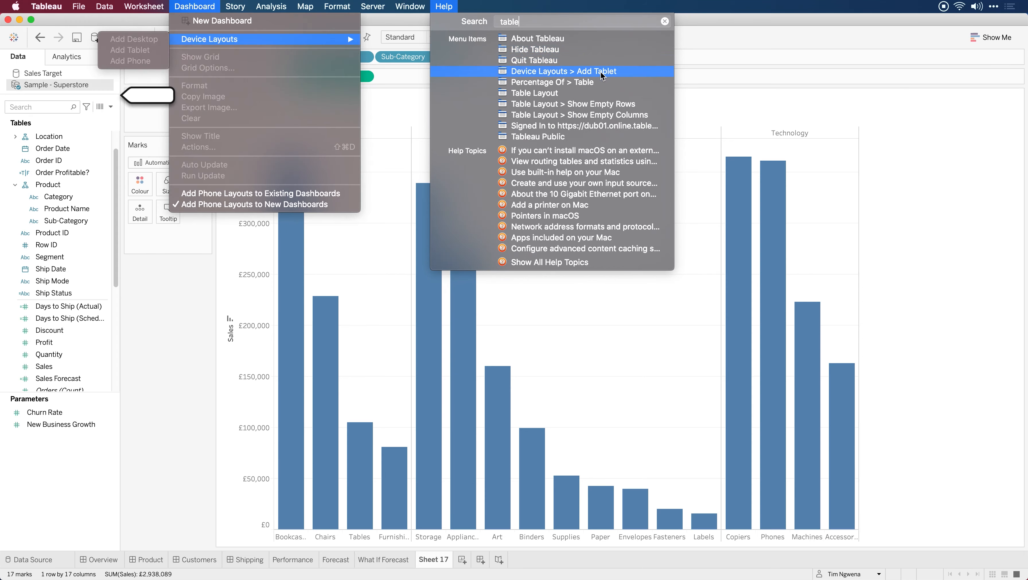
pyautogui.click(271, 6)
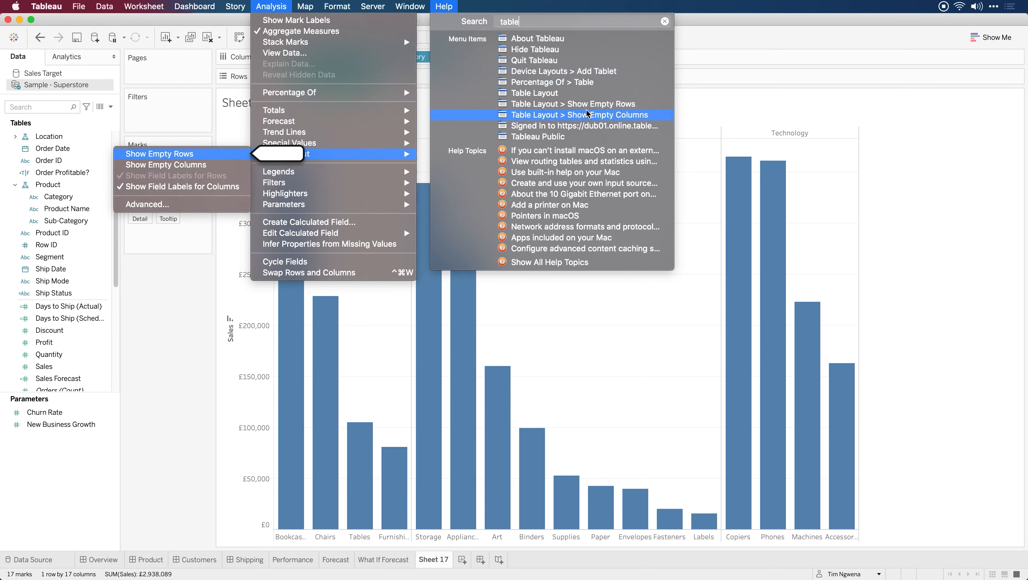
pyautogui.moveTo(574, 103)
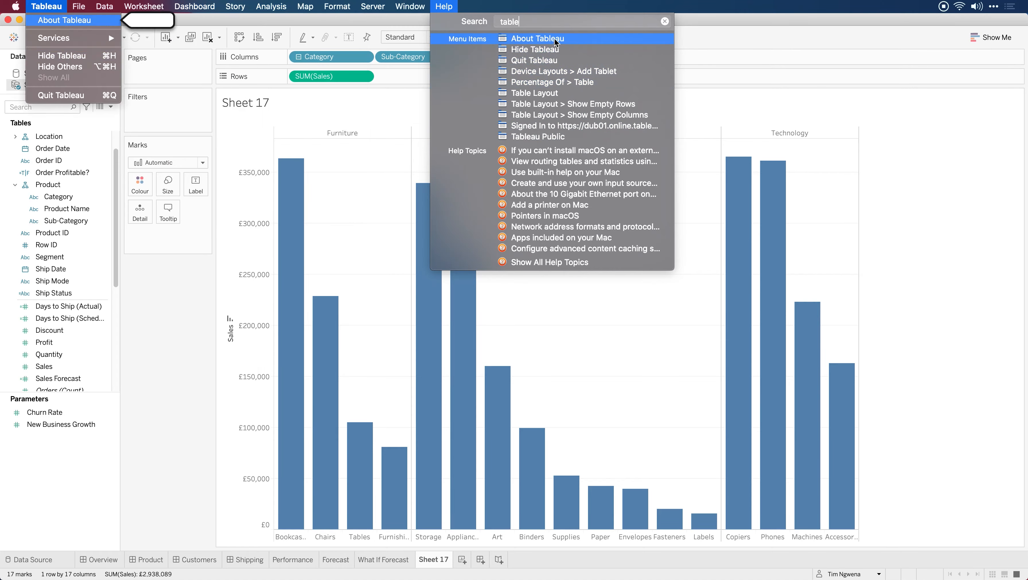
# Return to the Chrome shortcuts page and scroll to the Tableau Server/Online authoring shortcuts.
pyautogui.press('Escape')
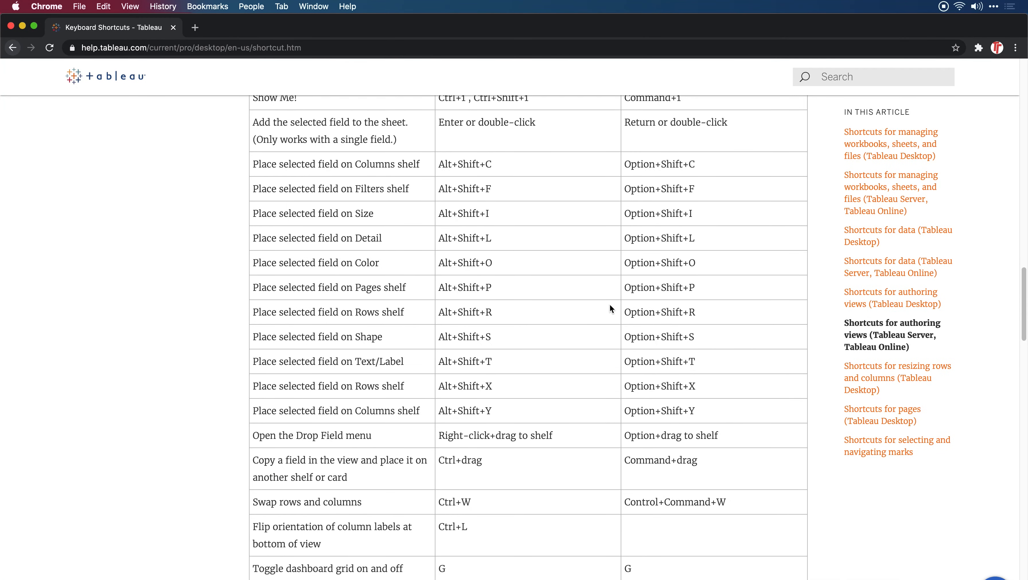
pyautogui.scroll(-3)
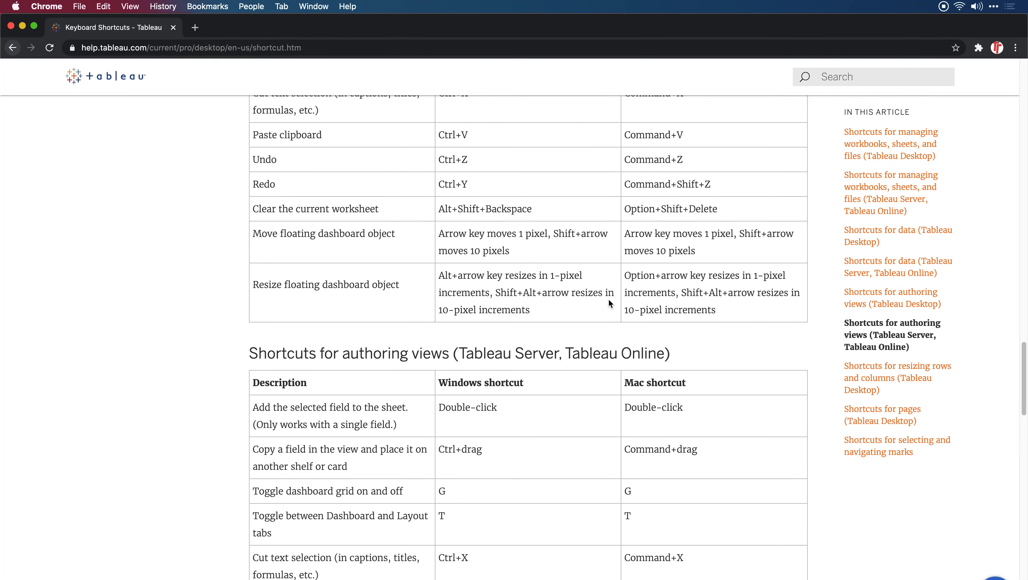
pyautogui.scroll(-3)
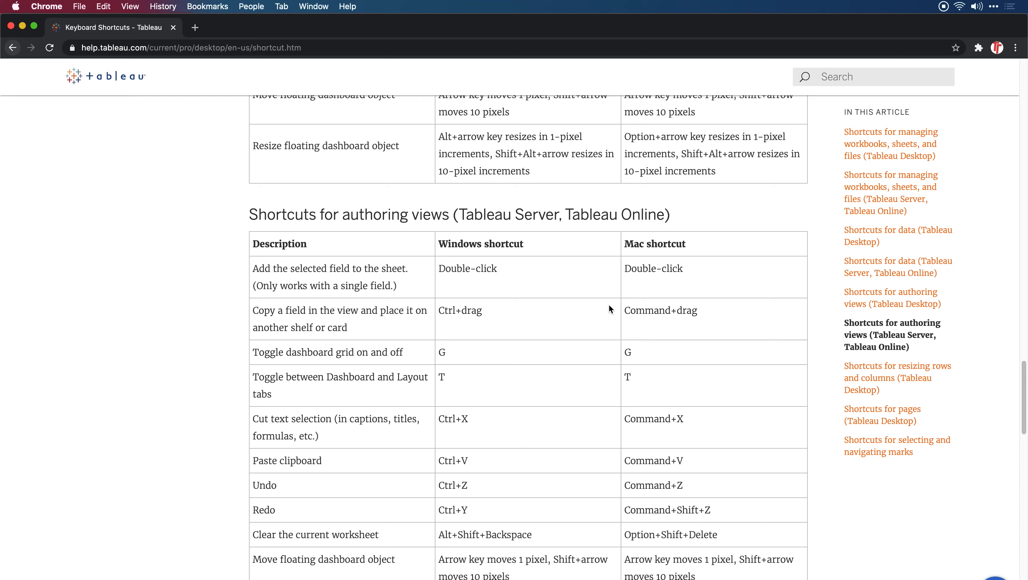
pyautogui.moveTo(615, 300)
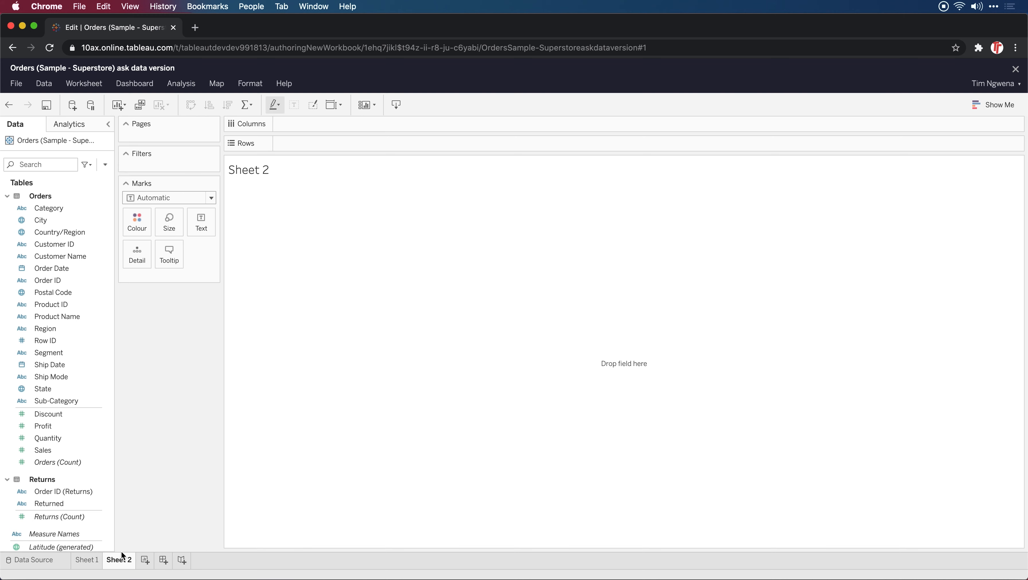
# Use the new-worksheet shortcut to add blank Sheet 3 and Sheet 4.
pyautogui.press('cmd+alt+t')
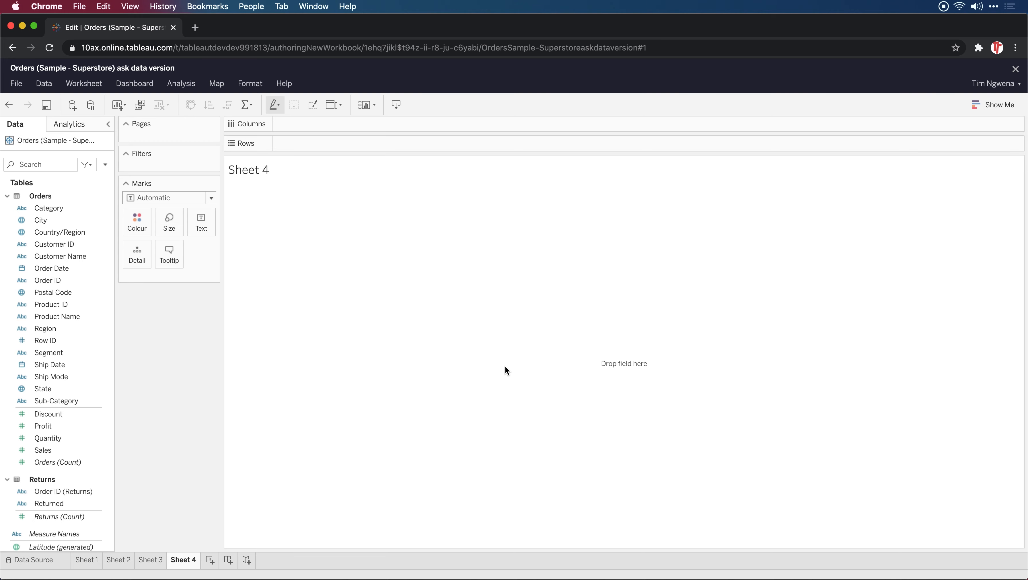
pyautogui.press('cmd')
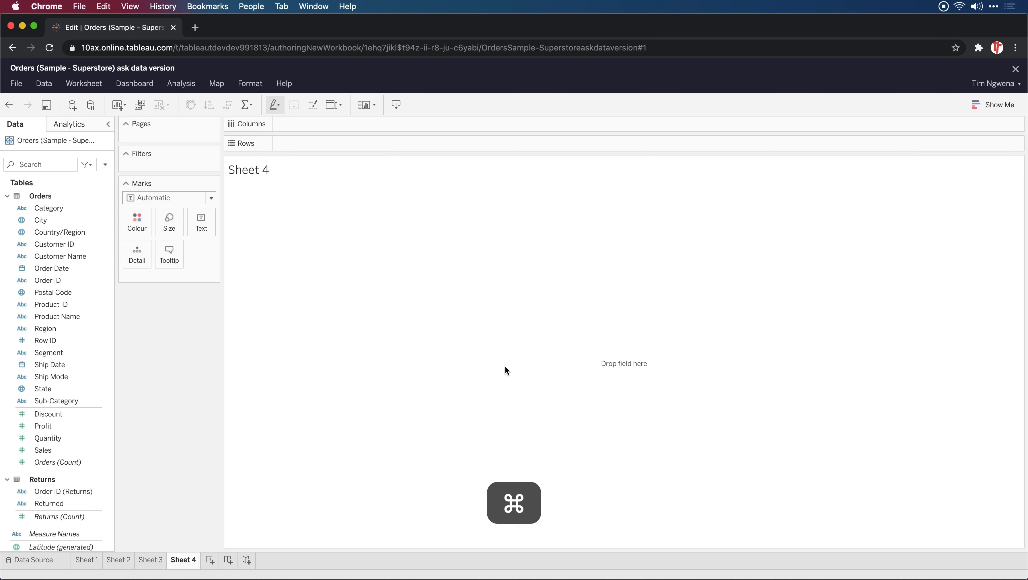
pyautogui.press('cmd+s')
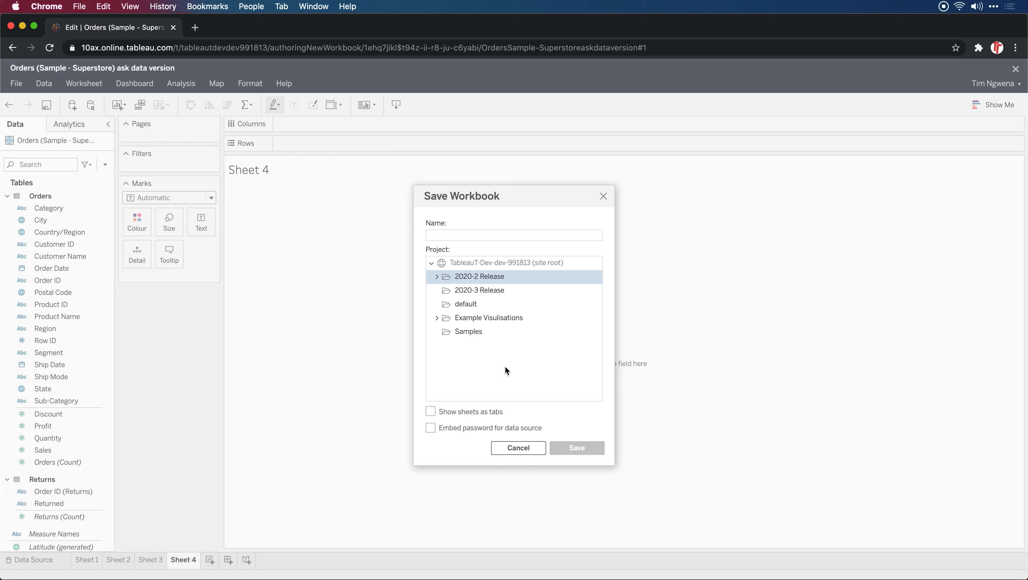
pyautogui.moveTo(518, 448)
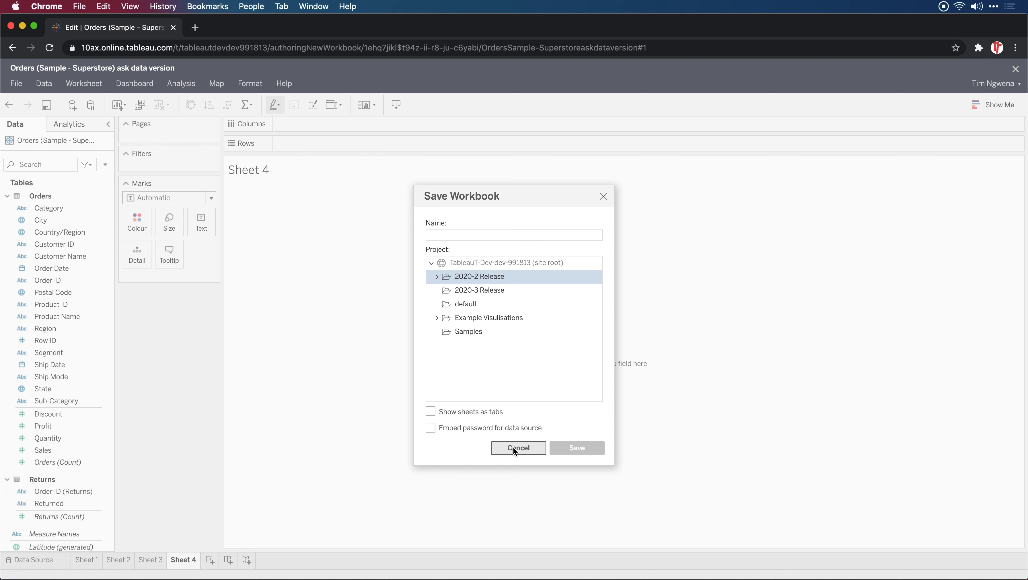
pyautogui.click(518, 448)
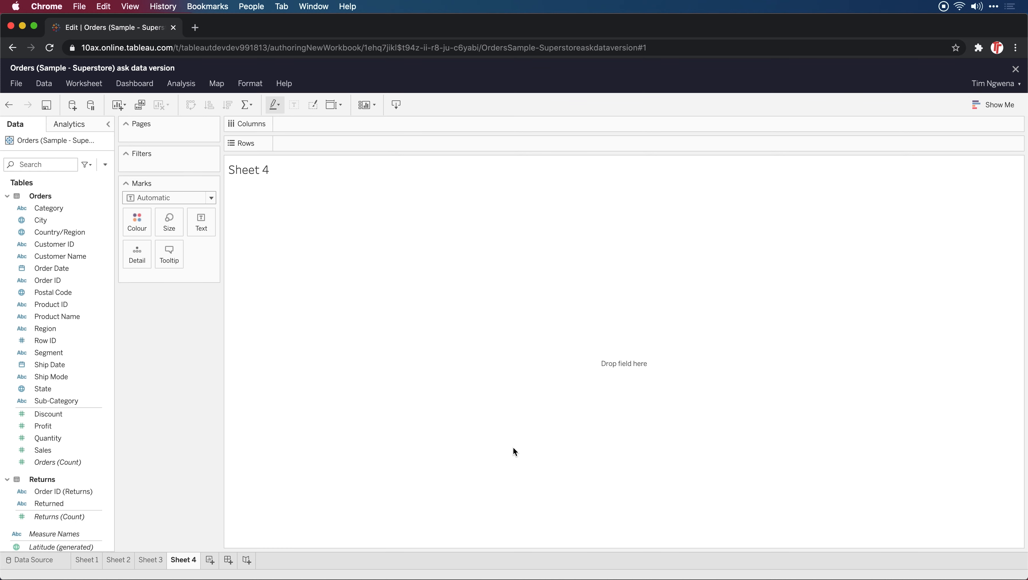
# Place Category on Rows with summed Sales, swap to vertical bars and leave full-screen.
pyautogui.click(54, 292)
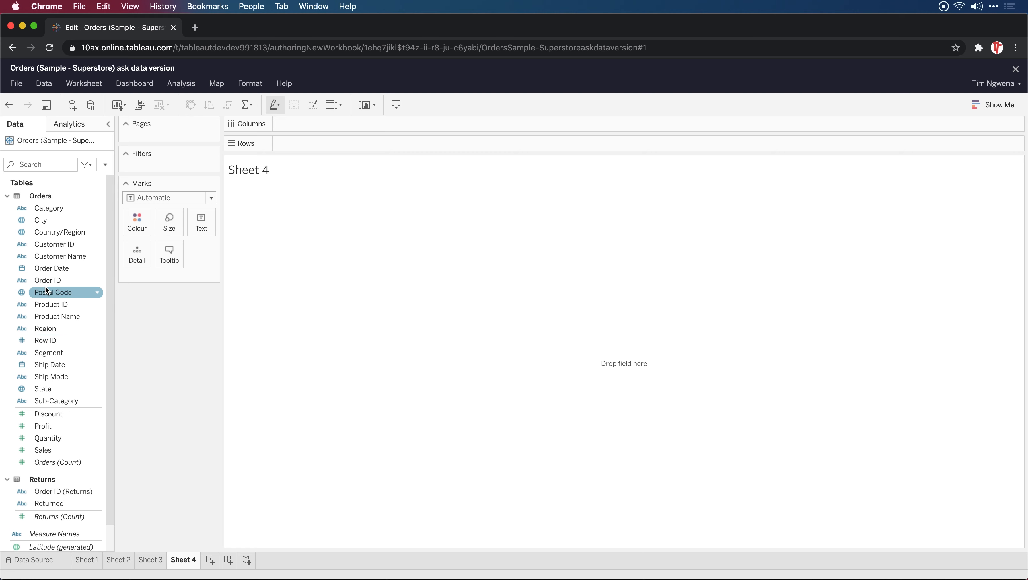
pyautogui.moveTo(48, 208); pyautogui.dragTo(315, 143)
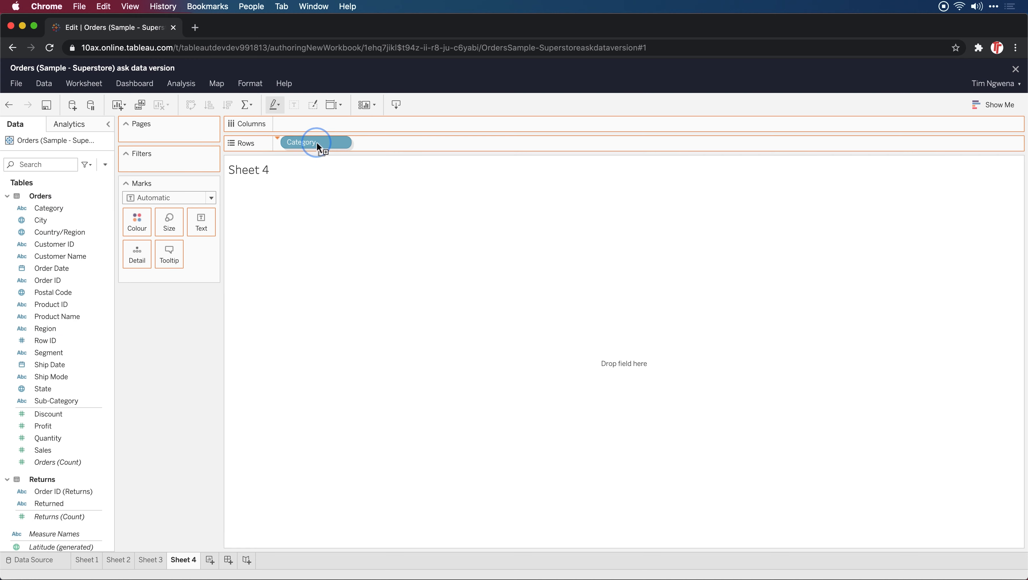
pyautogui.click(298, 143)
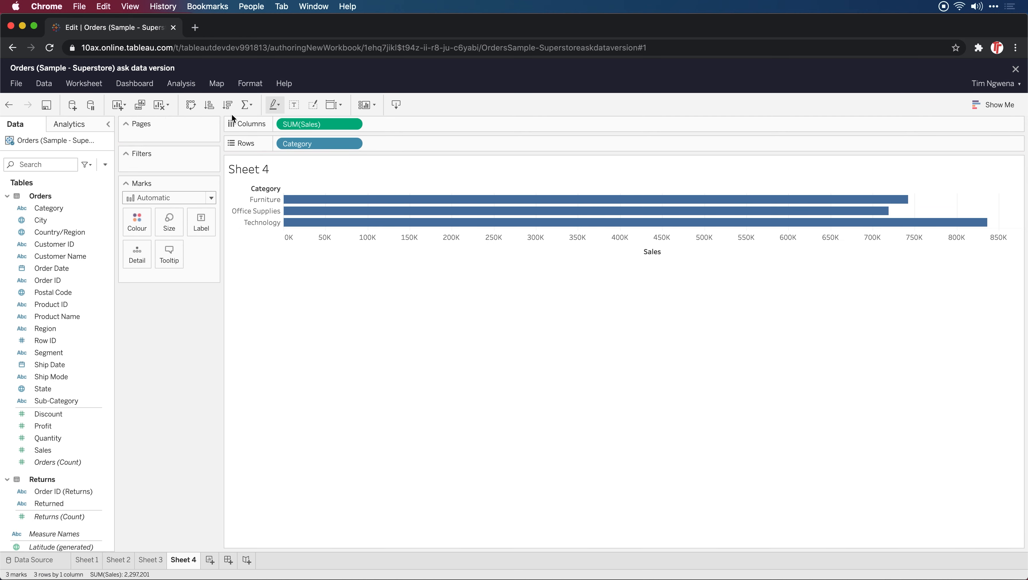
pyautogui.click(229, 105)
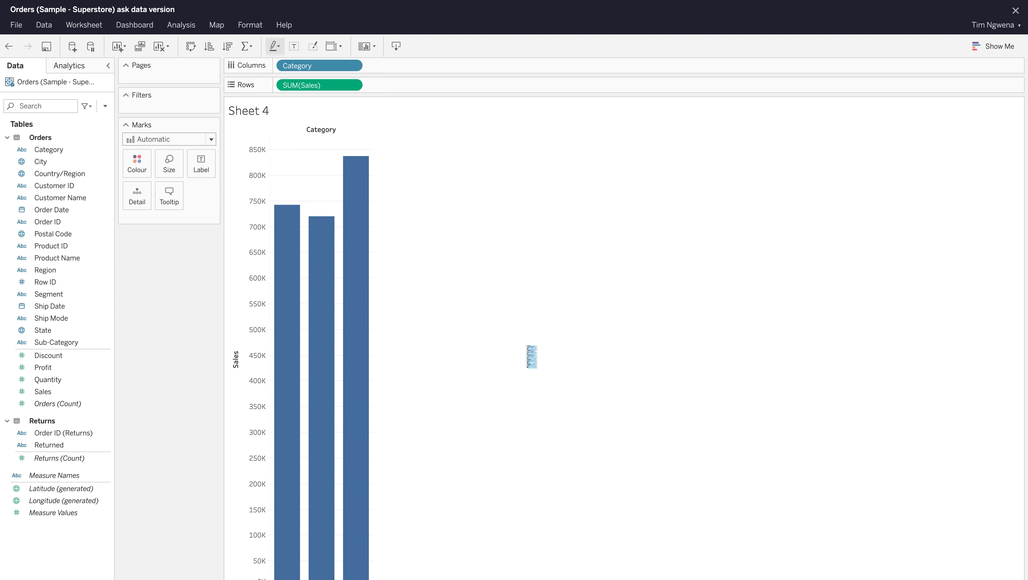
pyautogui.moveTo(528, 353)
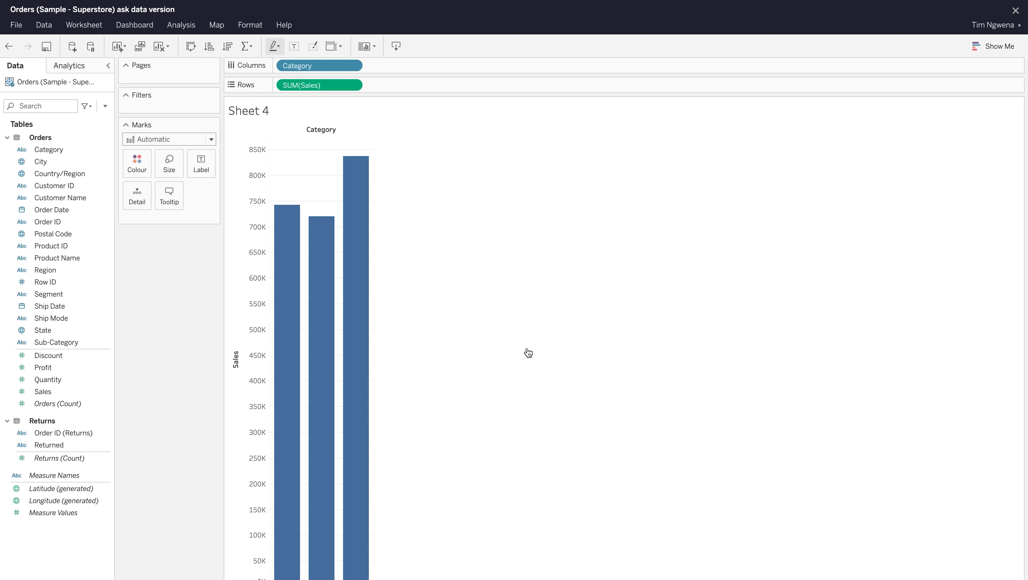
pyautogui.moveTo(519, 262)
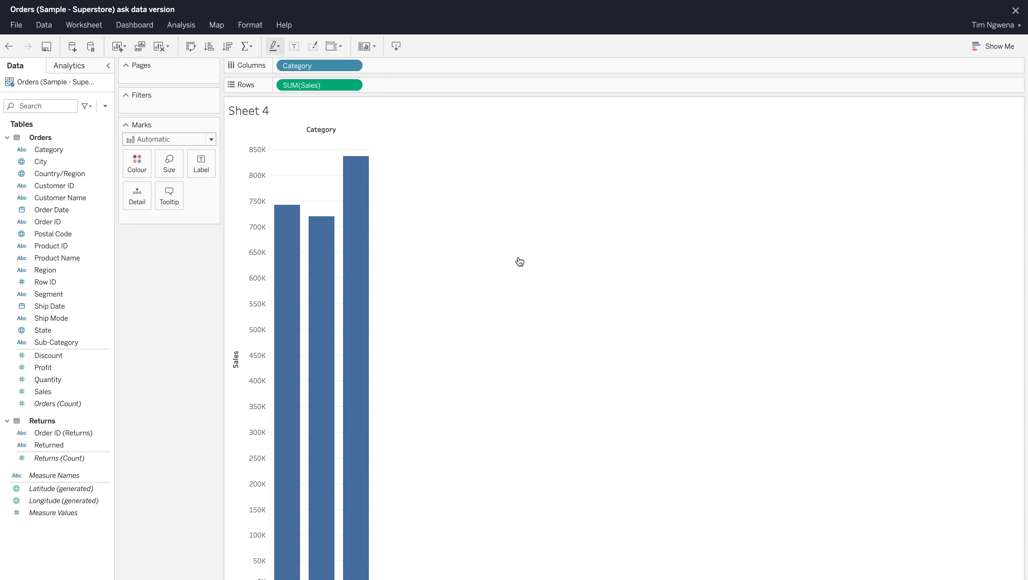
pyautogui.press('cmd+ctrl+f')
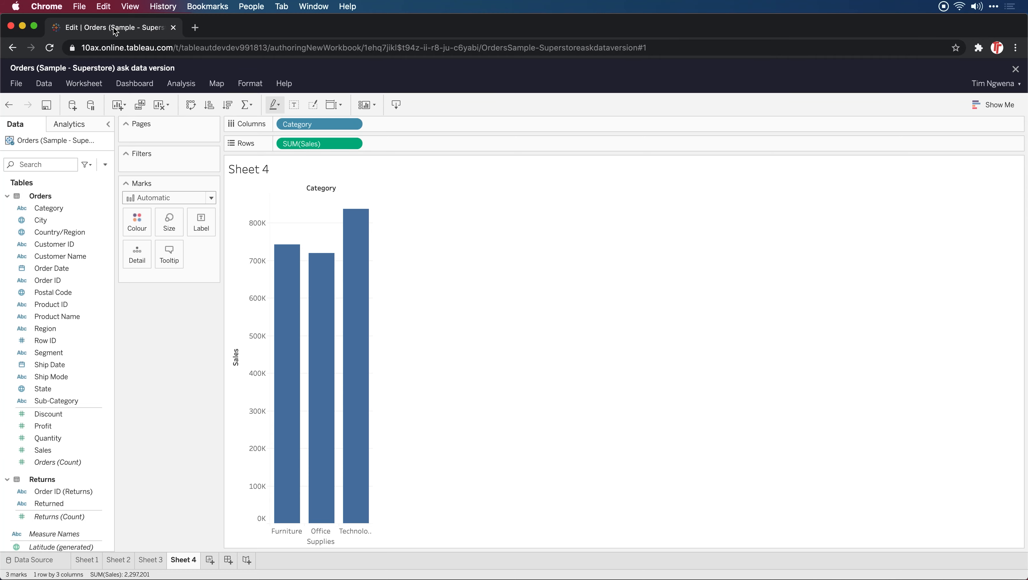
pyautogui.moveTo(402, 38)
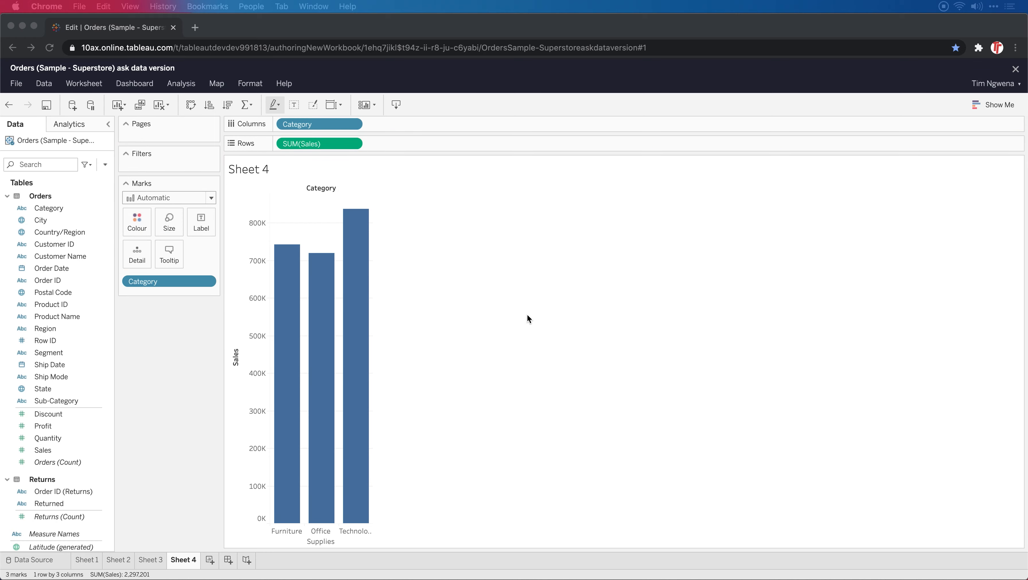
# Drop Category on Colour so each category's bar gets its own hue and legend.
pyautogui.click(137, 222)
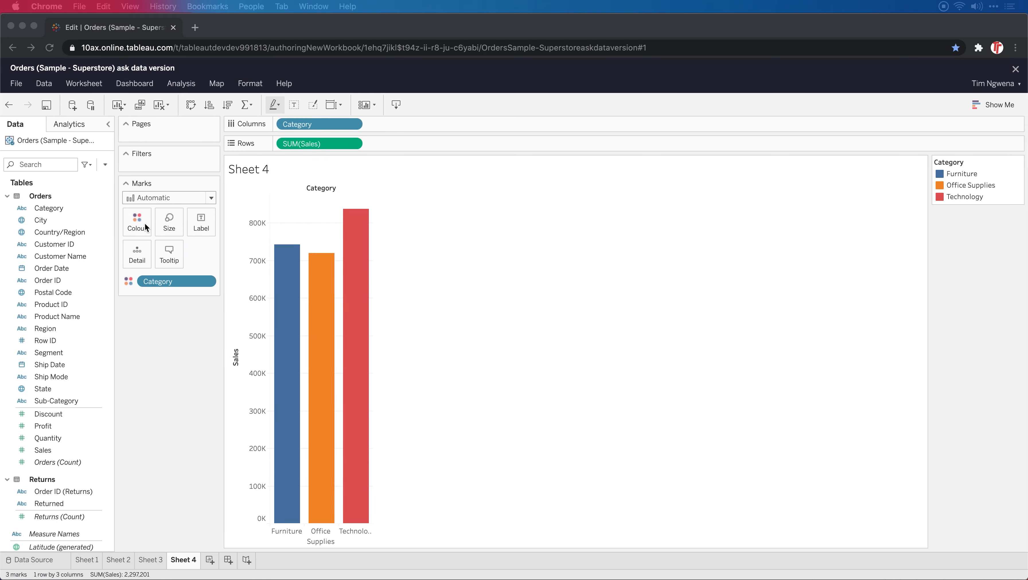
pyautogui.moveTo(380, 294)
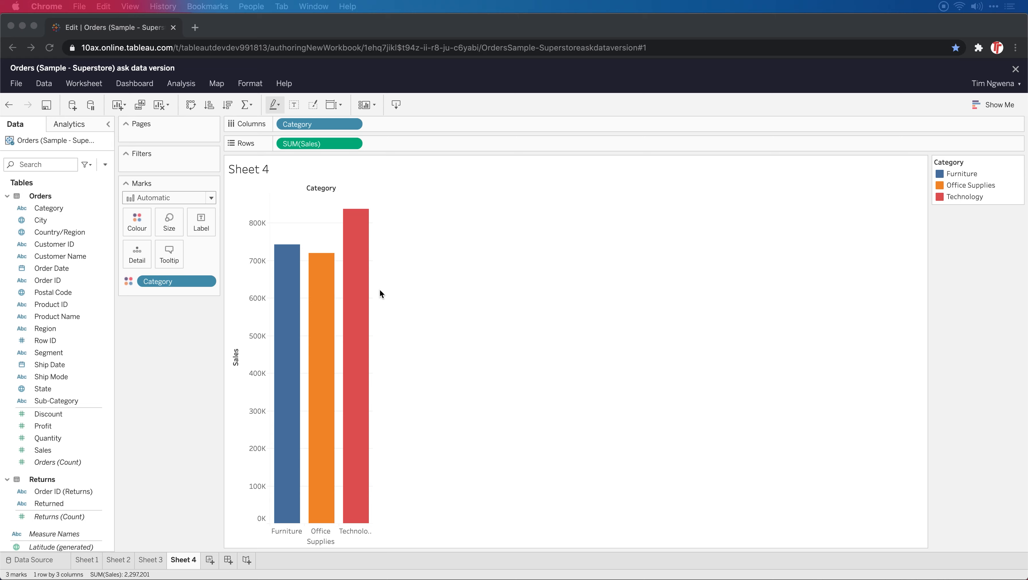
pyautogui.moveTo(378, 313)
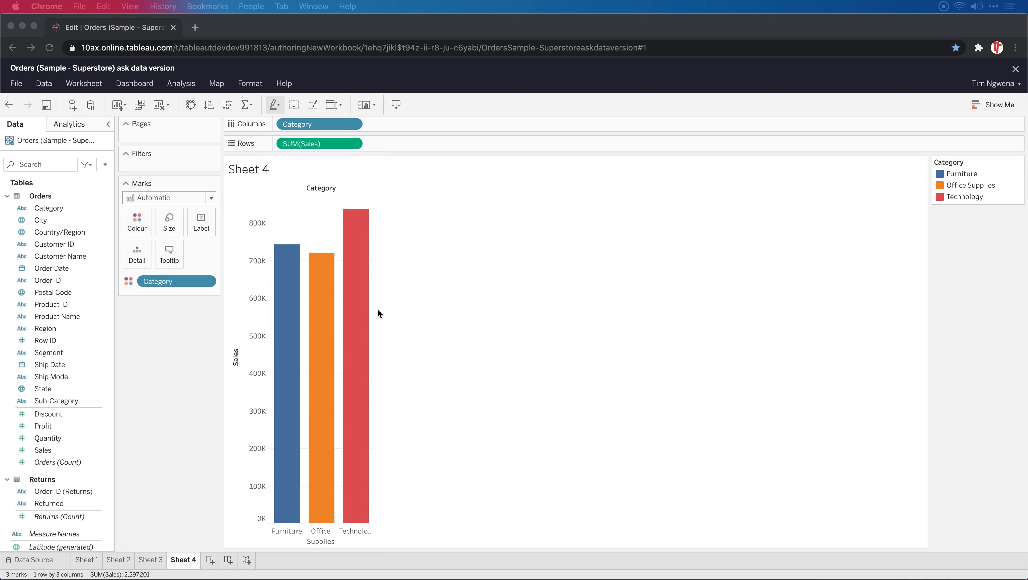
pyautogui.moveTo(321, 305)
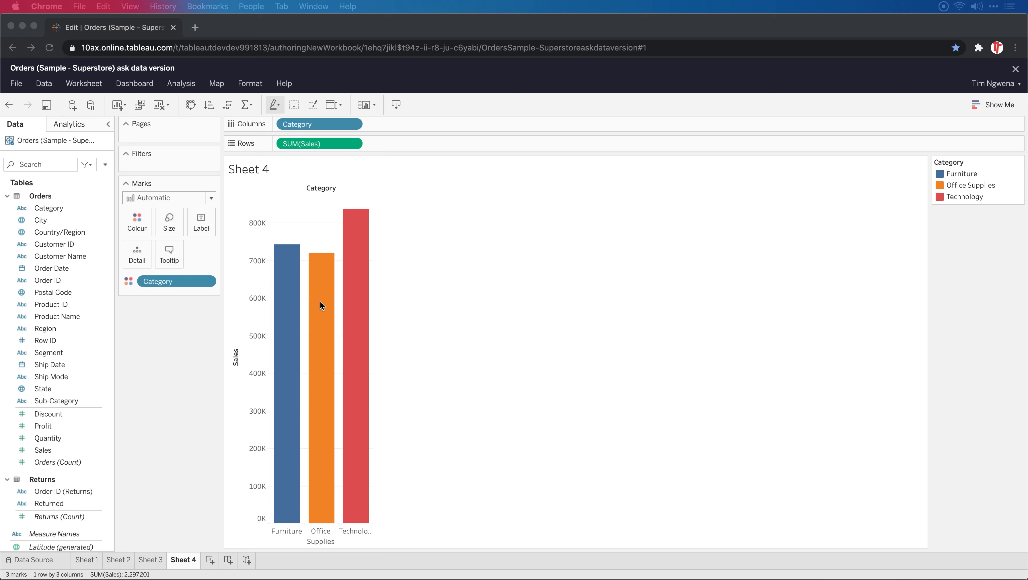
pyautogui.moveTo(341, 347)
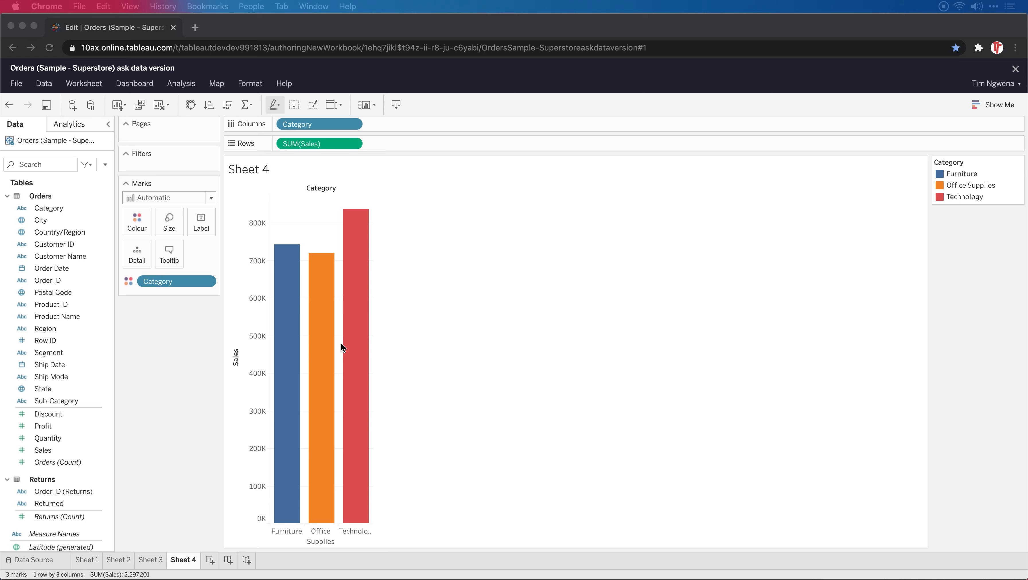
pyautogui.moveTo(348, 351)
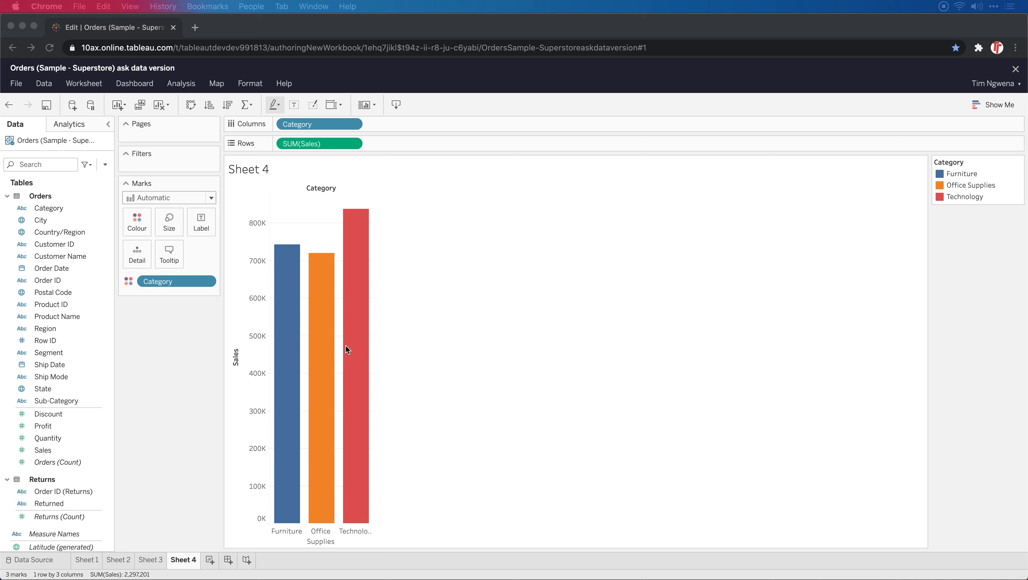
pyautogui.moveTo(330, 351)
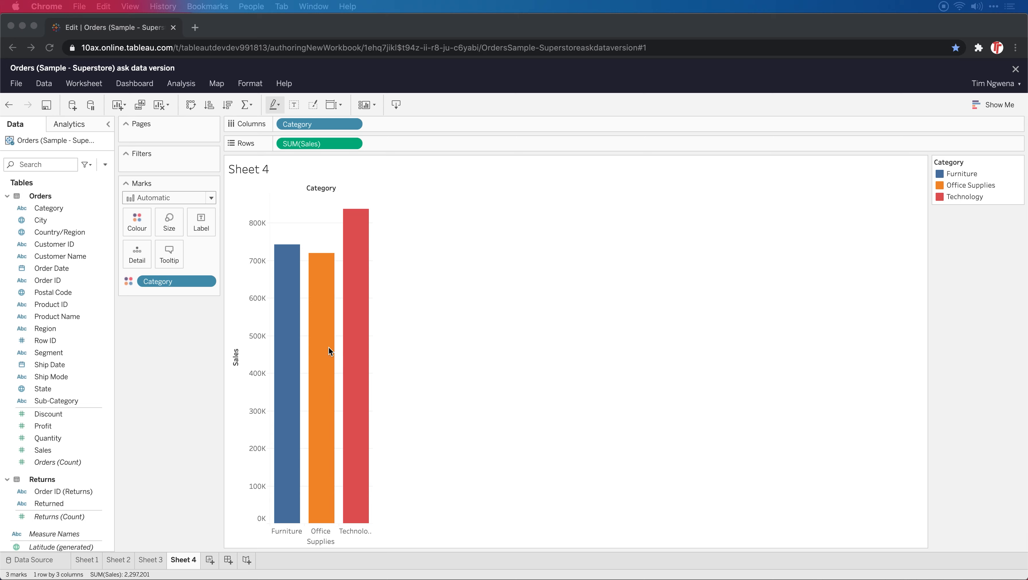
pyautogui.moveTo(716, 249)
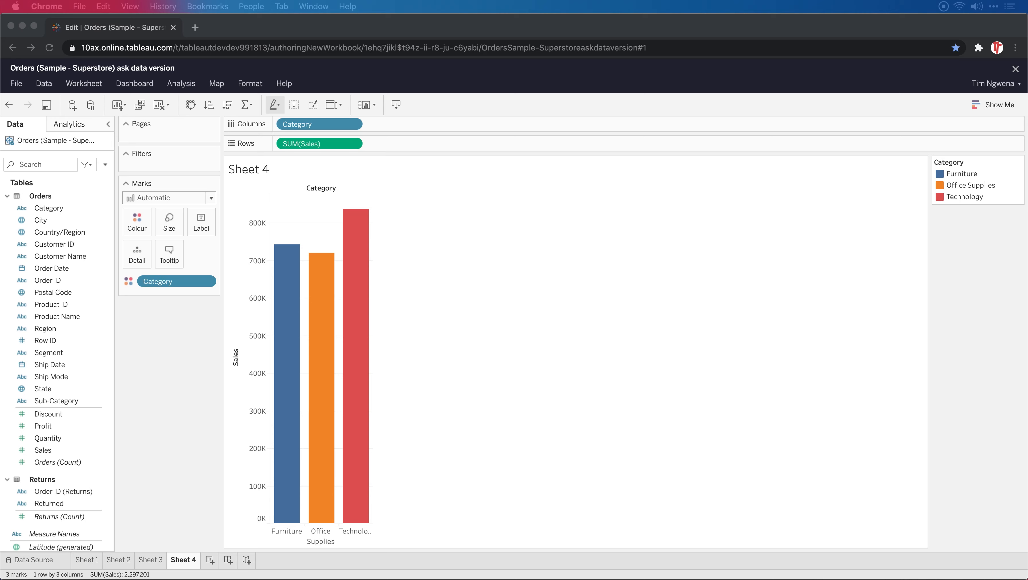
pyautogui.moveTo(472, 346)
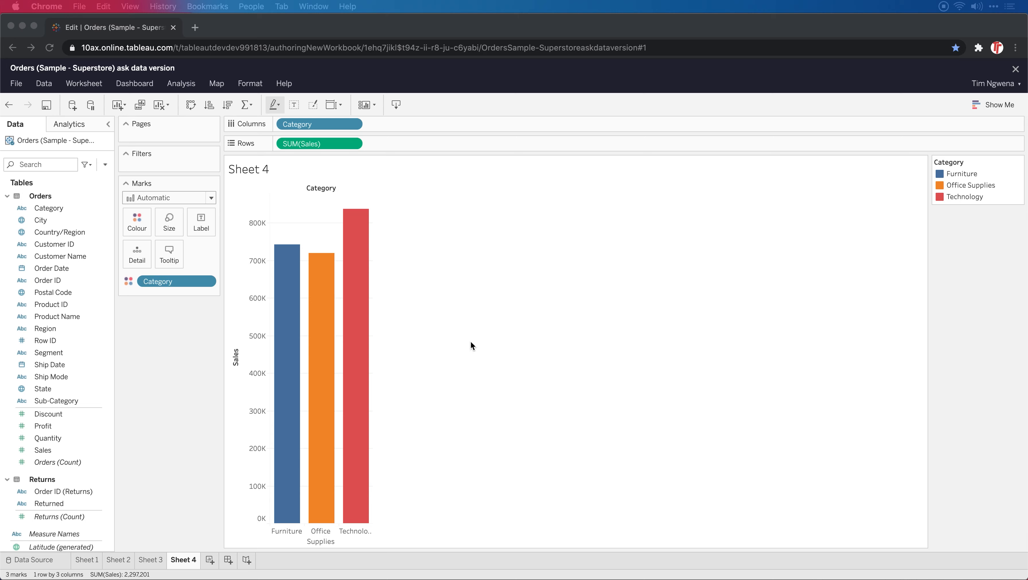